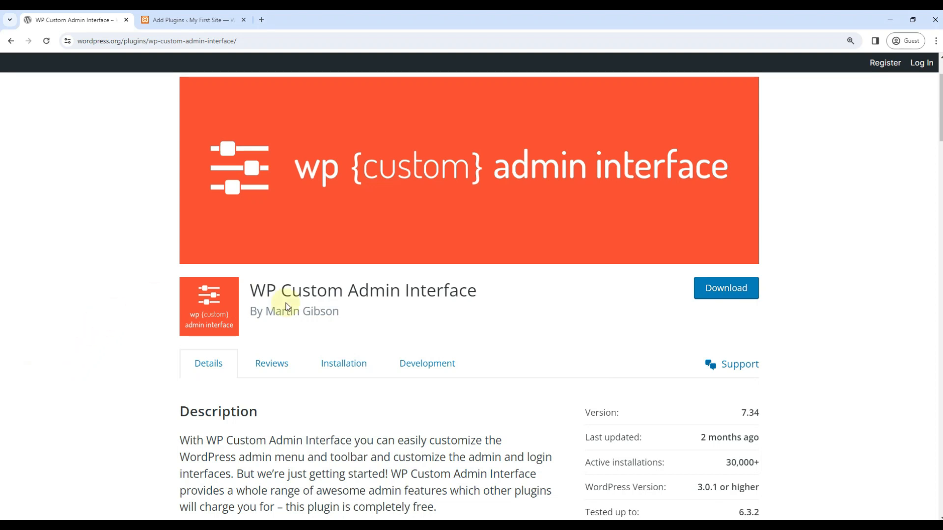
mouse_move(517, 282)
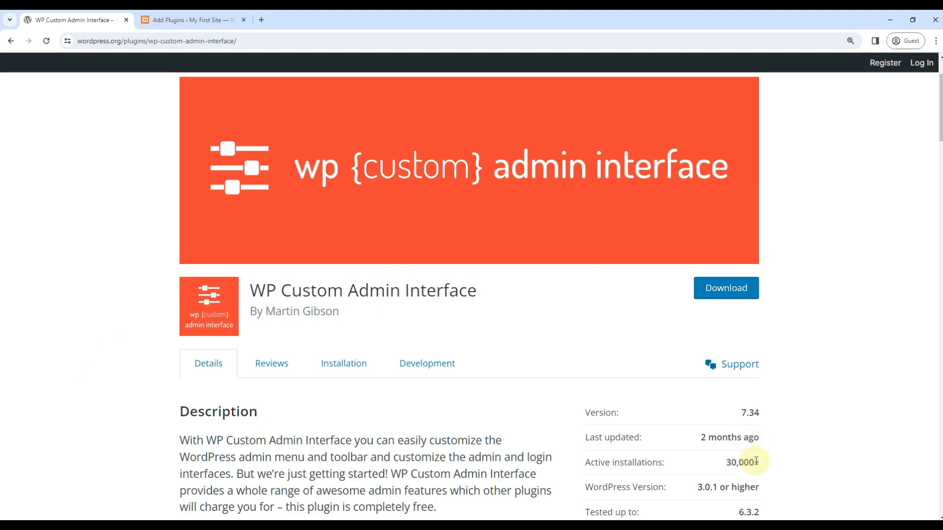
Install and activate WP Custom Admin Interface from the search results, then return to its wordpress.org page.
left_click(191, 21)
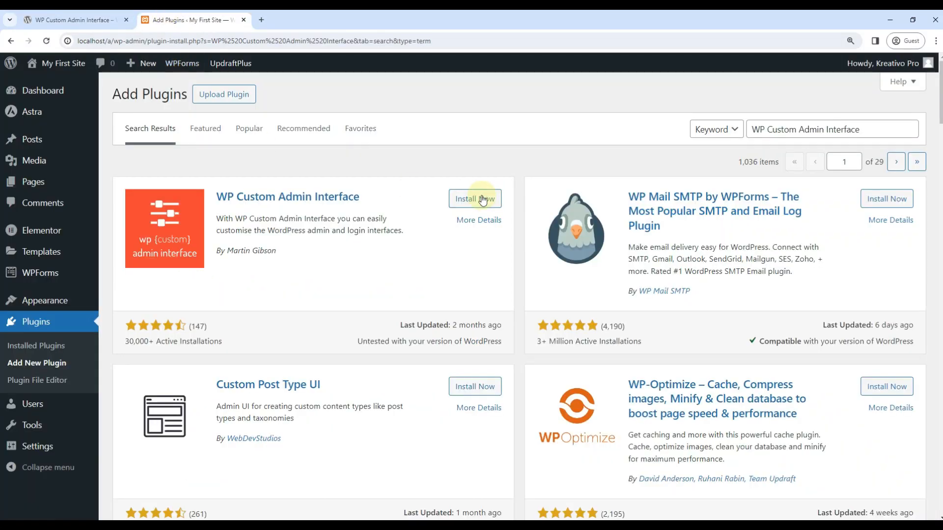
left_click(474, 199)
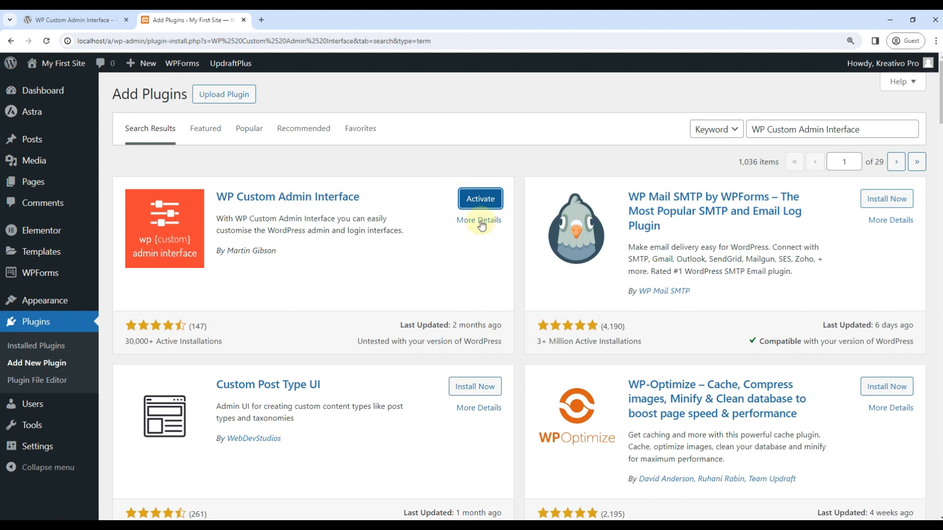
left_click(480, 199)
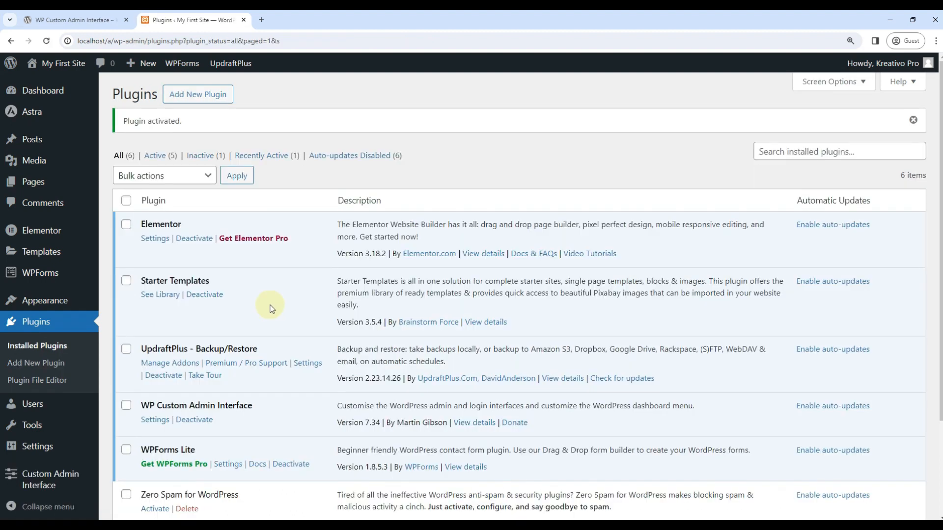
left_click(74, 21)
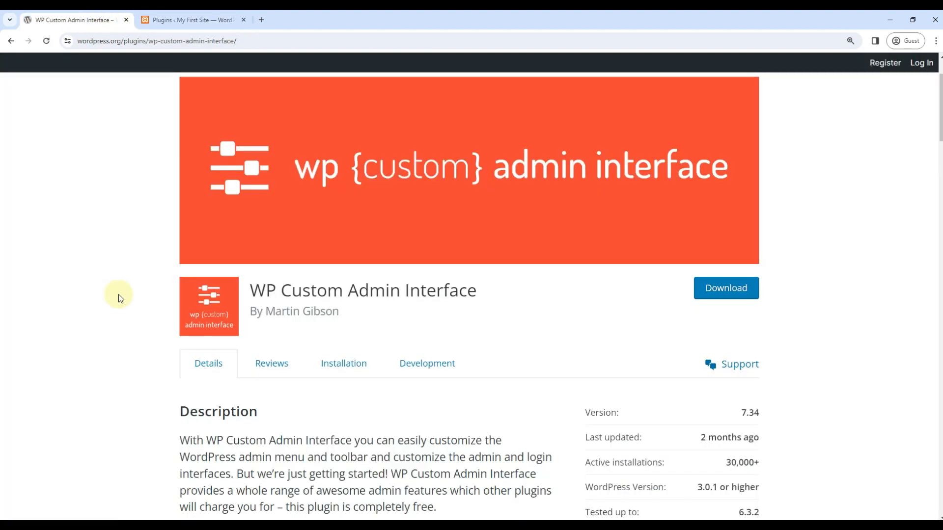
scroll("down", 3)
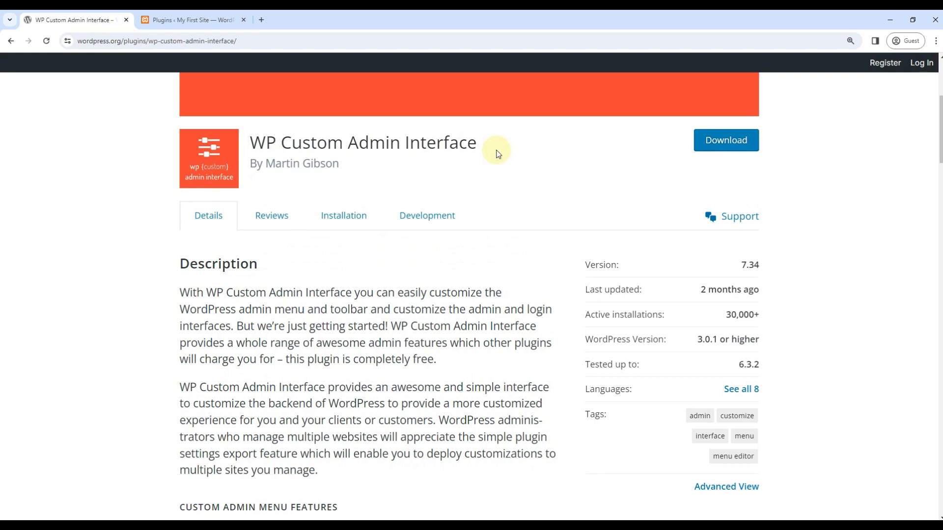
mouse_move(318, 284)
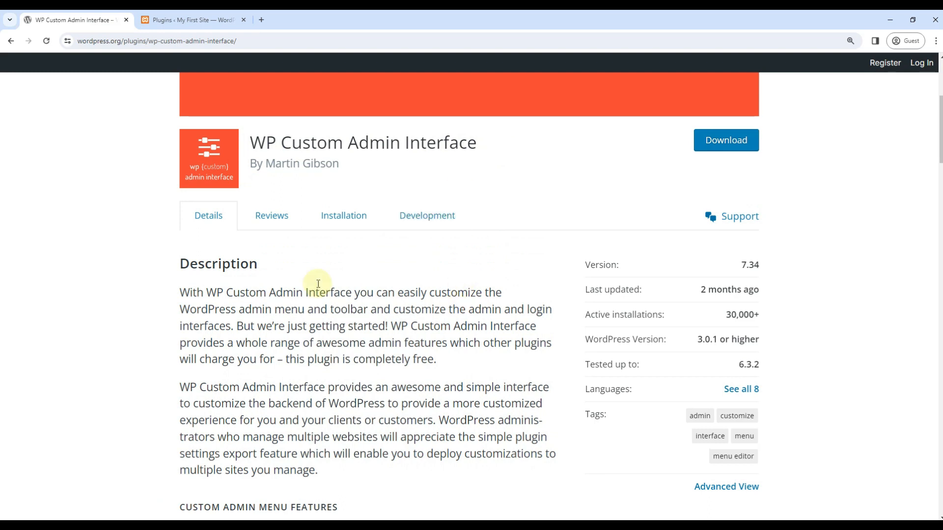
scroll("down", 3)
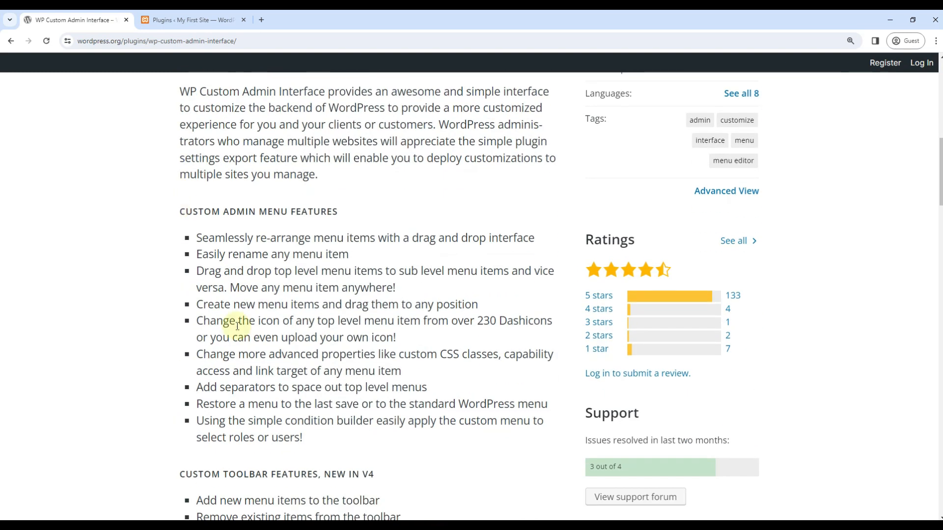
mouse_move(279, 413)
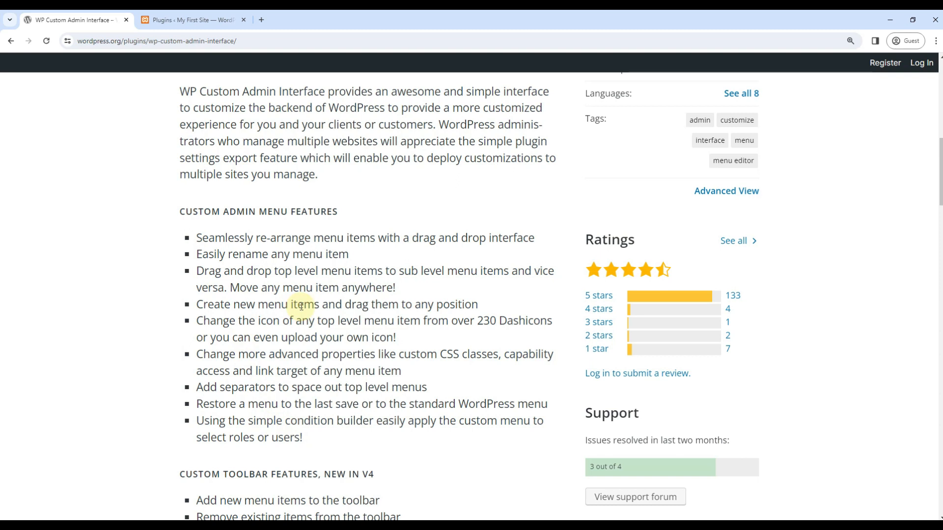
mouse_move(290, 295)
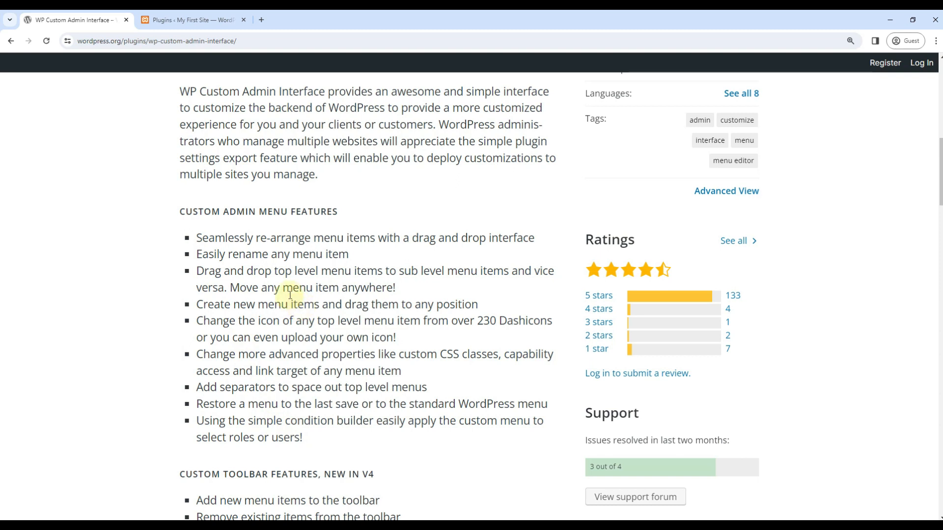
scroll("down", 3)
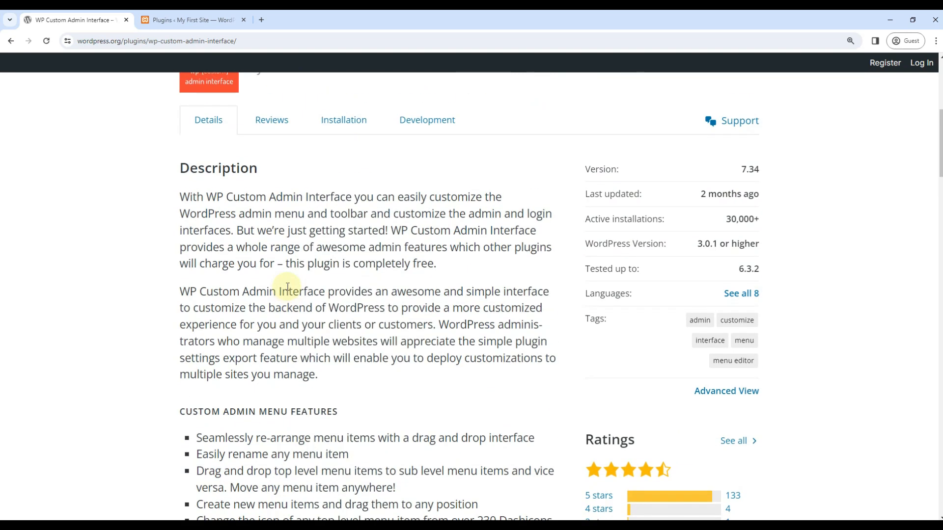
scroll("up", 3)
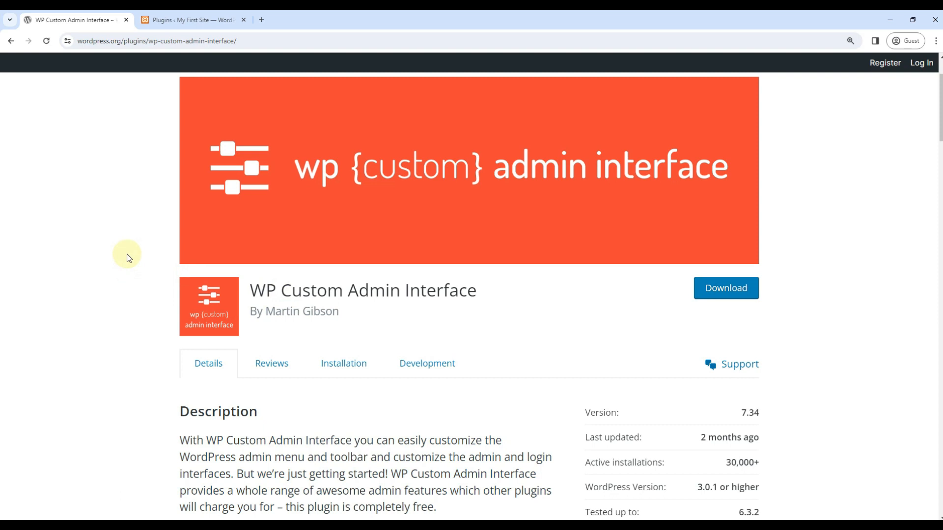
mouse_move(176, 32)
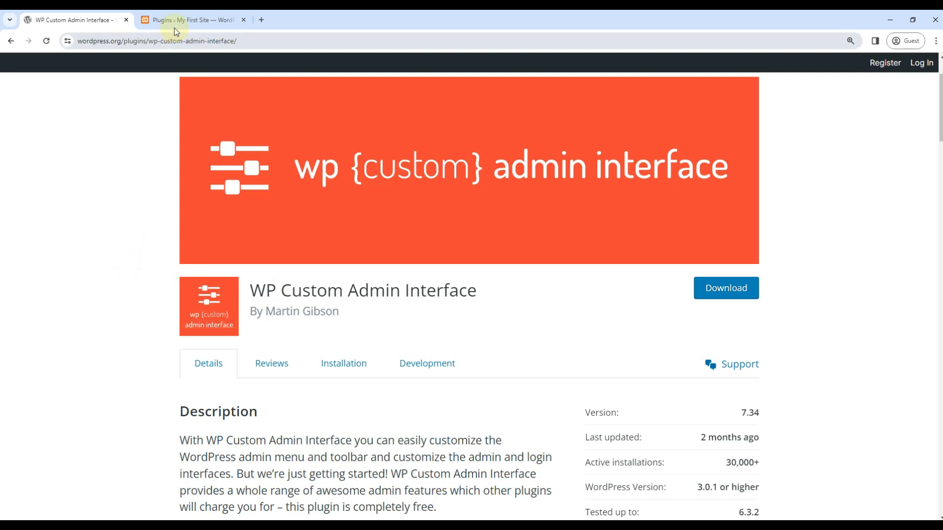
Open WP Custom Admin Interface's General Settings and close the Message from the Developer box.
left_click(192, 19)
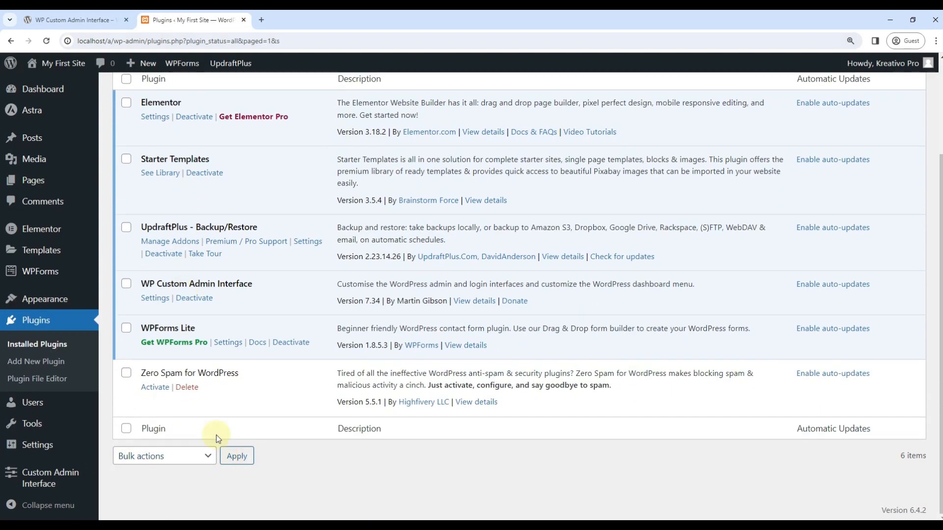
left_click(49, 478)
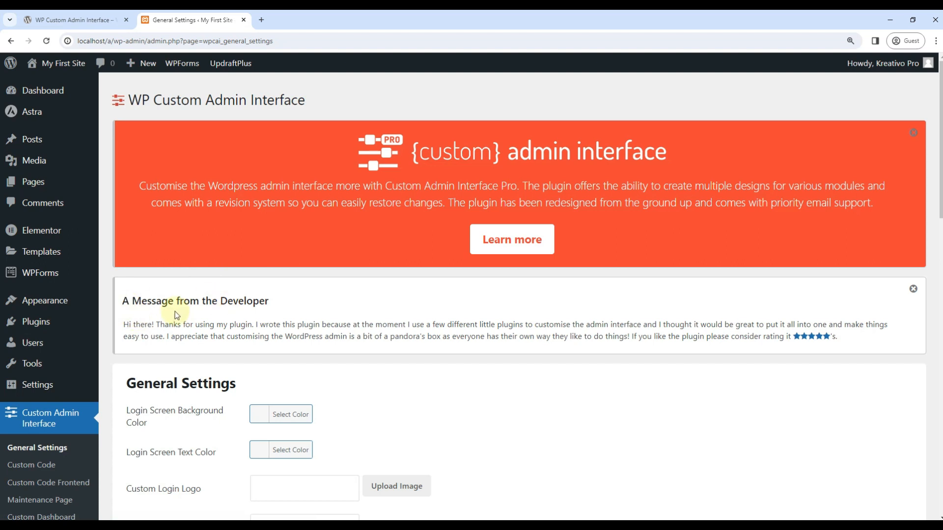
left_click(913, 289)
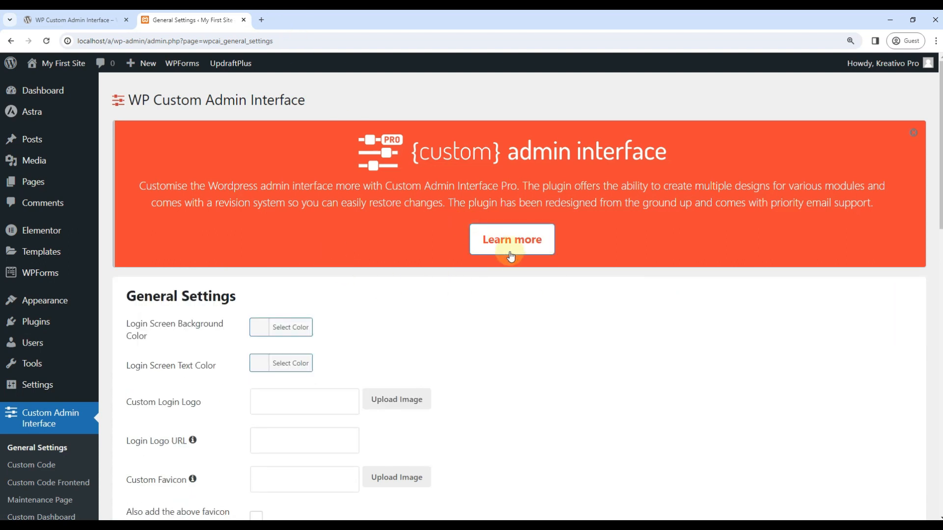
left_click(512, 240)
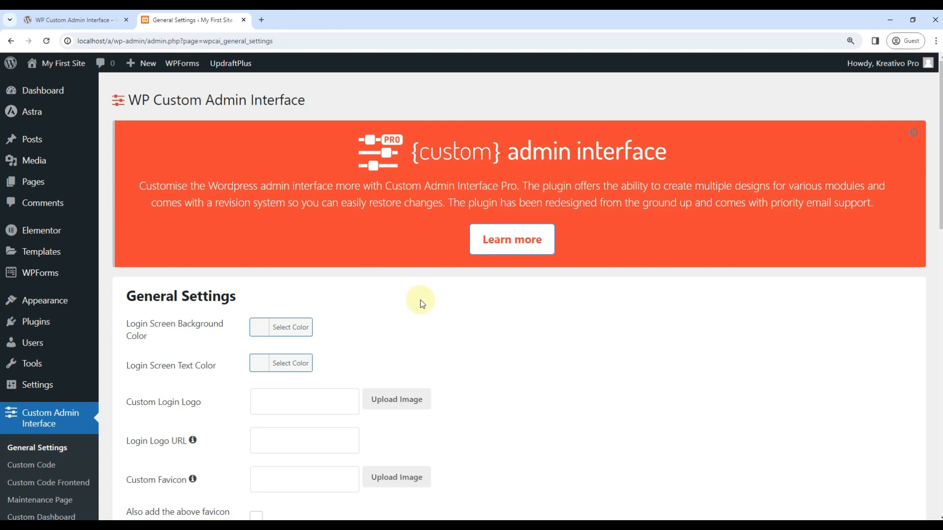
scroll("down", 3)
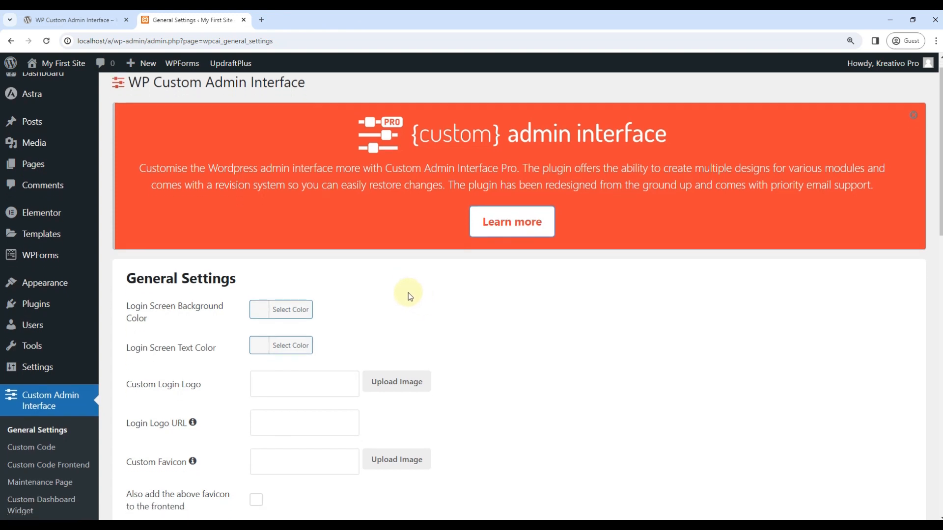
scroll("down", 3)
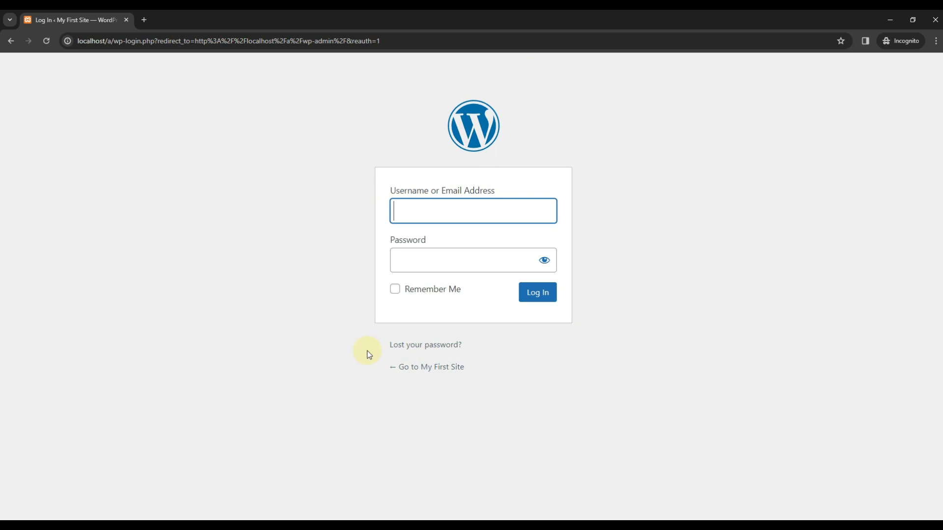
mouse_move(475, 154)
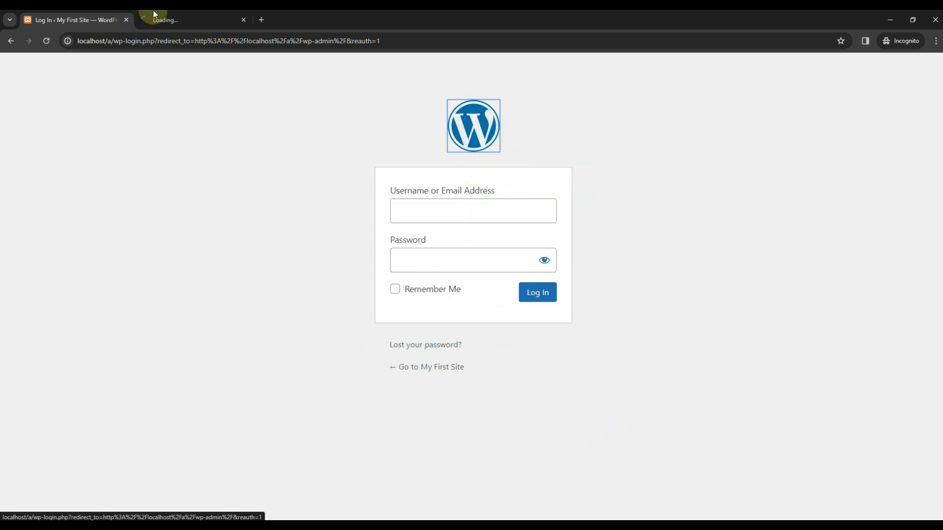
Pick the red swatch for Login Screen Background Color.
left_click(242, 20)
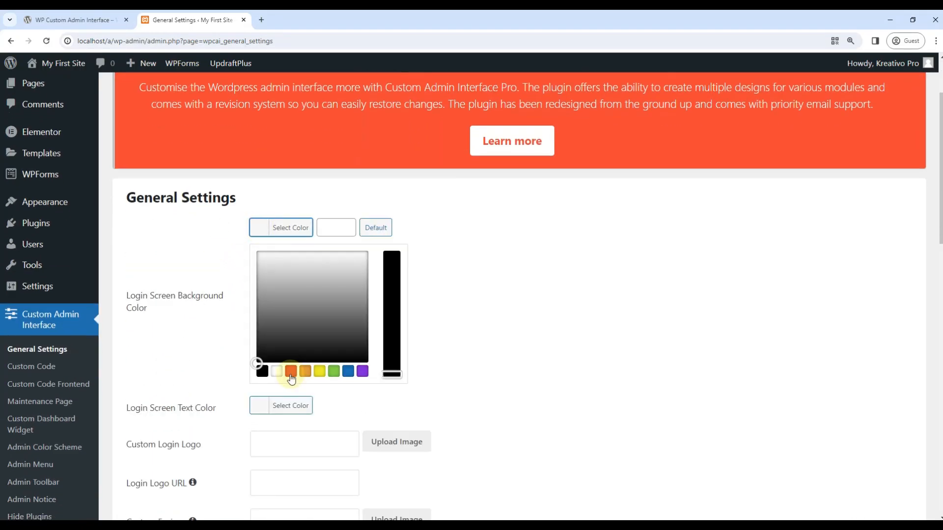
left_click(293, 372)
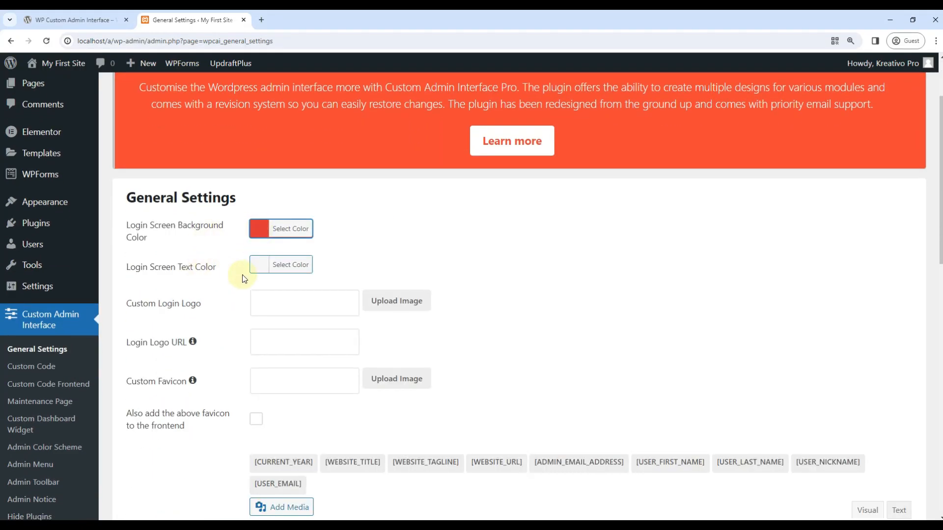
left_click(290, 264)
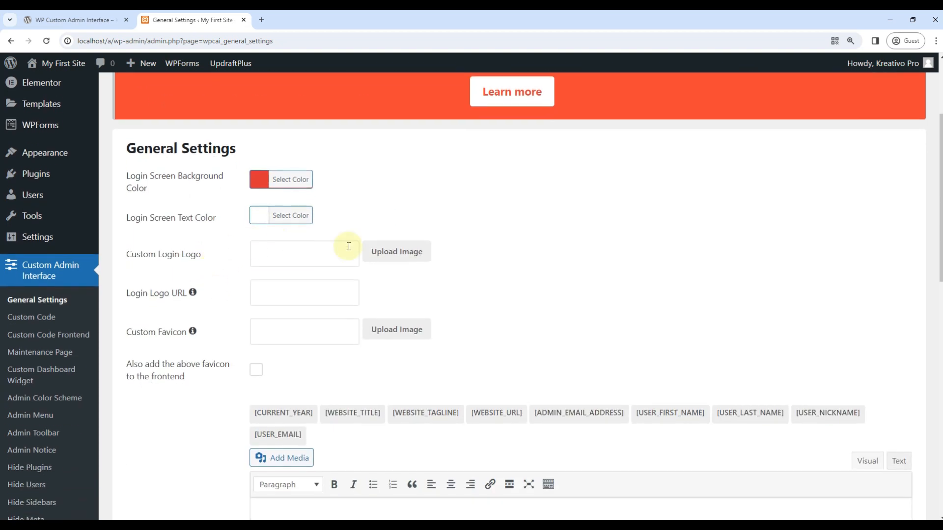
left_click(397, 251)
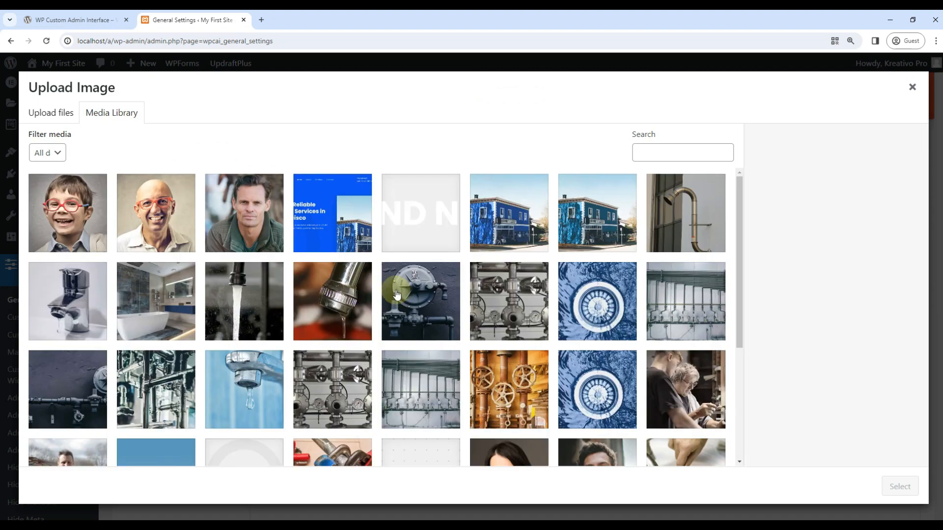
left_click(597, 301)
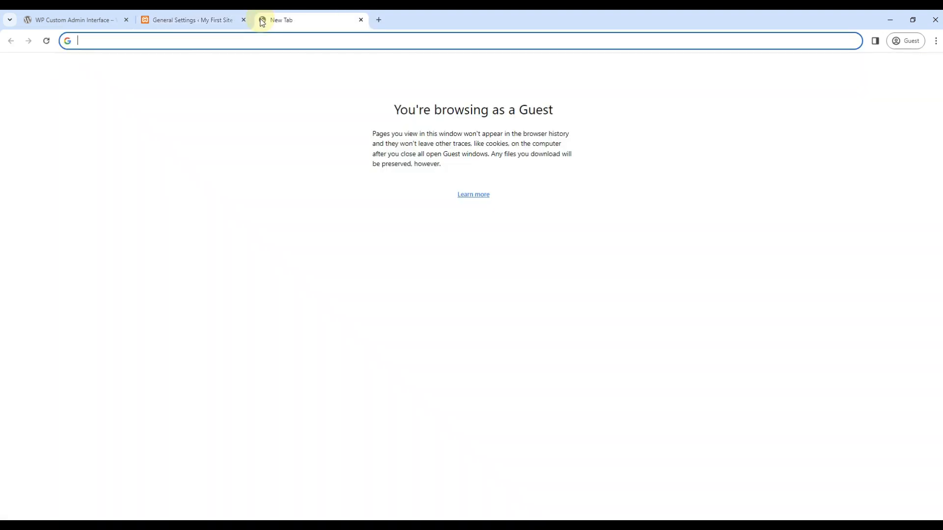
type("kreativopro.com")
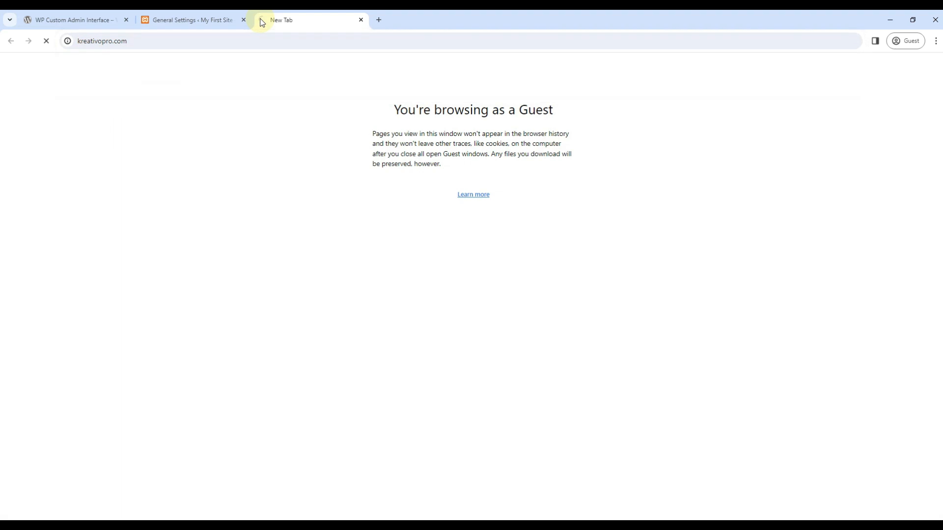
left_click(190, 20)
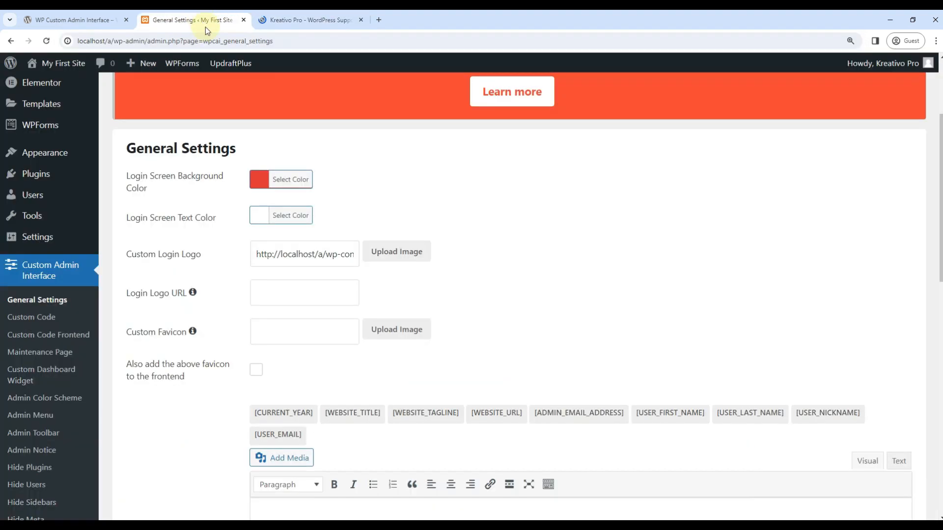
type("https://kreativopro.com/")
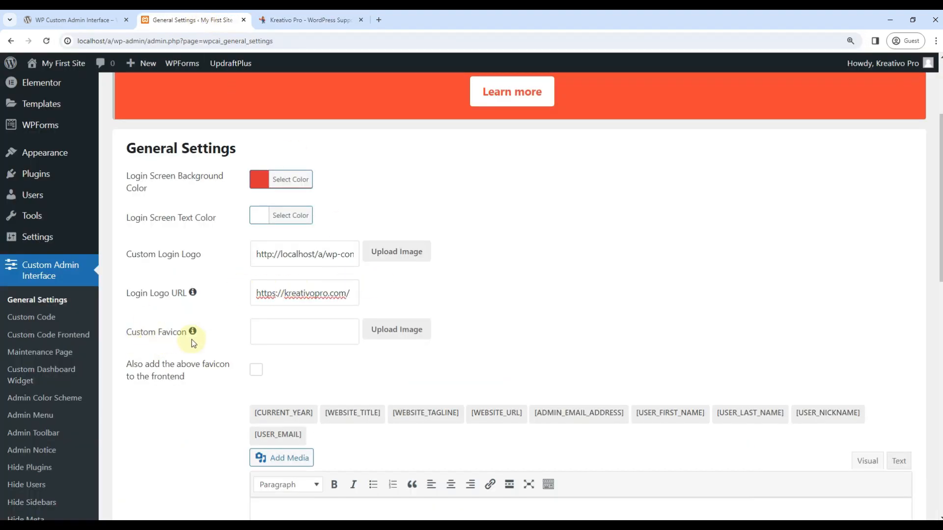
Select the faucet photo from the media library as the custom favicon.
left_click(396, 329)
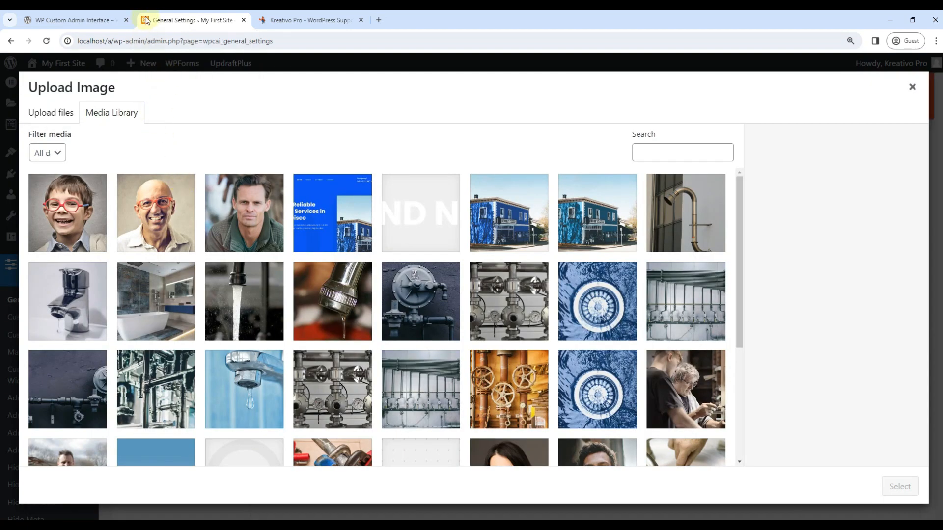
mouse_move(485, 314)
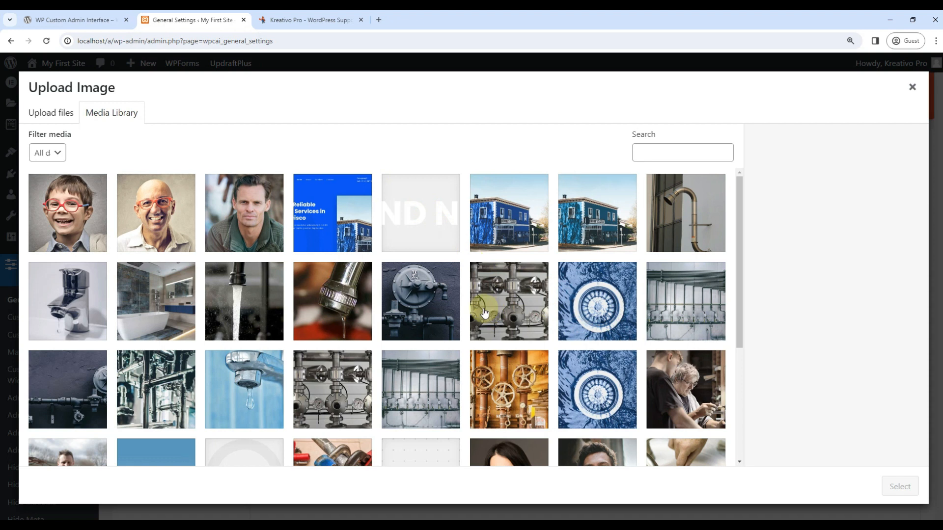
left_click(68, 301)
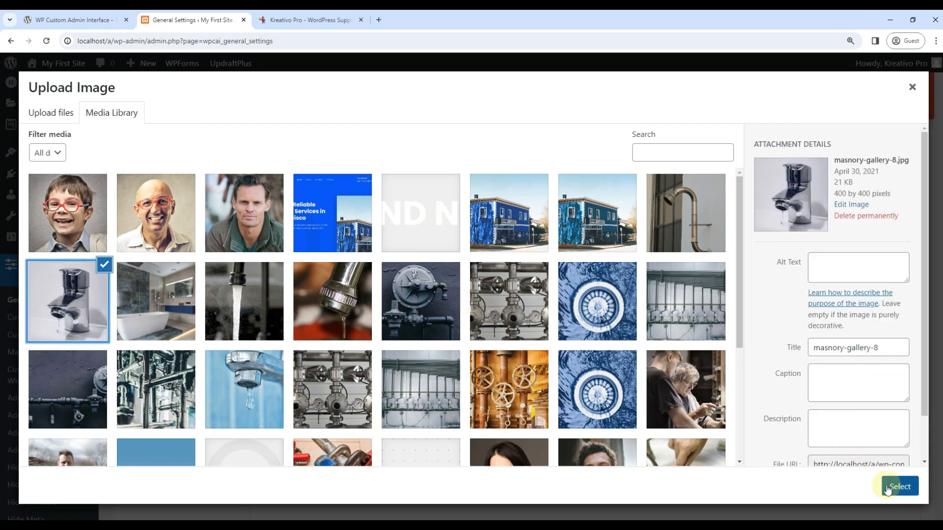
left_click(895, 499)
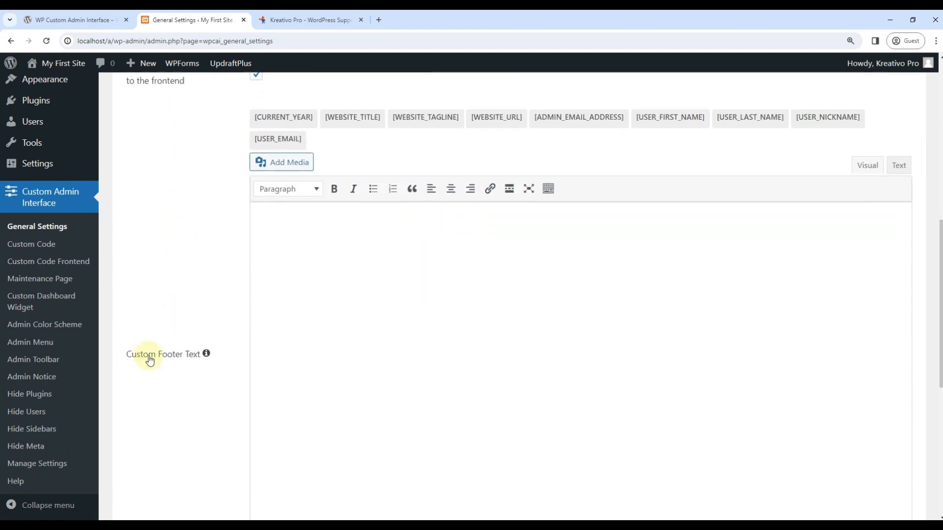
Scroll down to the bottom of the General Settings form.
scroll("down", 3)
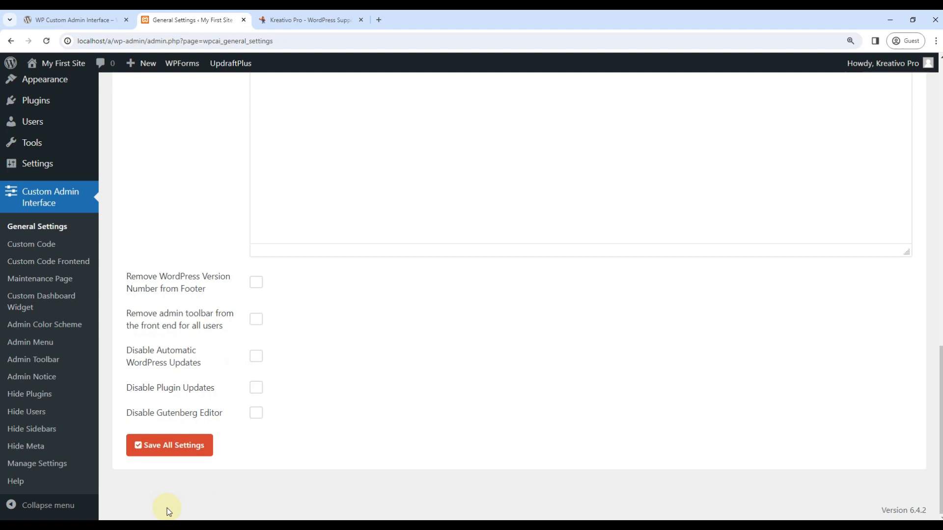
mouse_move(759, 496)
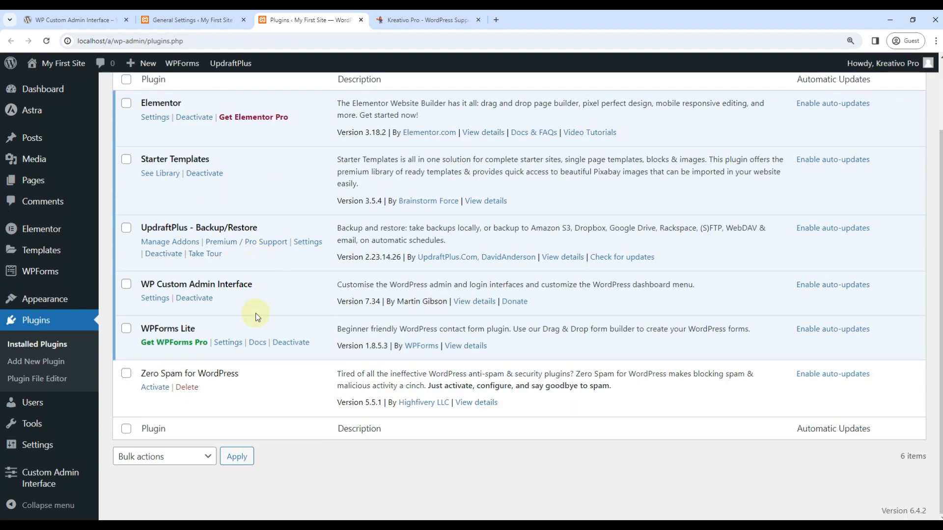
mouse_move(112, 517)
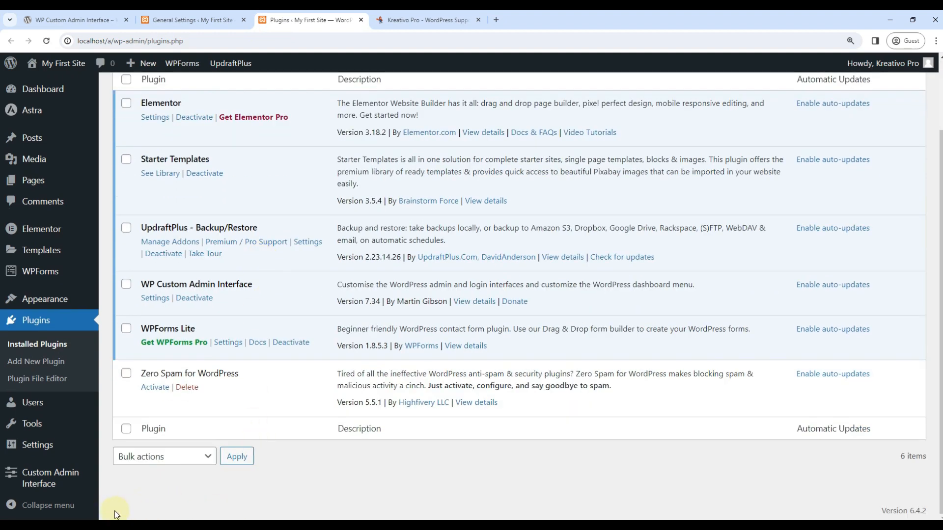
mouse_move(252, 510)
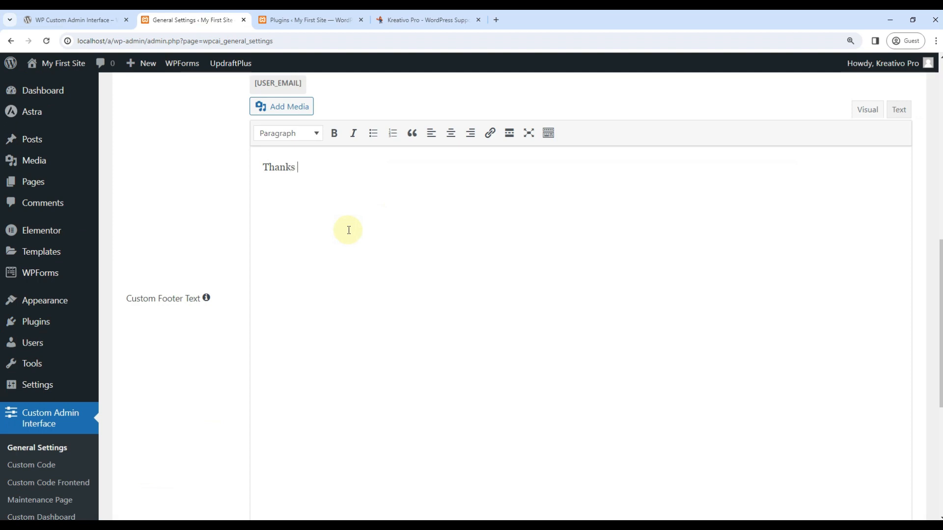
Enter footer text 'Thanks for Choosing Kreativo Pro' and tick the version, toolbar and update checkboxes.
type("for Choosing K")
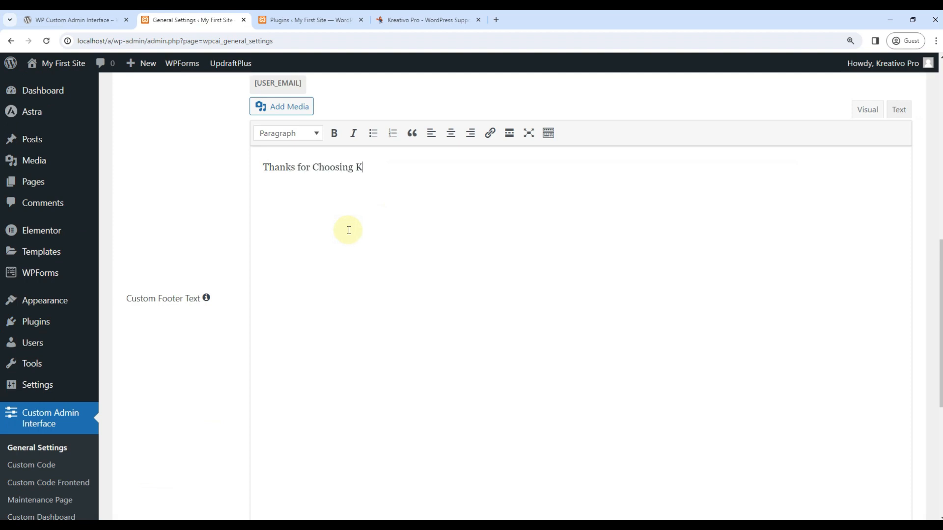
type("reativo P")
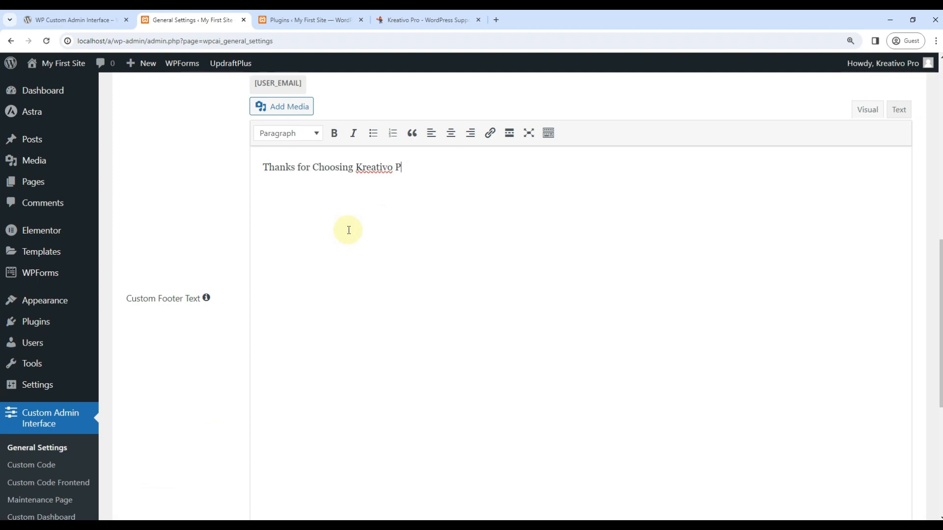
scroll("down", 3)
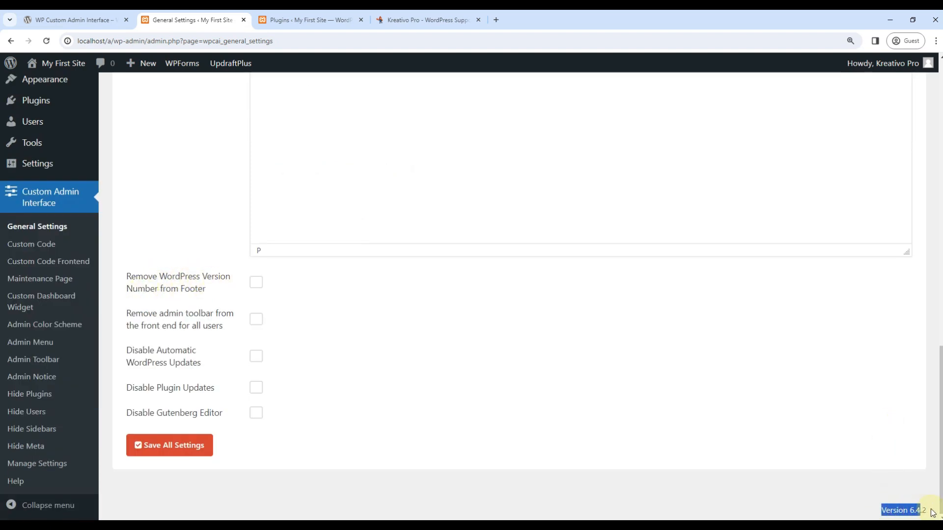
left_click(255, 282)
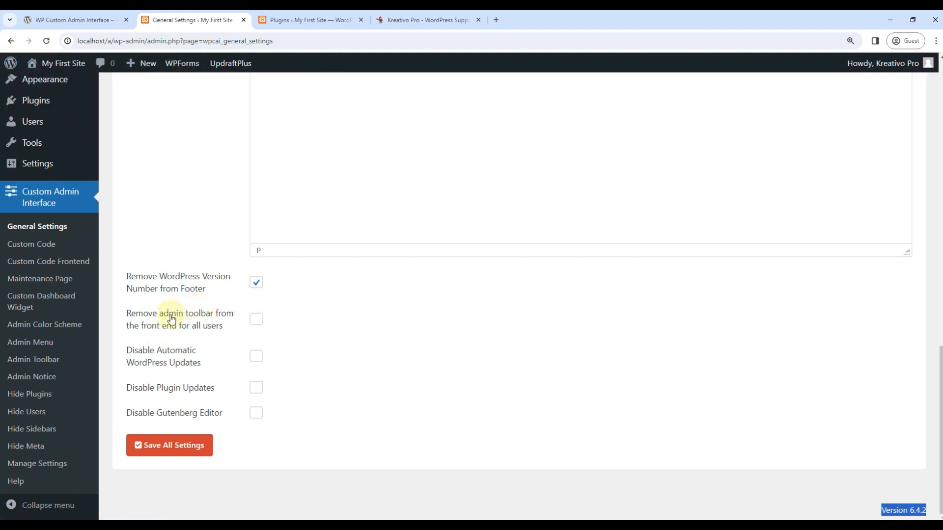
left_click(256, 319)
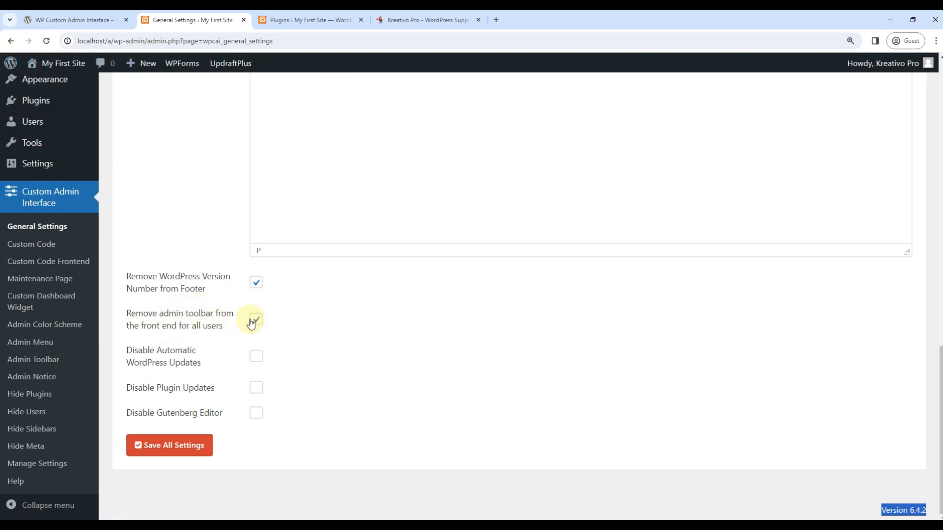
left_click(255, 356)
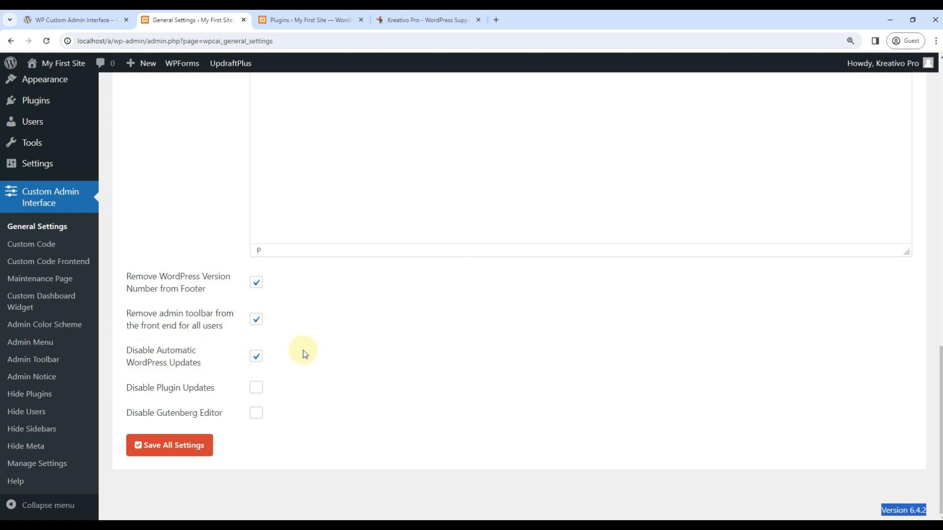
left_click(256, 388)
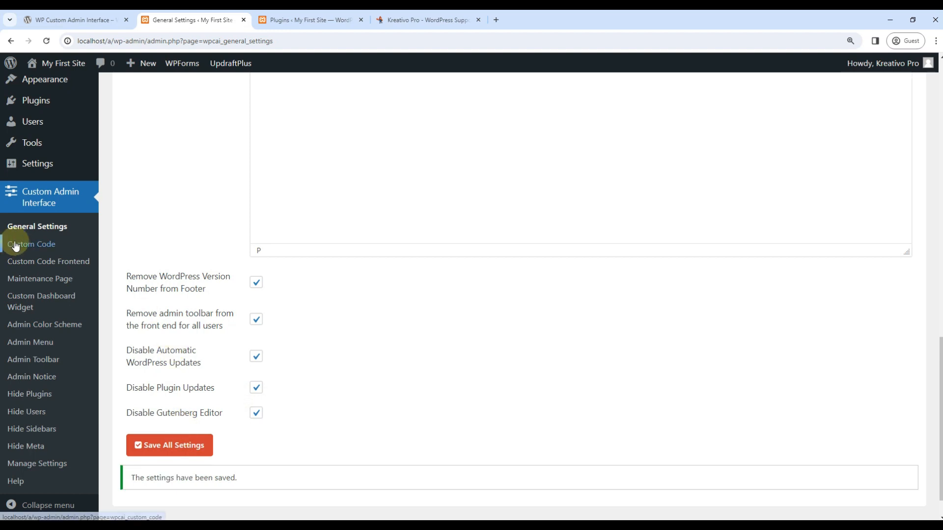
Open Custom Code, glance at the Customizer's Additional CSS, then return to Custom Code.
left_click(33, 244)
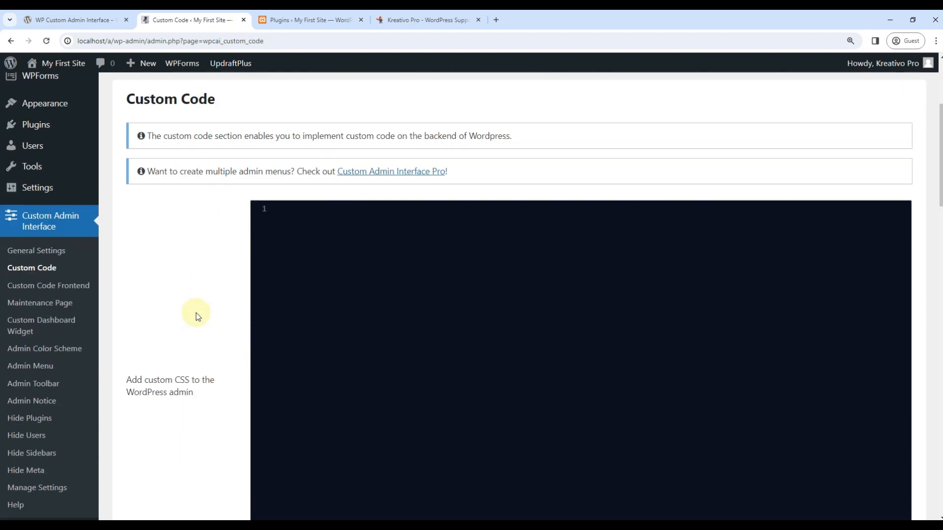
mouse_move(44, 107)
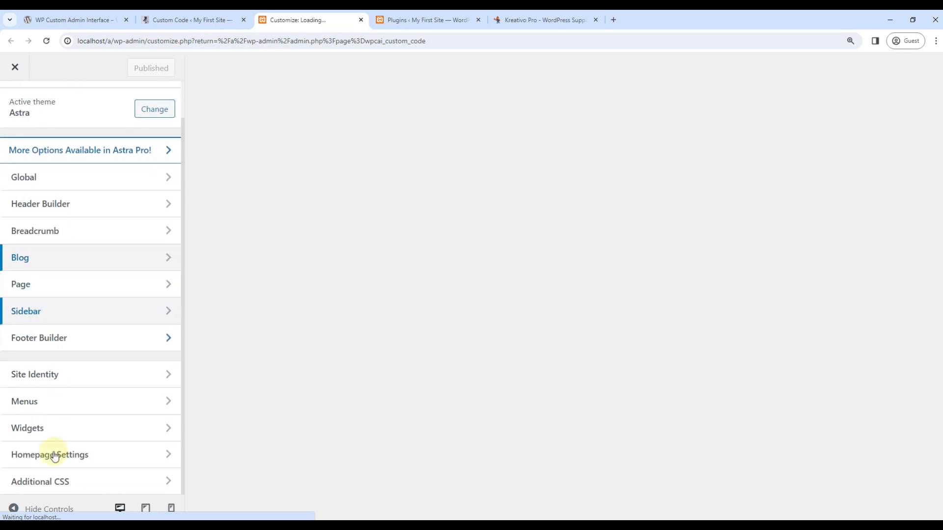
left_click(41, 481)
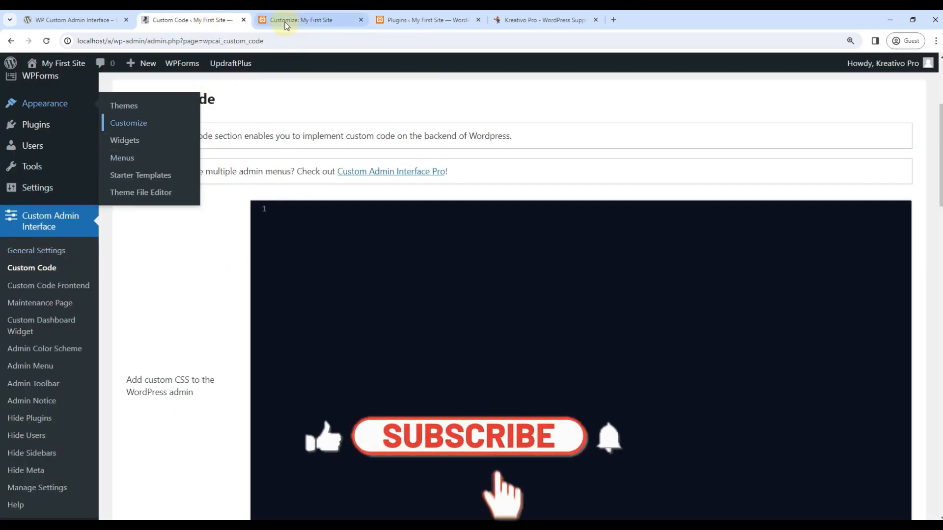
left_click(287, 20)
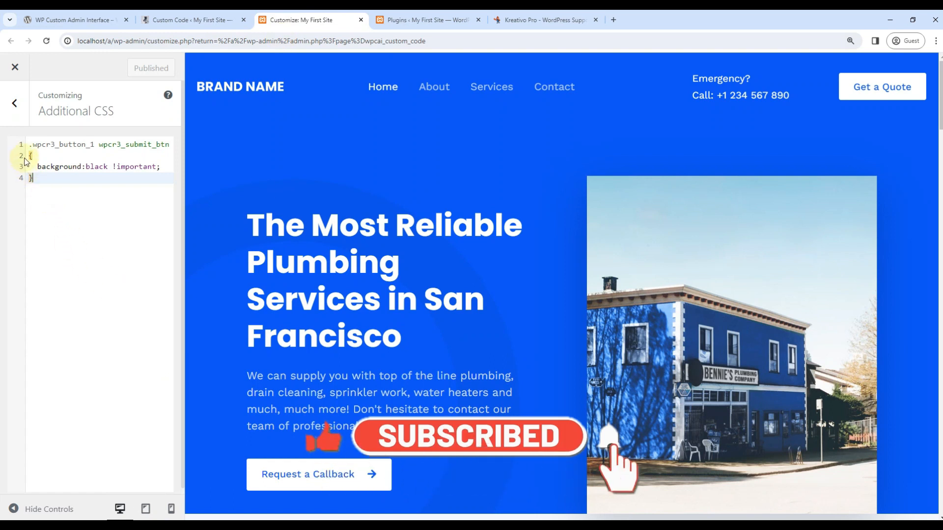
left_click(189, 20)
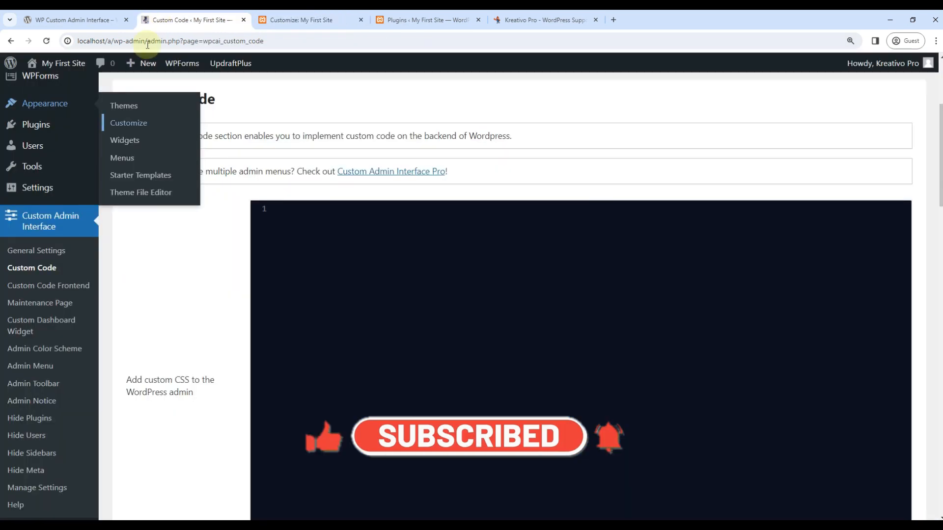
Scroll to the custom PHP audience settings and delete the 'User: Kreativo Pro' exception row.
scroll("down", 3)
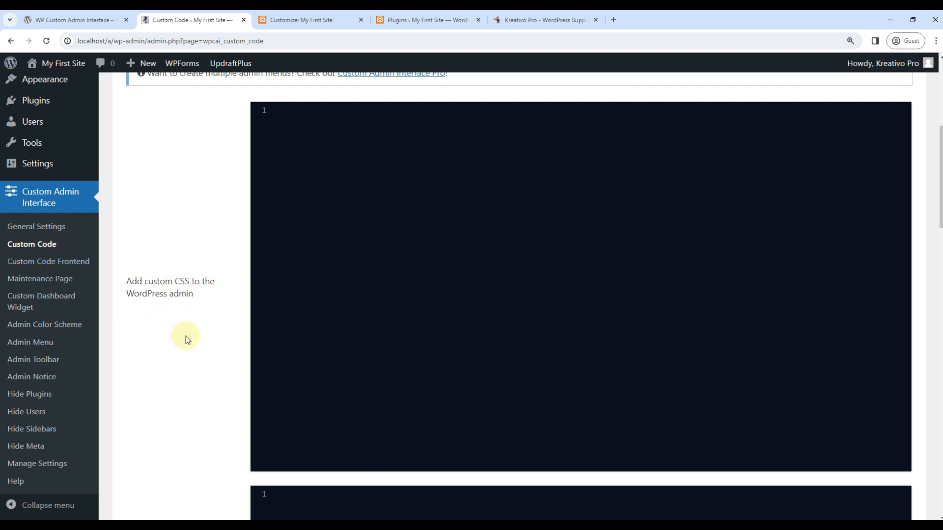
mouse_move(399, 241)
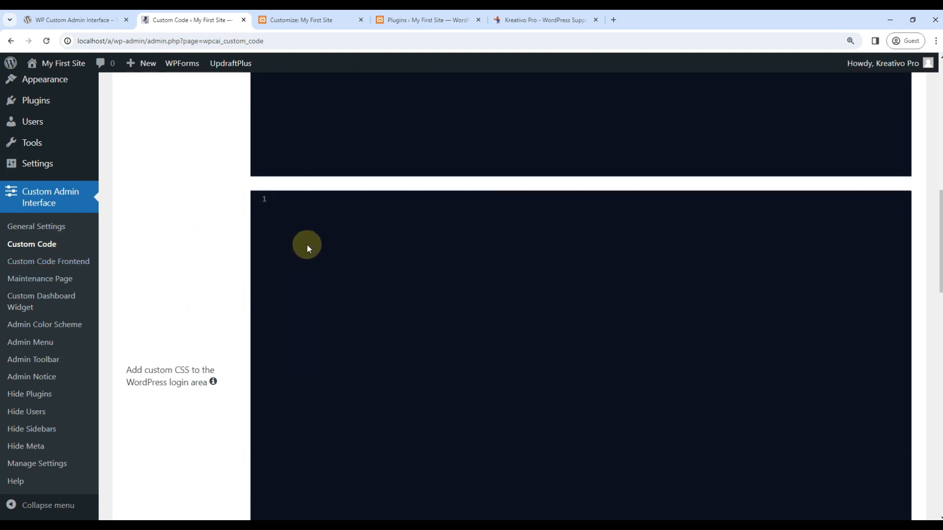
mouse_move(180, 393)
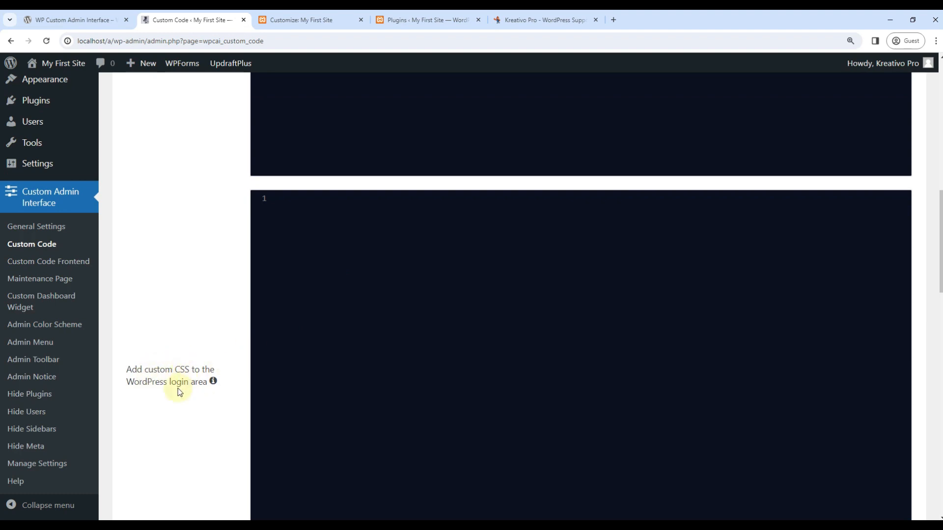
scroll("down", 3)
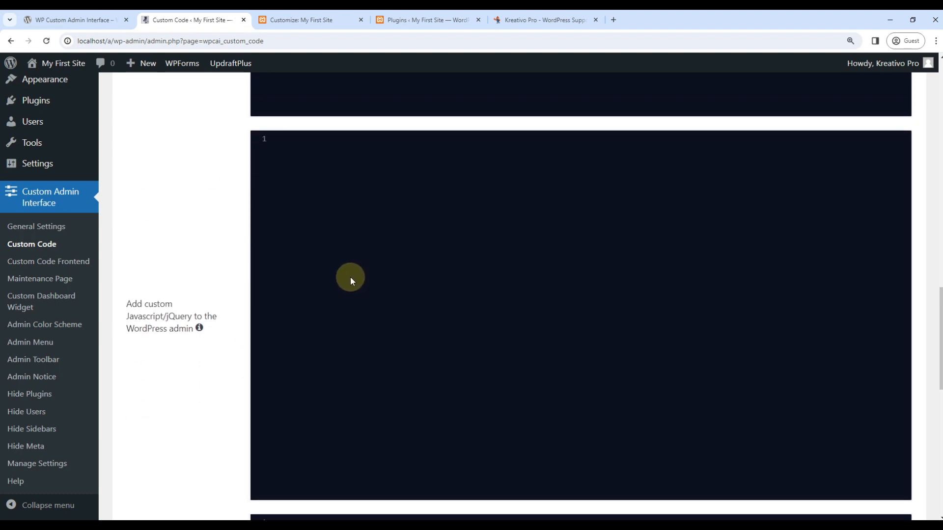
scroll("down", 3)
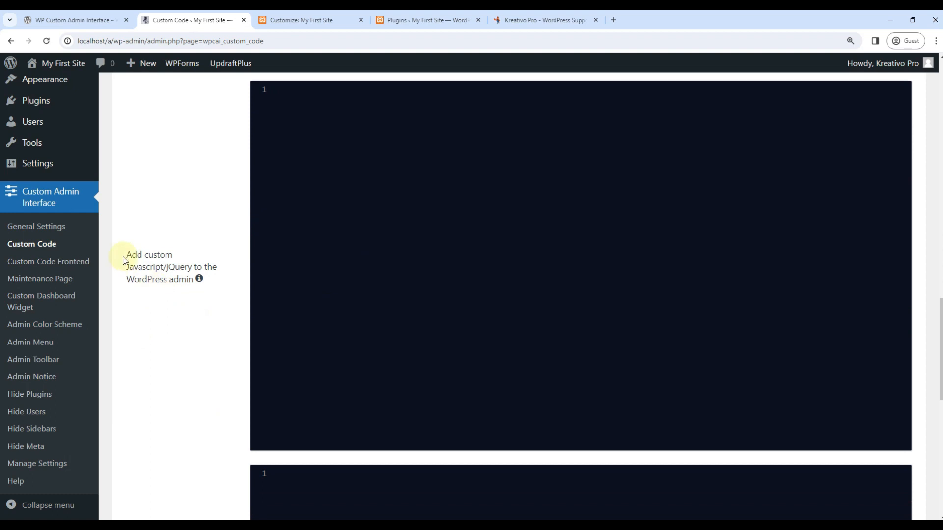
mouse_move(378, 223)
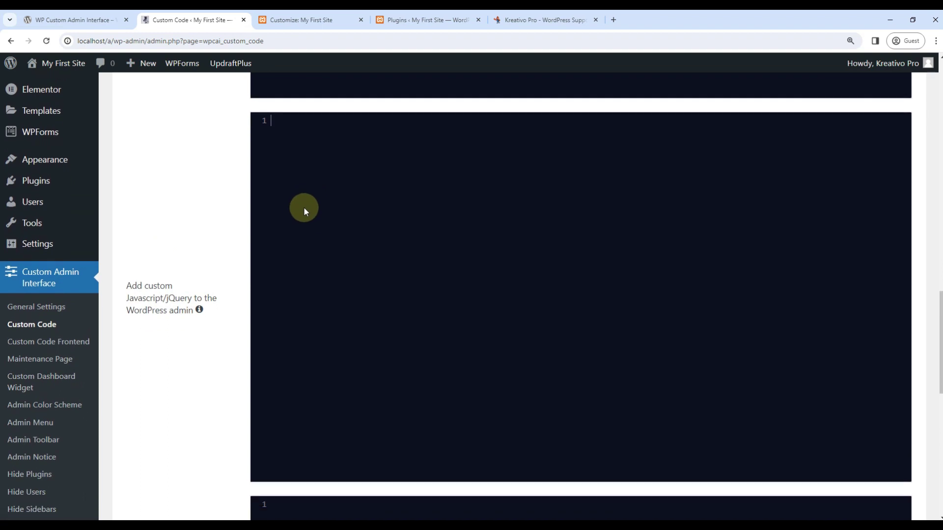
scroll("down", 3)
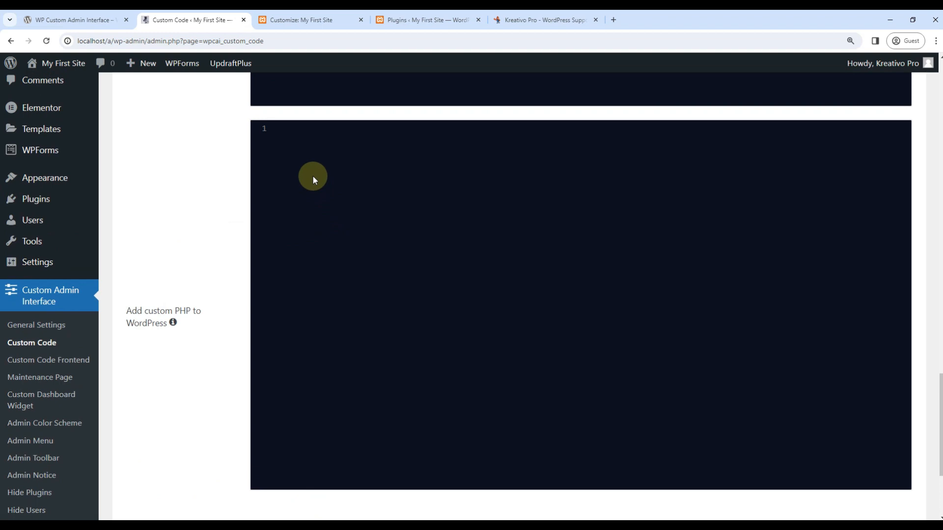
mouse_move(293, 146)
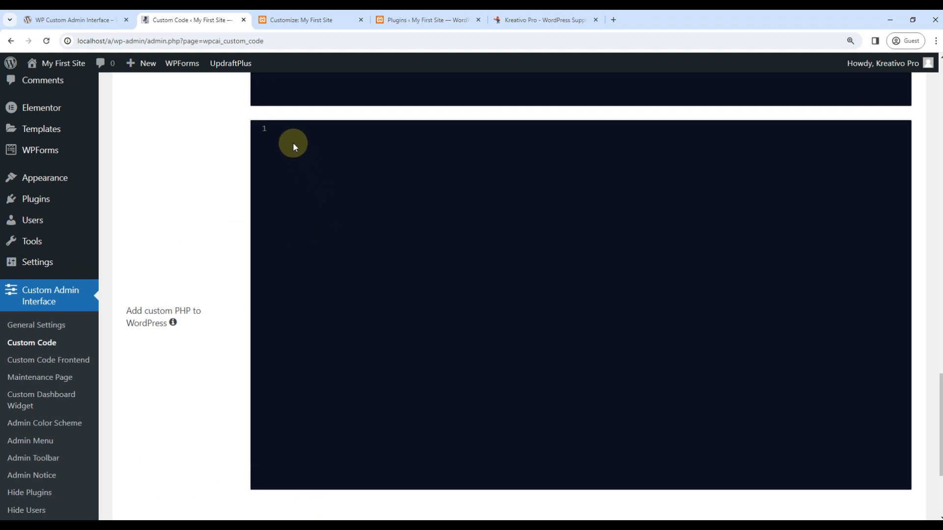
scroll("down", 3)
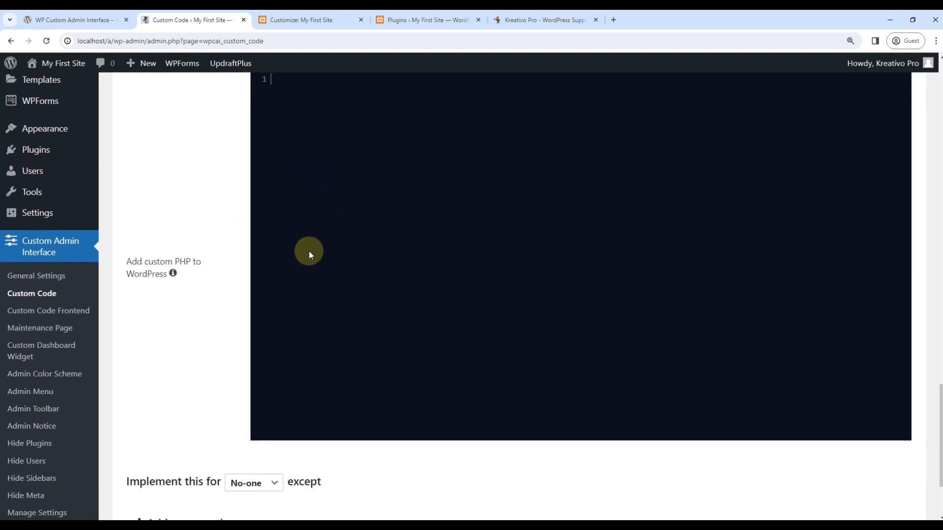
scroll("down", 3)
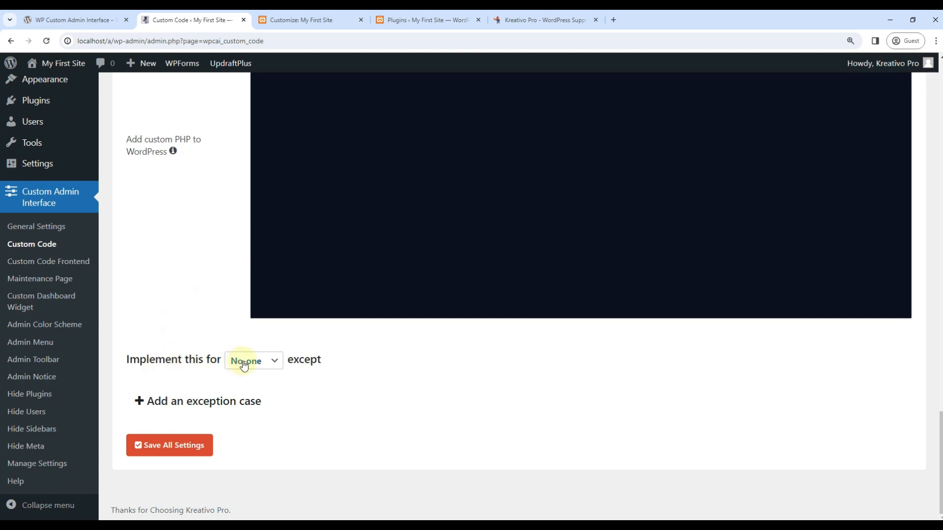
left_click(253, 360)
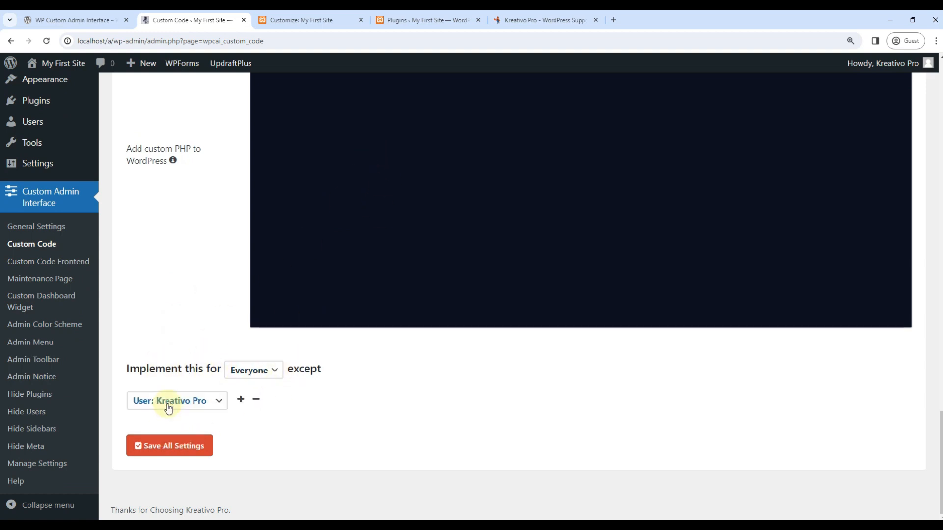
left_click(176, 400)
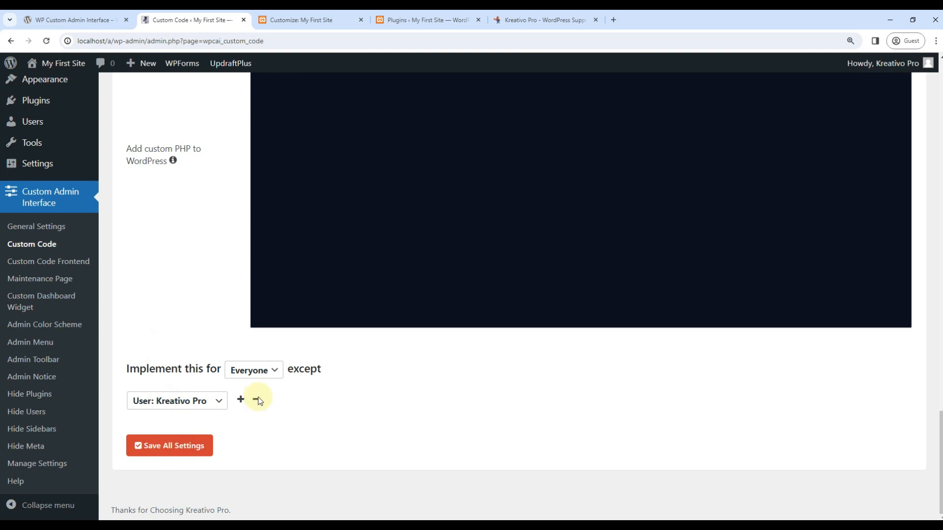
left_click(256, 400)
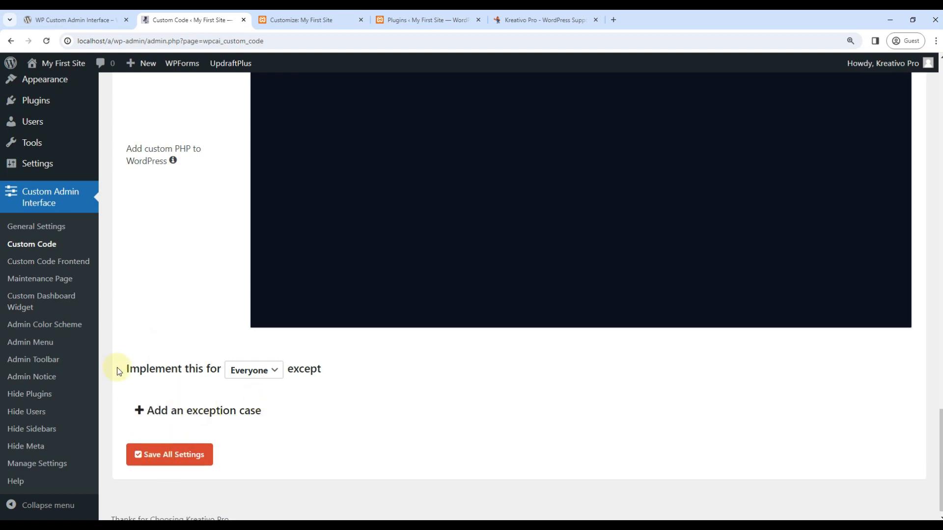
left_click(169, 455)
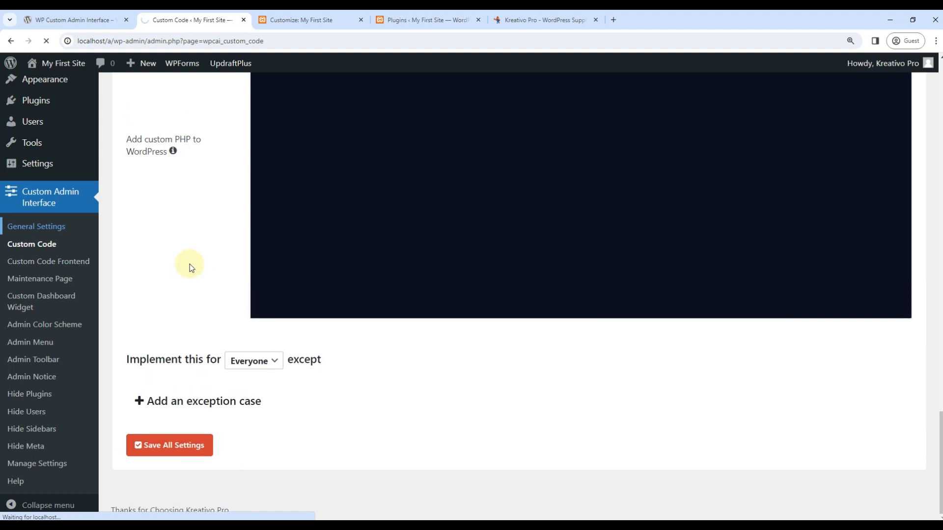
View the red login screen and logo link, then scroll through General Settings.
left_click(31, 226)
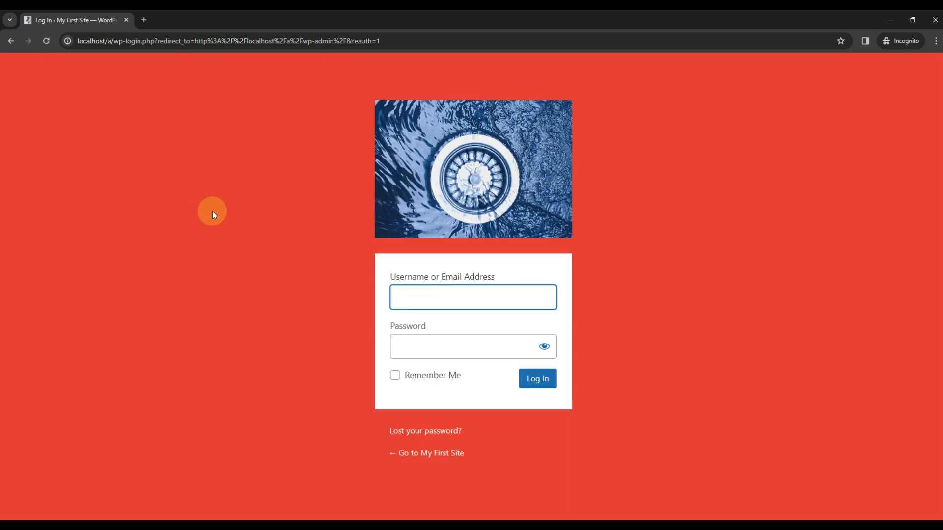
mouse_move(446, 185)
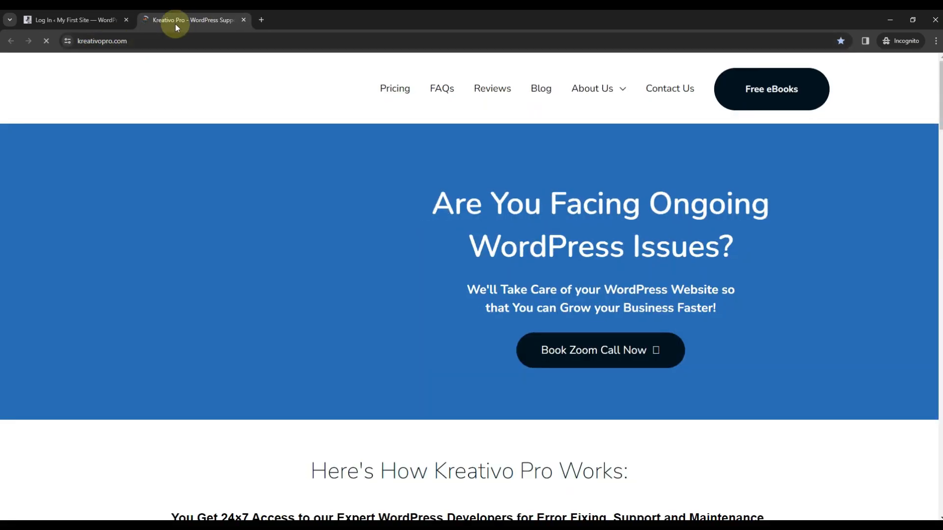
left_click(79, 20)
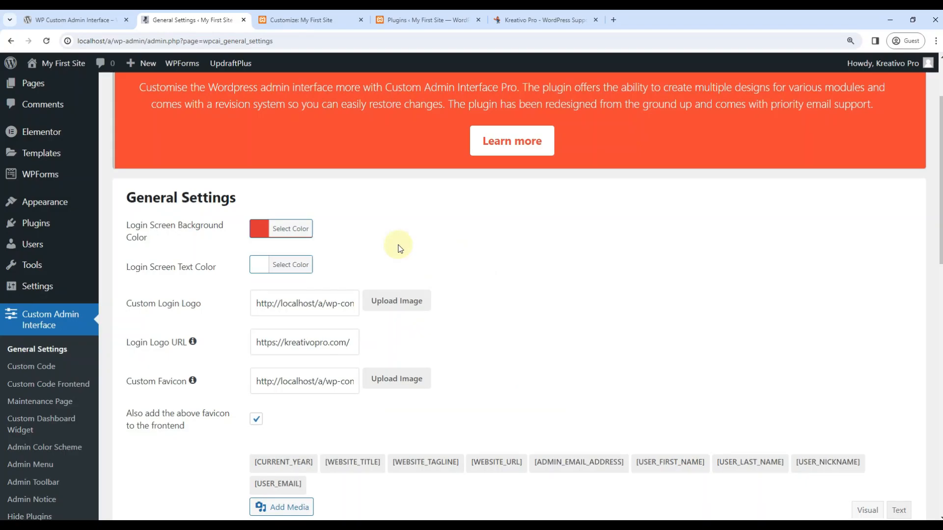
scroll("down", 3)
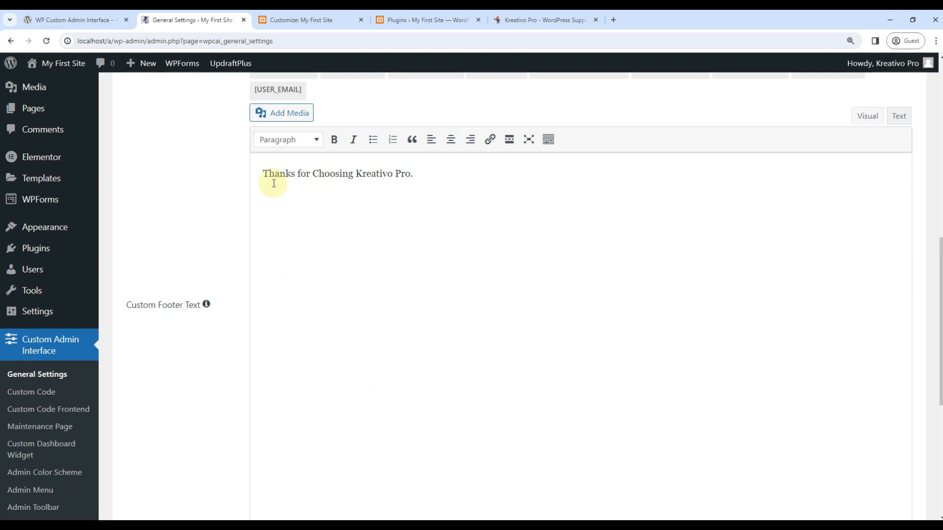
scroll("down", 3)
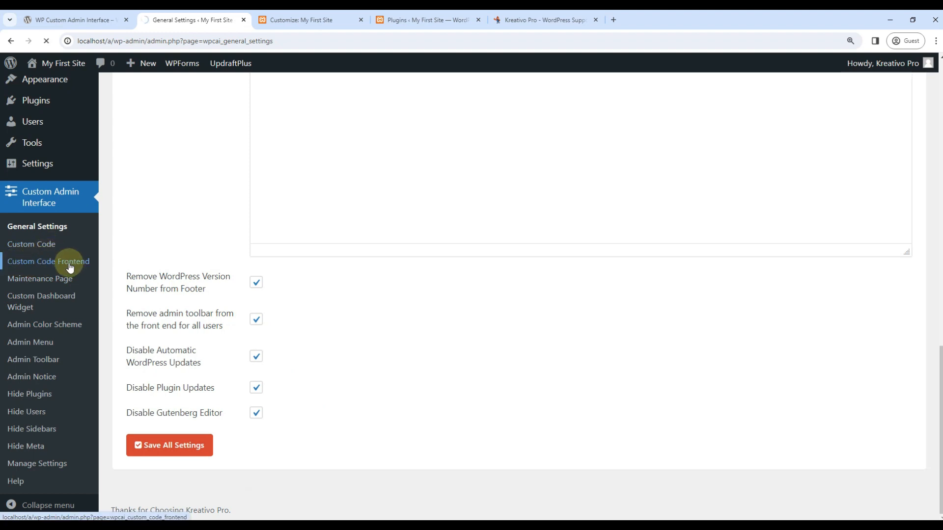
Review the empty CSS and JavaScript editors on Custom Code Frontend, then go to Maintenance Page.
left_click(48, 261)
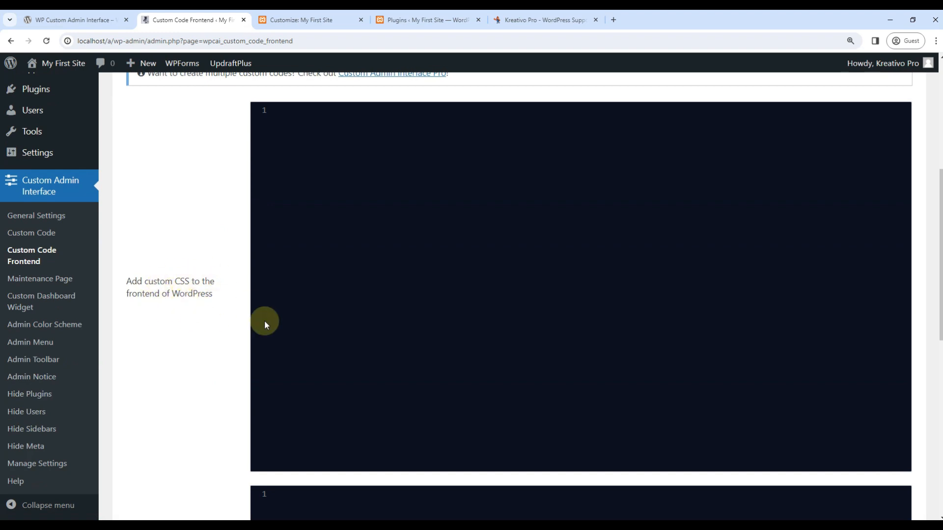
scroll("down", 3)
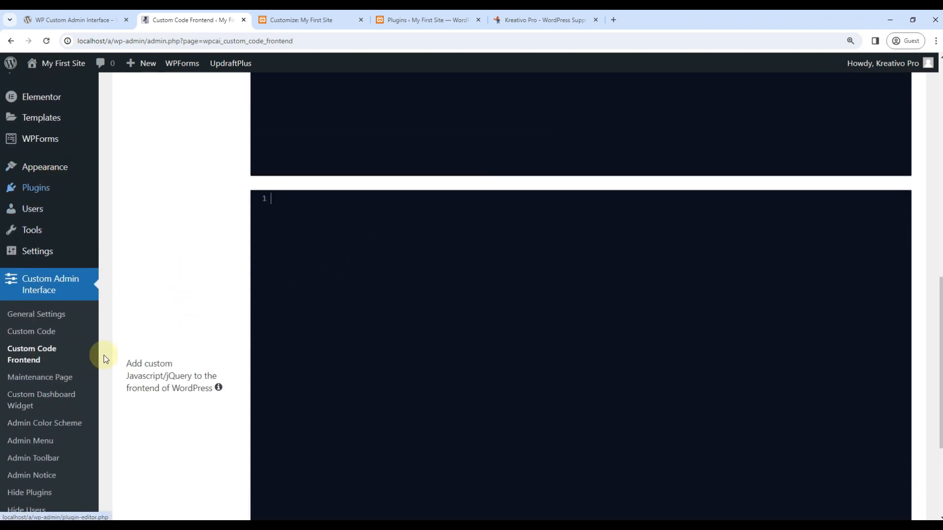
mouse_move(201, 336)
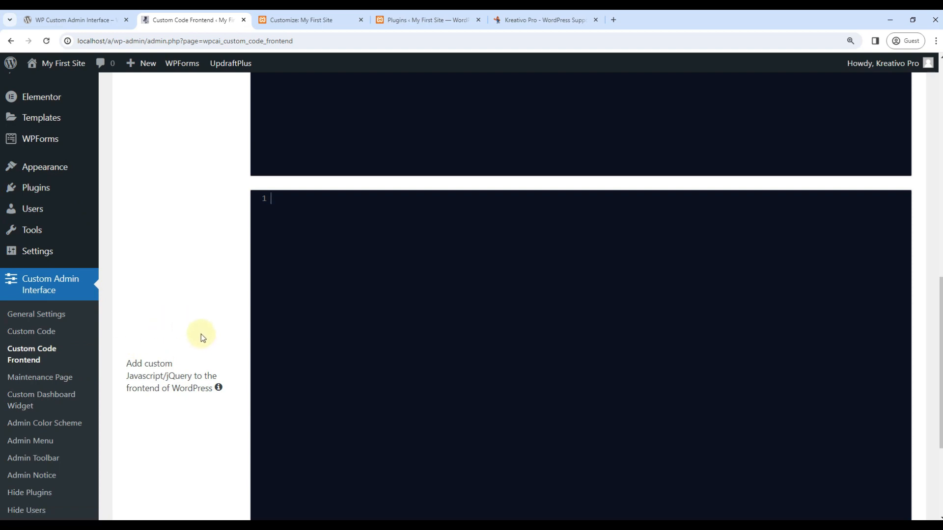
mouse_move(27, 380)
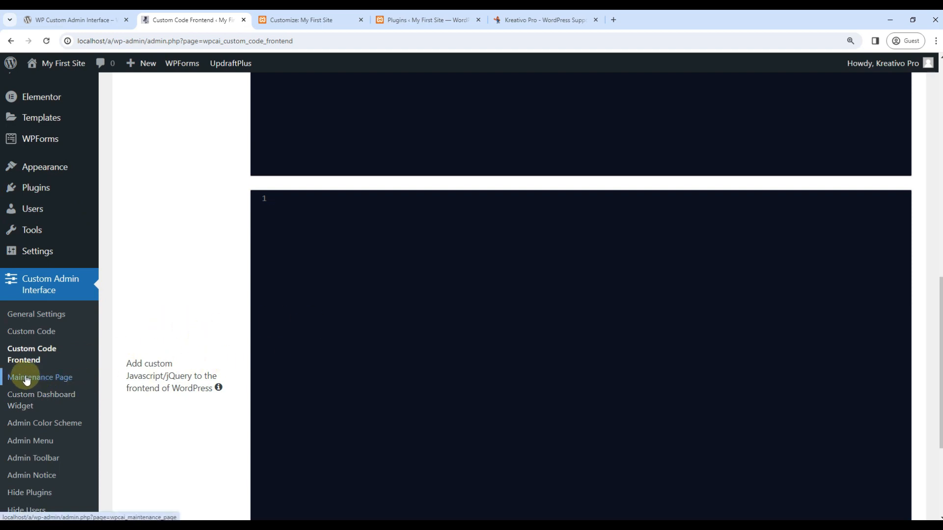
left_click(39, 377)
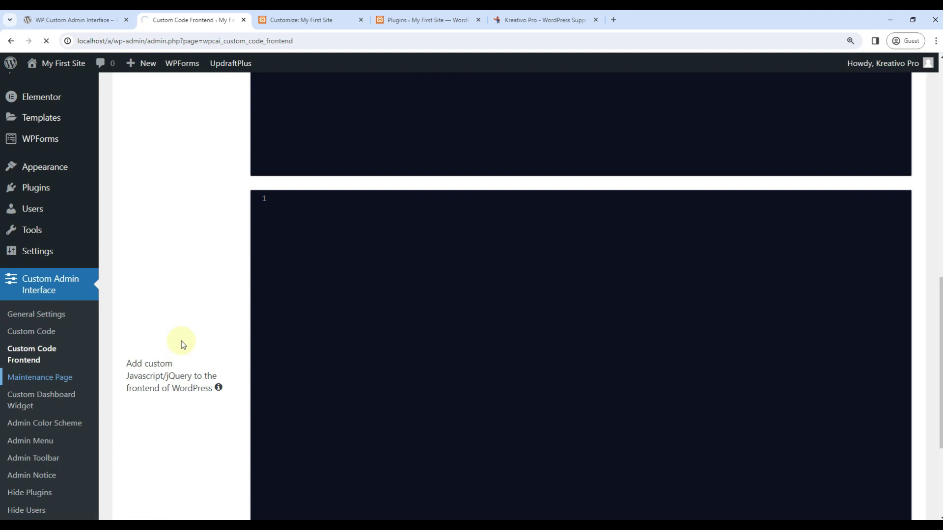
Enable maintenance mode with the message 'Come back soon.', save, and open the End Date field.
left_click(40, 377)
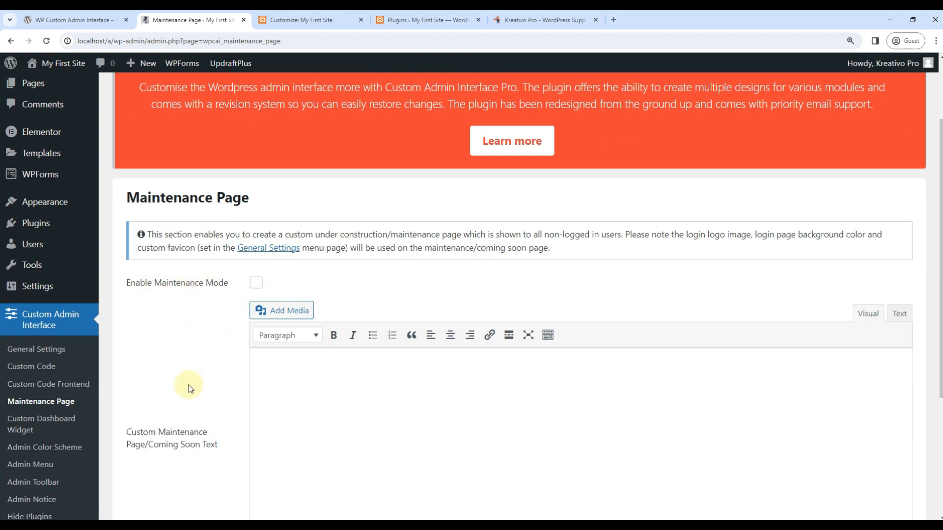
mouse_move(197, 368)
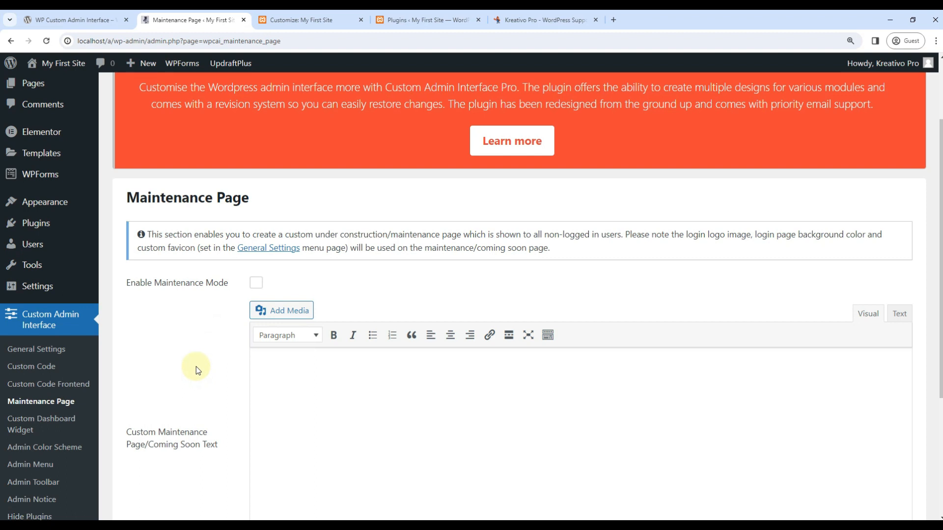
mouse_move(188, 350)
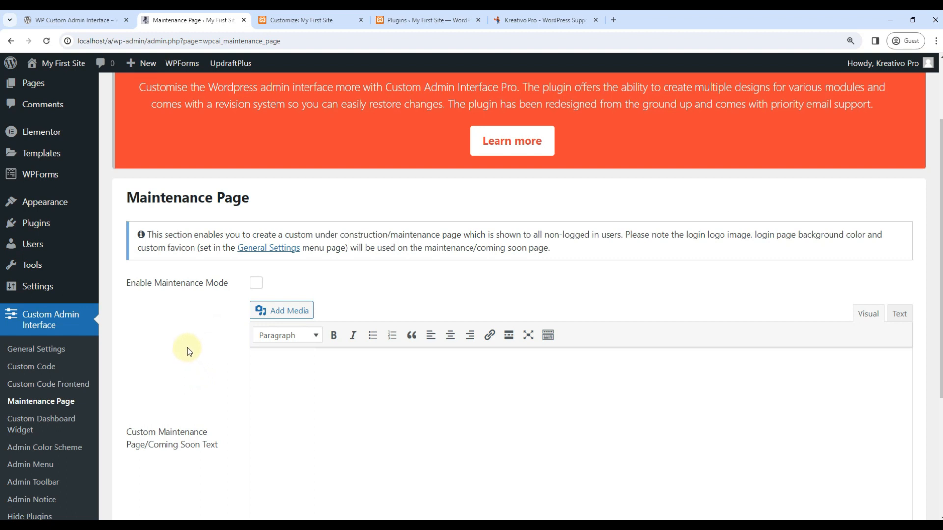
scroll("down", 3)
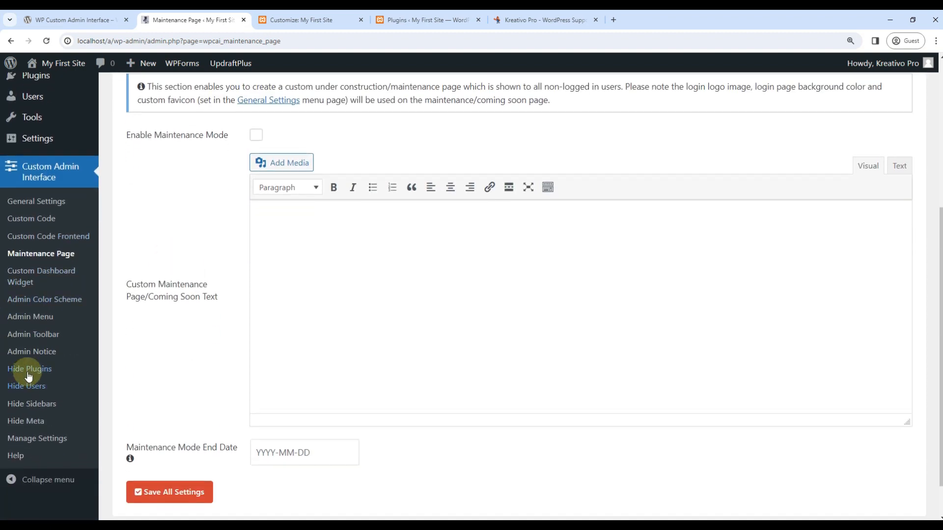
left_click(256, 135)
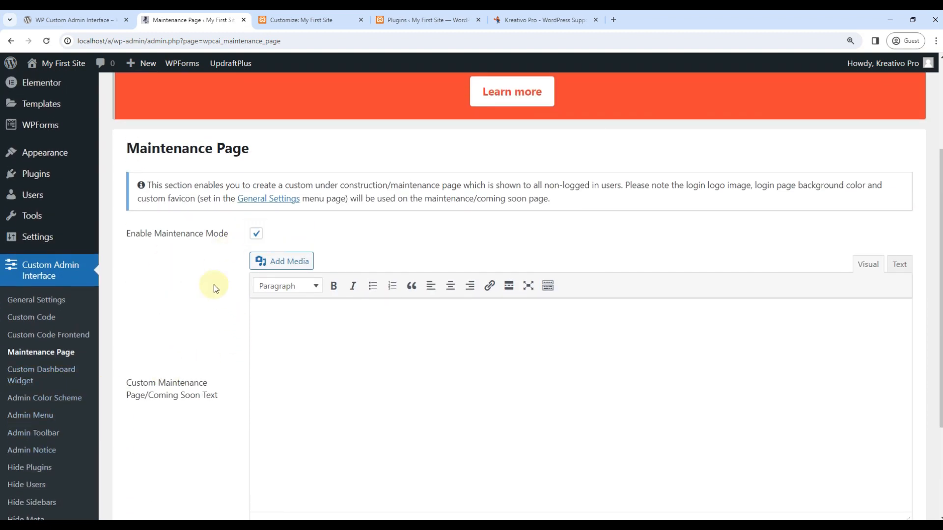
scroll("down", 3)
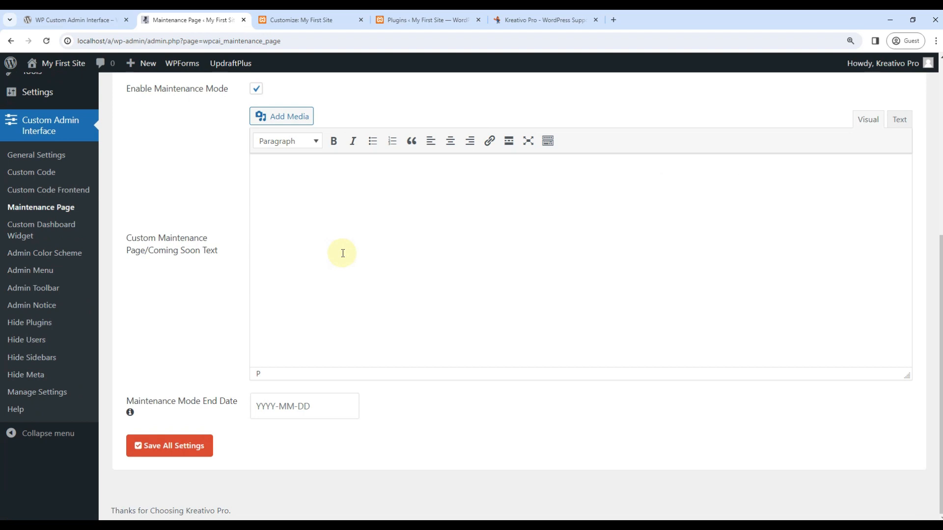
type("Come bac")
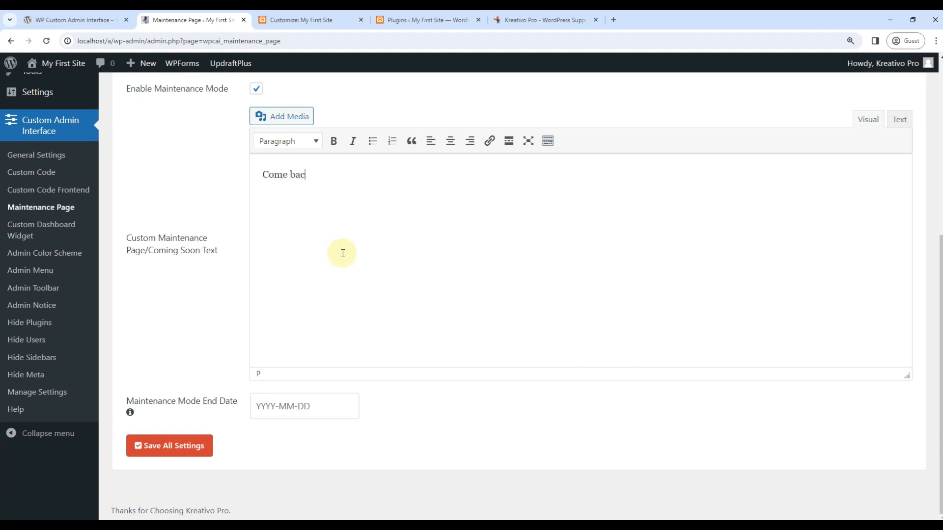
type("k soon.")
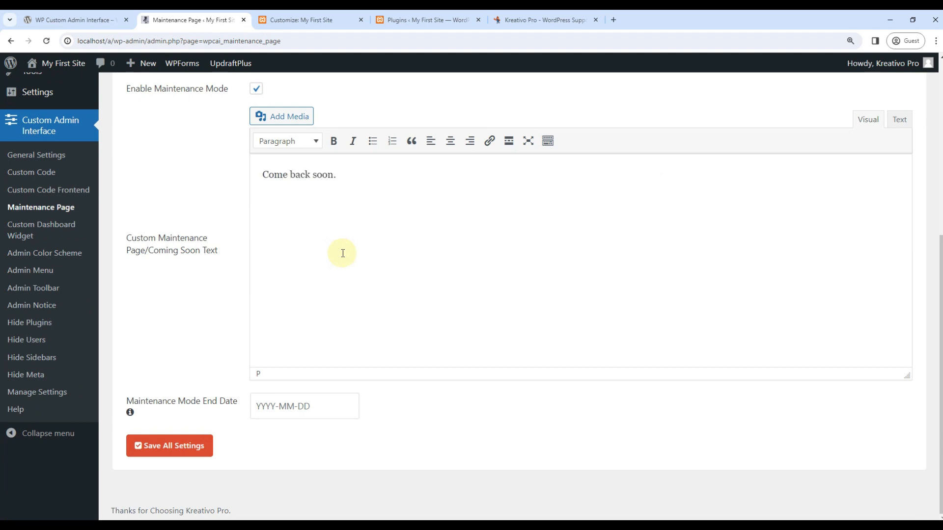
left_click(170, 445)
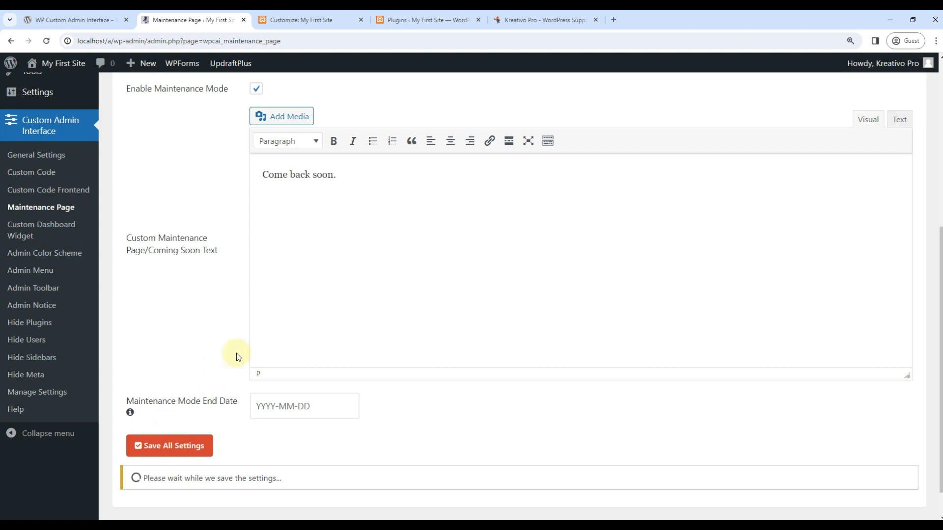
mouse_move(178, 297)
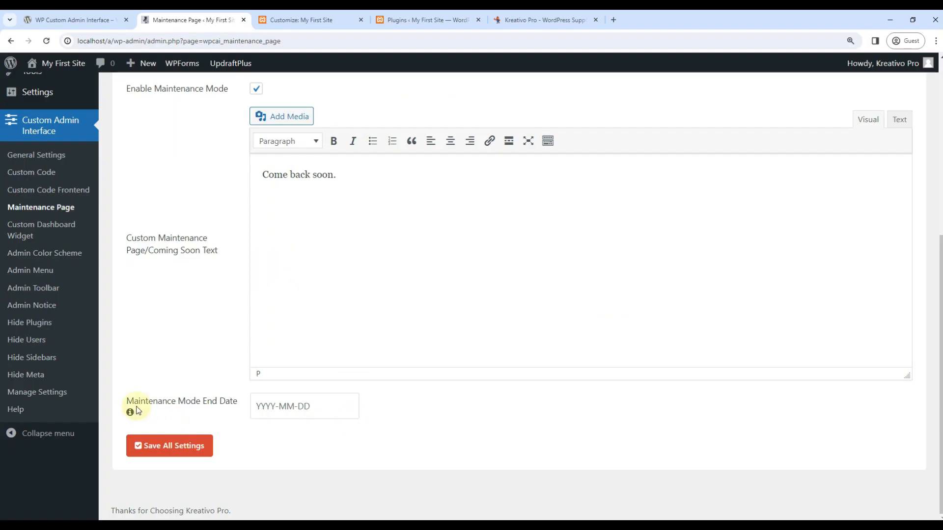
left_click(304, 406)
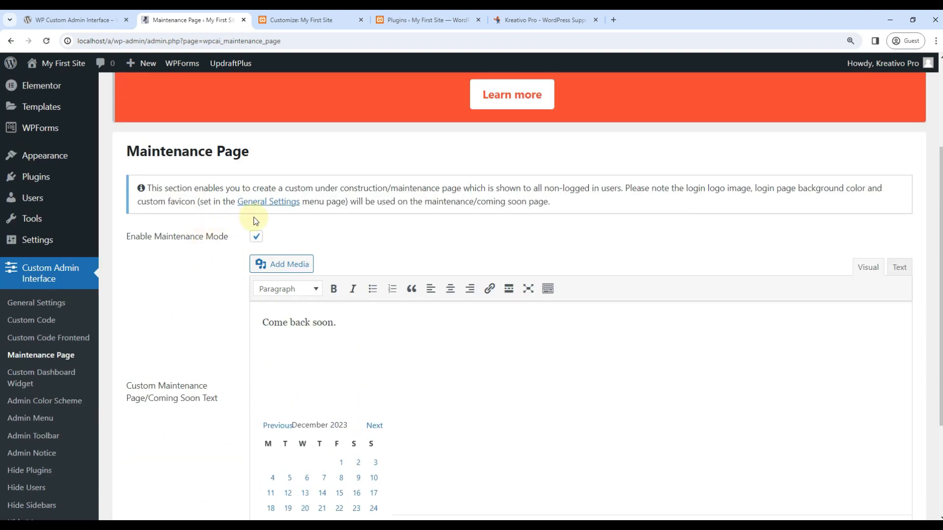
scroll("down", 3)
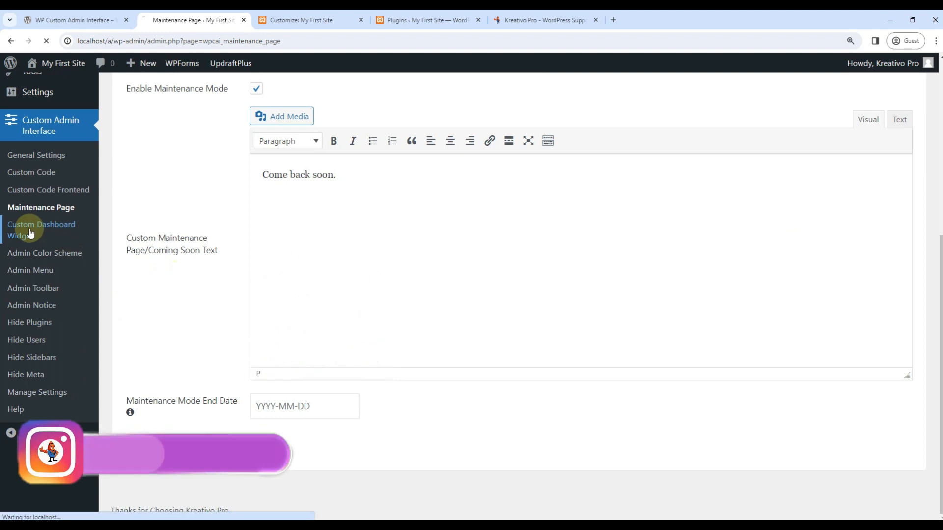
Open Custom Dashboard Widget settings and enable the Site Health Status panel via Screen Options.
left_click(42, 230)
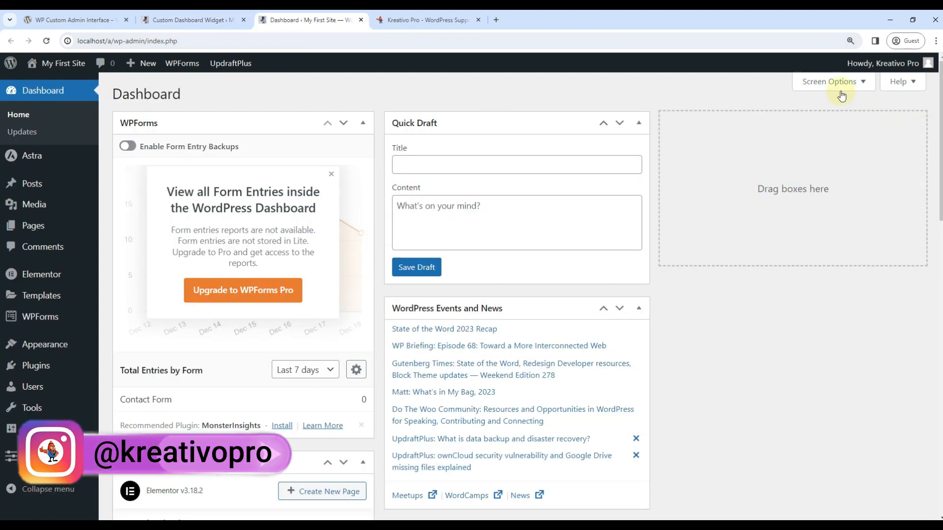
left_click(830, 81)
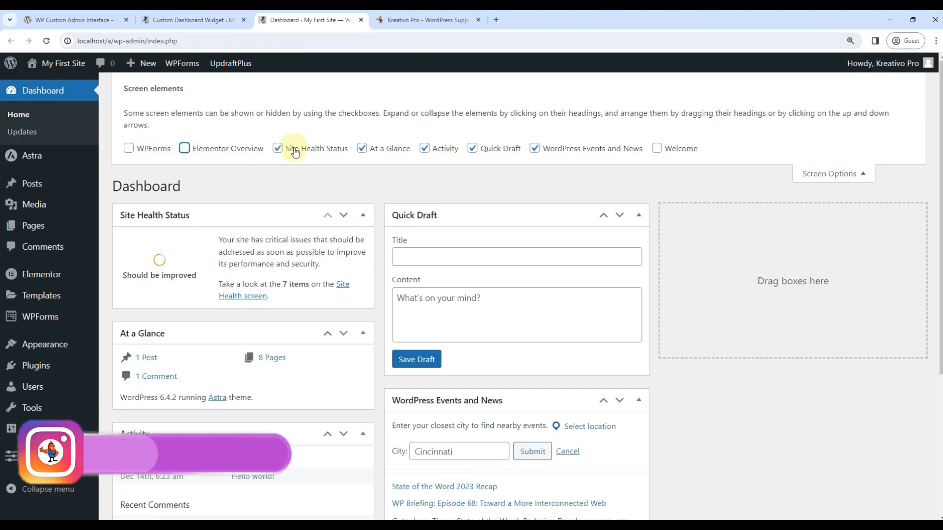
left_click(277, 149)
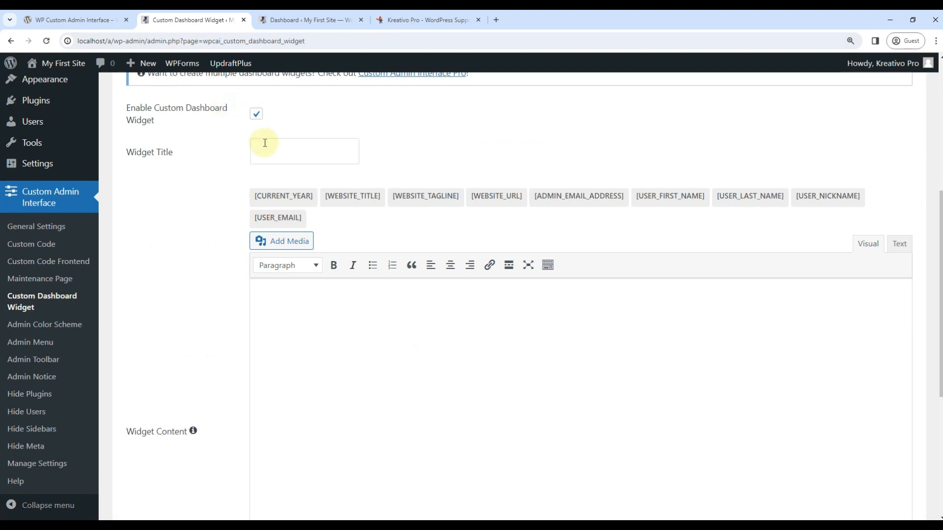
Enter 'Kreativo Pro is One Click Away' as the dashboard widget title.
type("Kreativ")
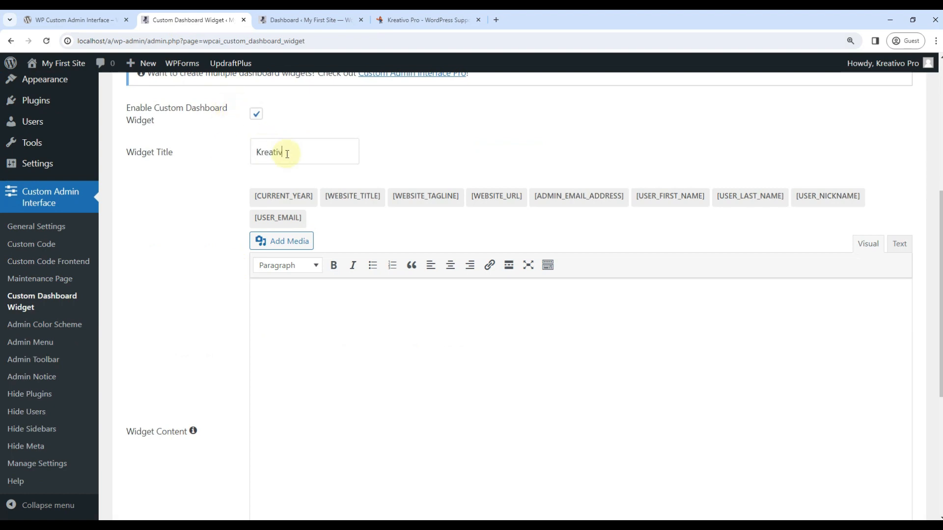
type("o Pro")
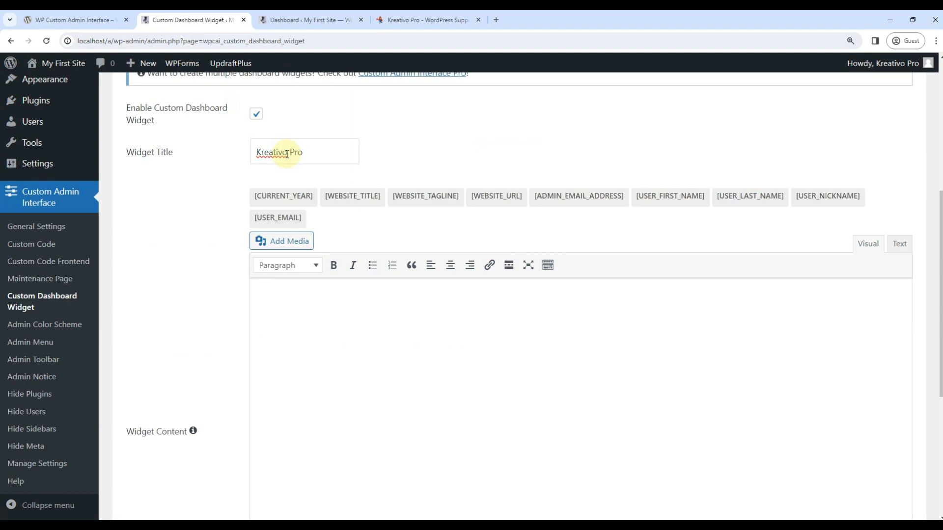
type("is One Click Away")
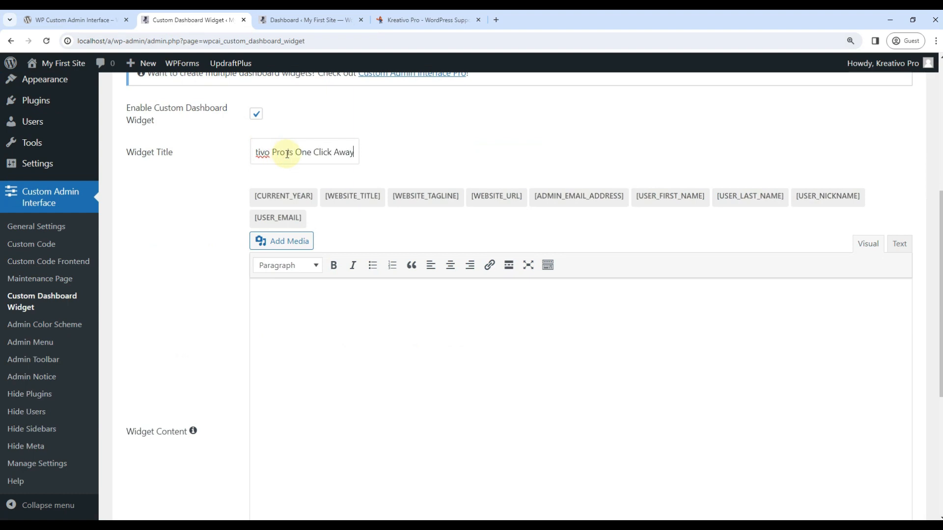
Enter 'Thanks for choosing us. Get in touch with us if you need any help' as widget content.
type("Thanks for")
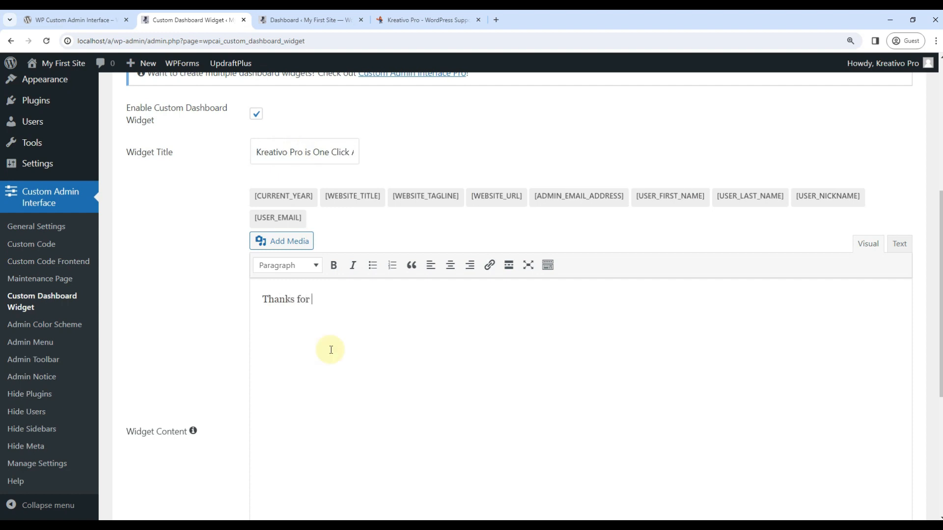
type("choosing us.")
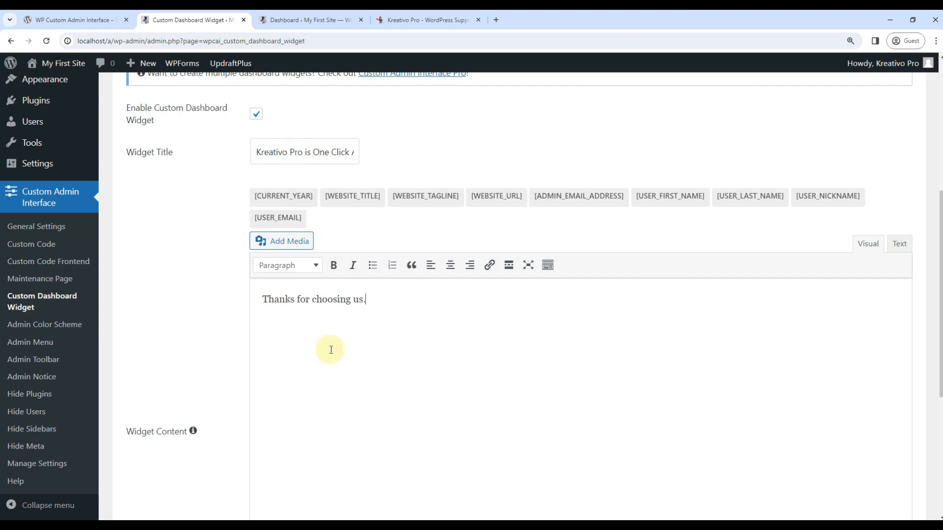
type("Get in")
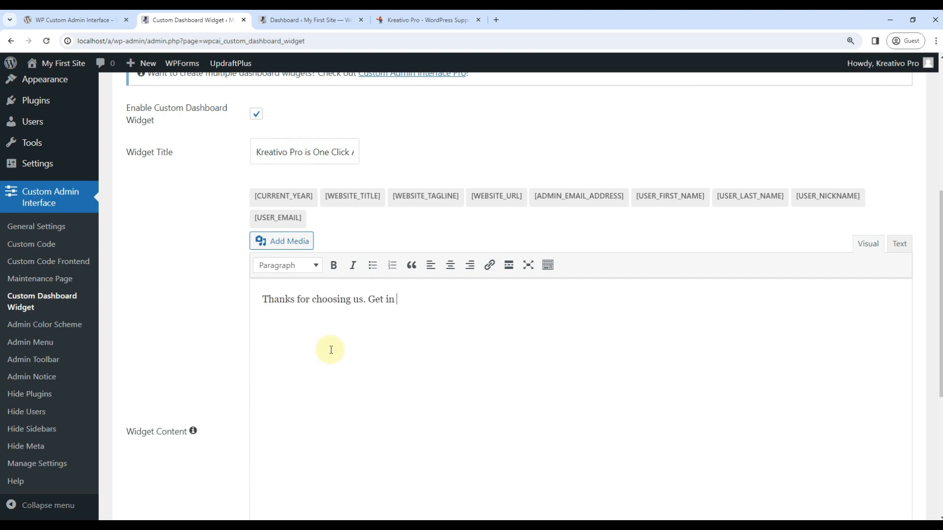
type("touch with us if")
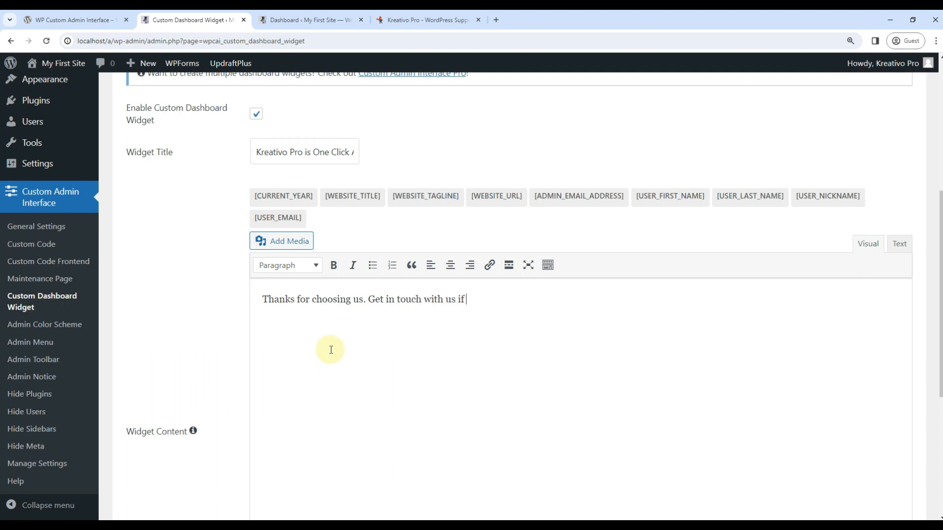
type("you need any help")
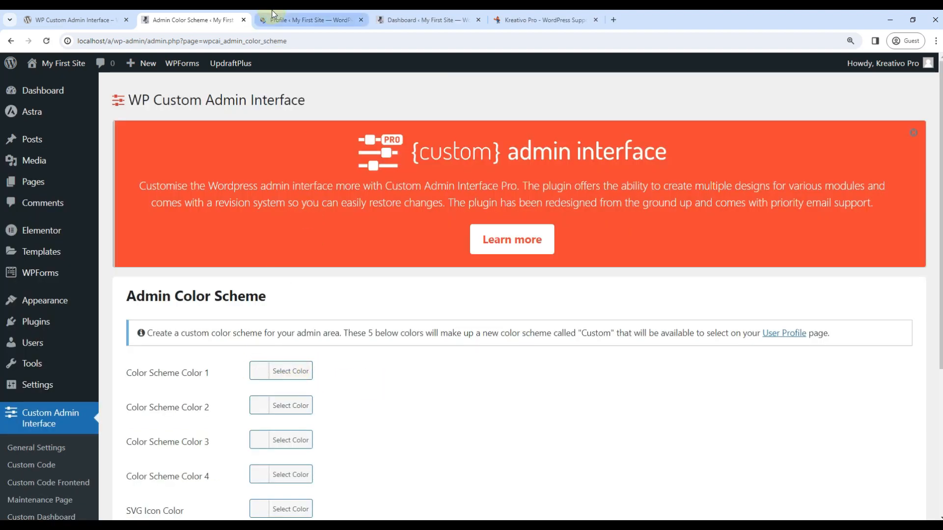
left_click(303, 19)
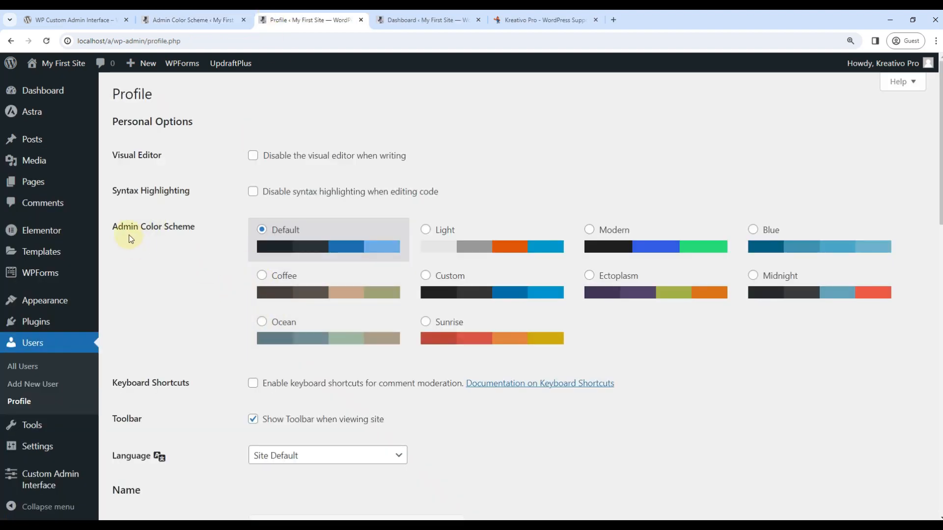
mouse_move(232, 317)
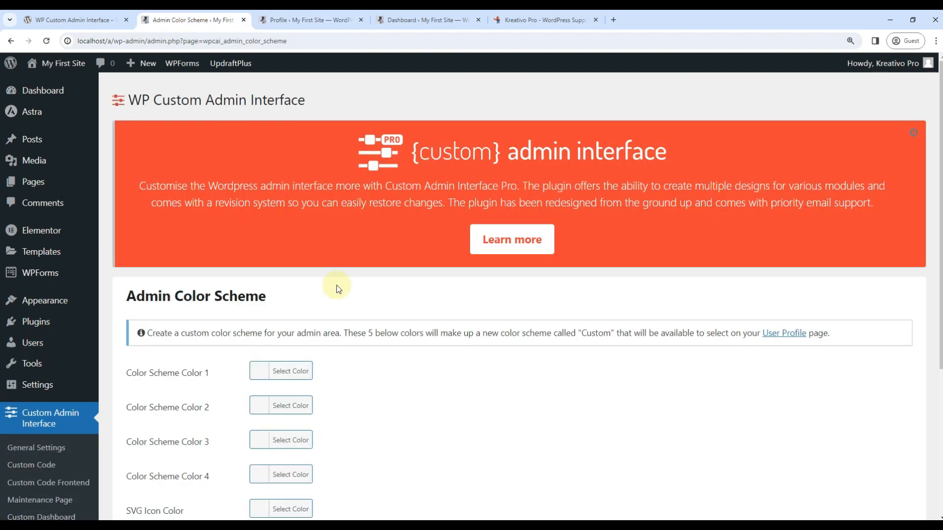
scroll("down", 3)
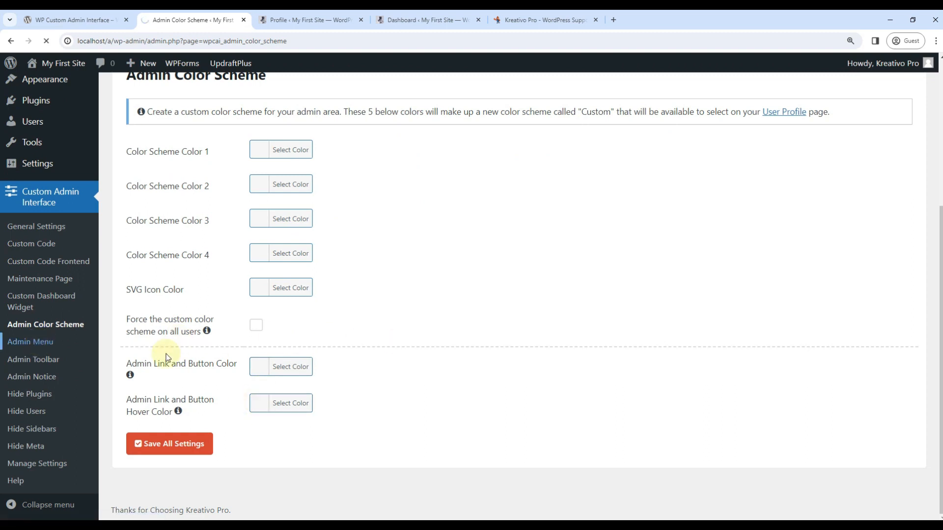
Open the Admin Menu editor and hide the Dashboard section.
left_click(30, 341)
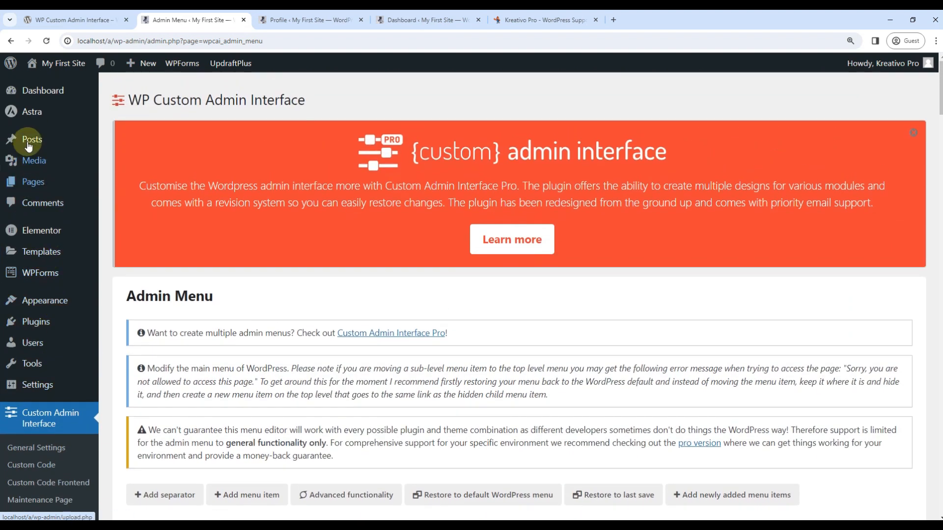
scroll("down", 3)
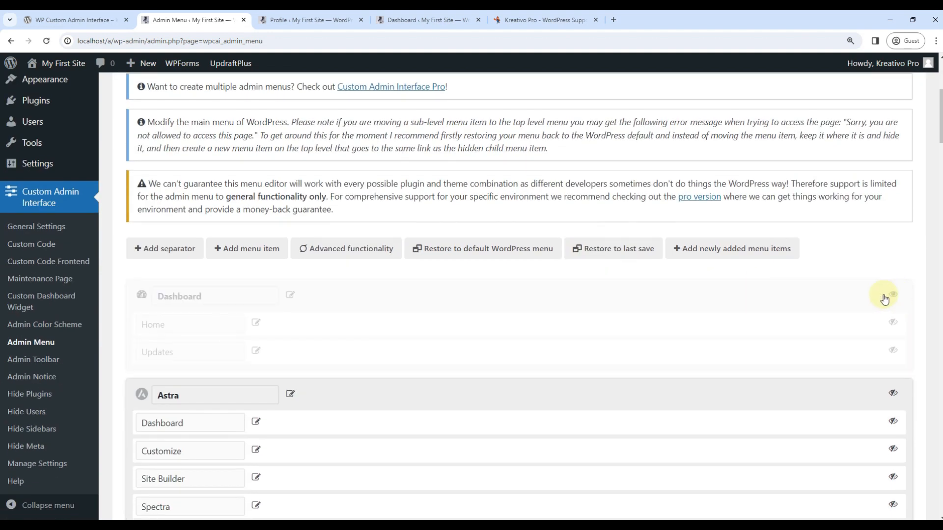
left_click(896, 294)
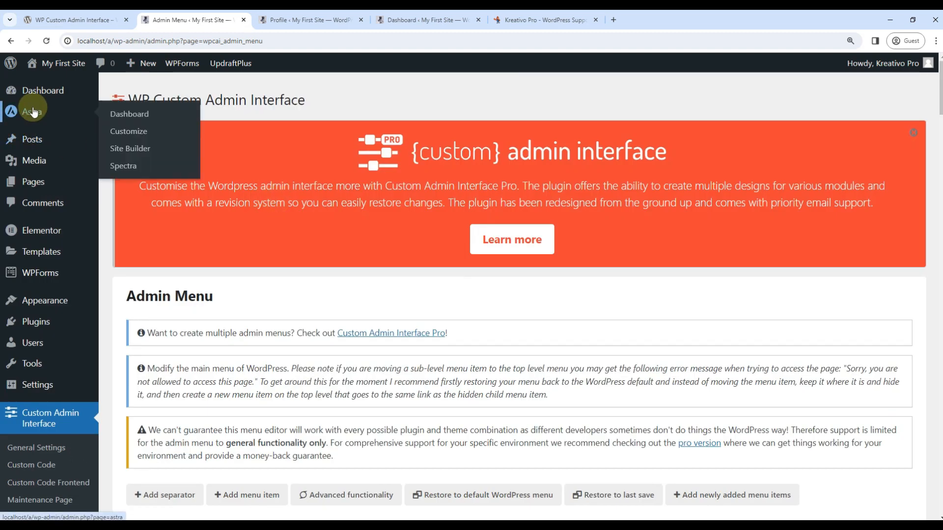
Review the remaining menu sections down to the implementation options and save setting.
scroll("down", 3)
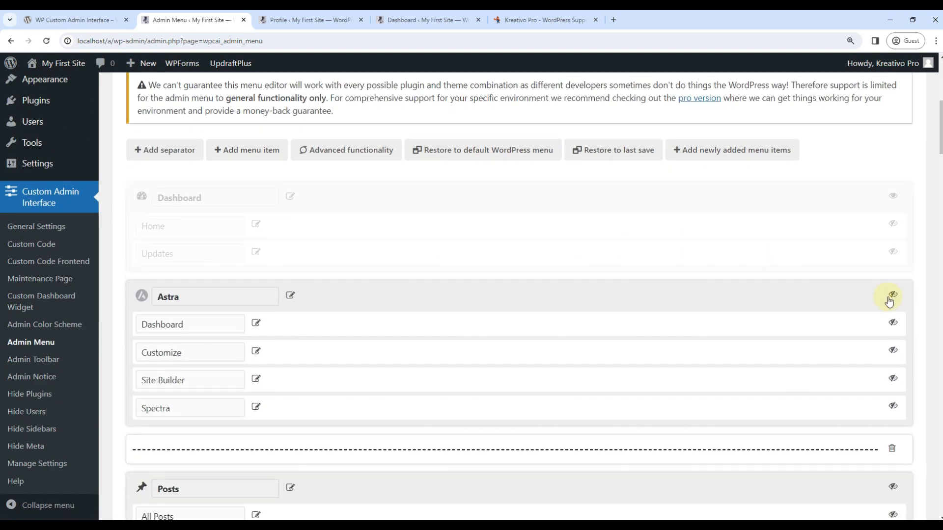
scroll("down", 3)
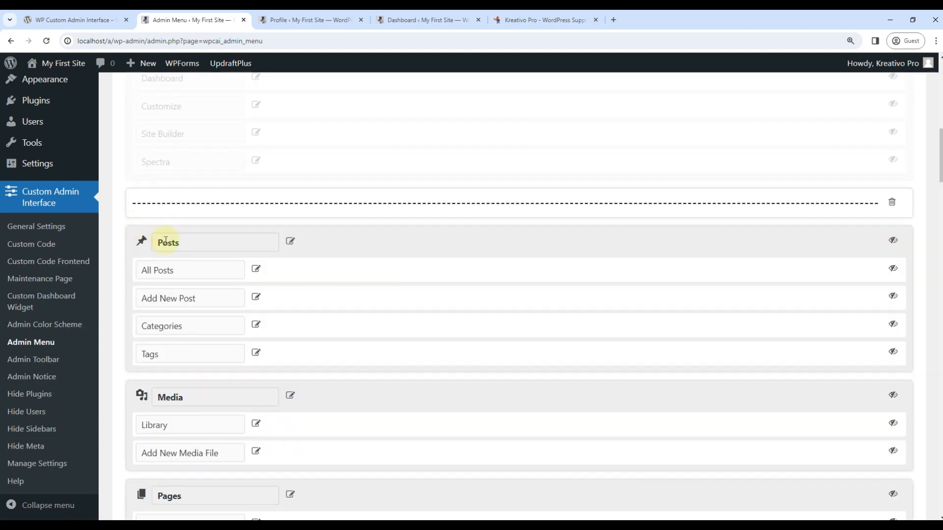
scroll("down", 3)
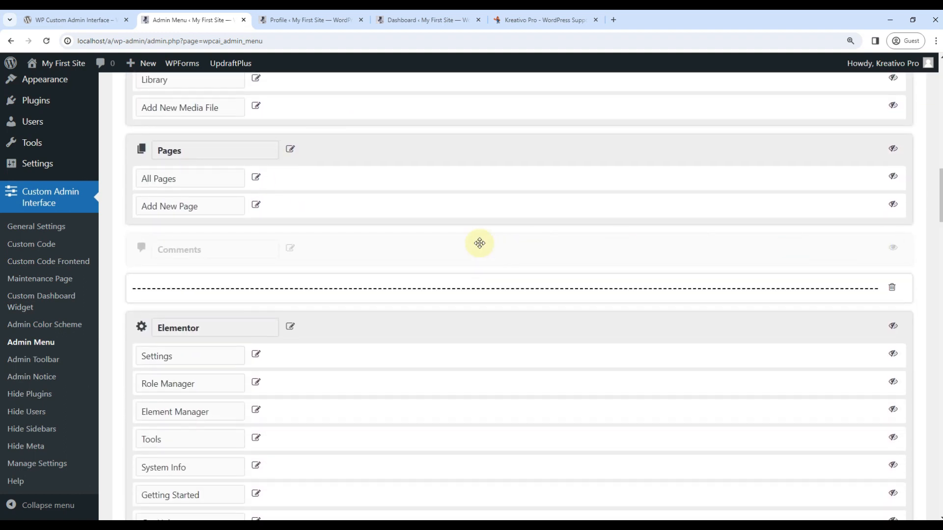
scroll("down", 3)
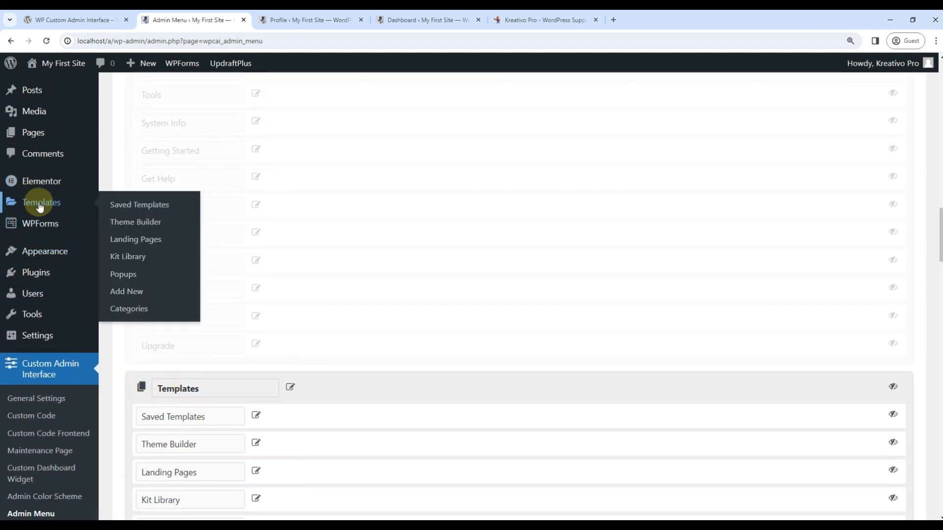
scroll("down", 3)
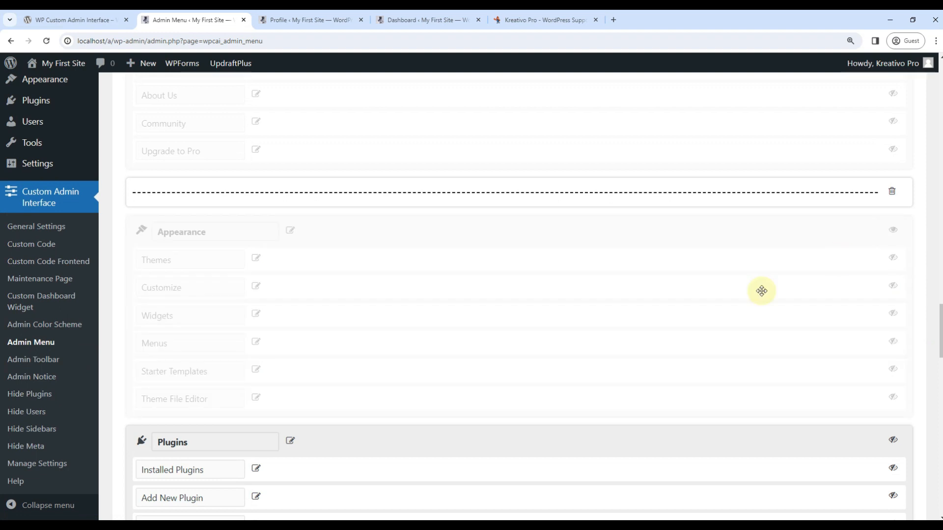
scroll("down", 3)
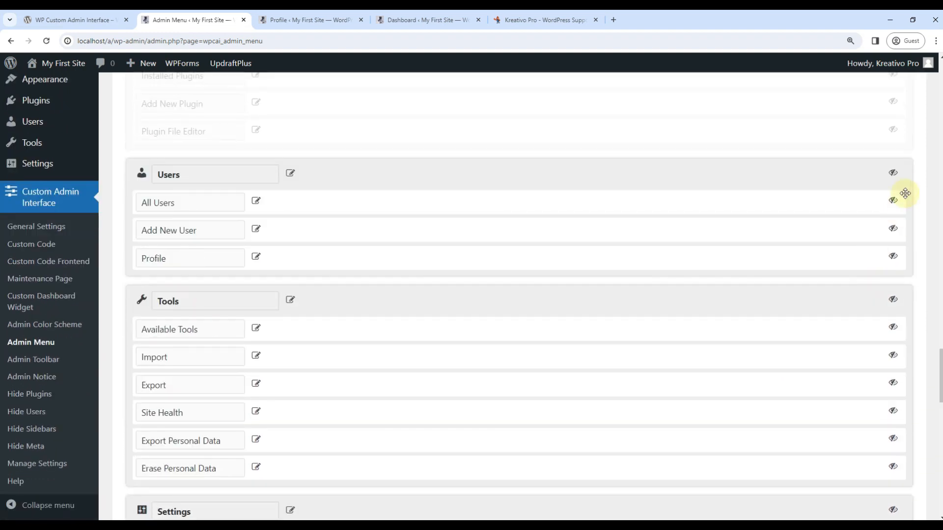
scroll("down", 3)
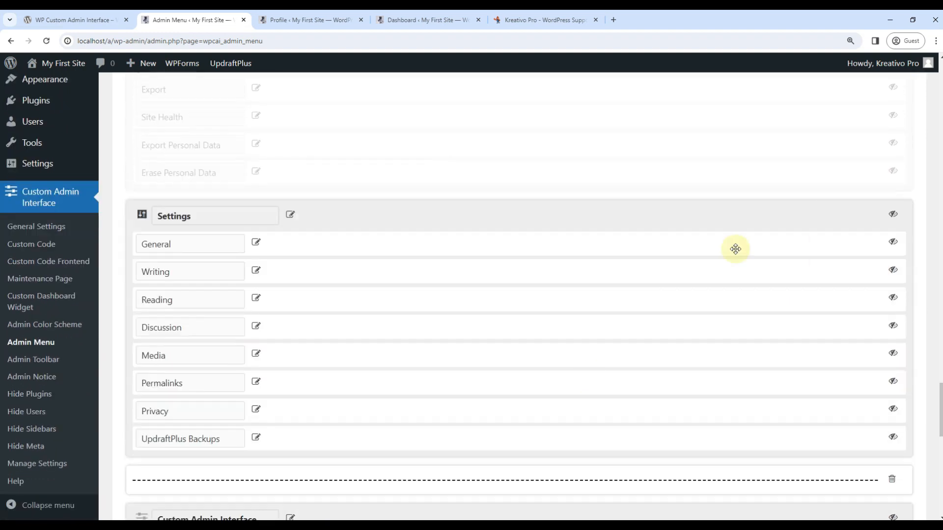
scroll("down", 3)
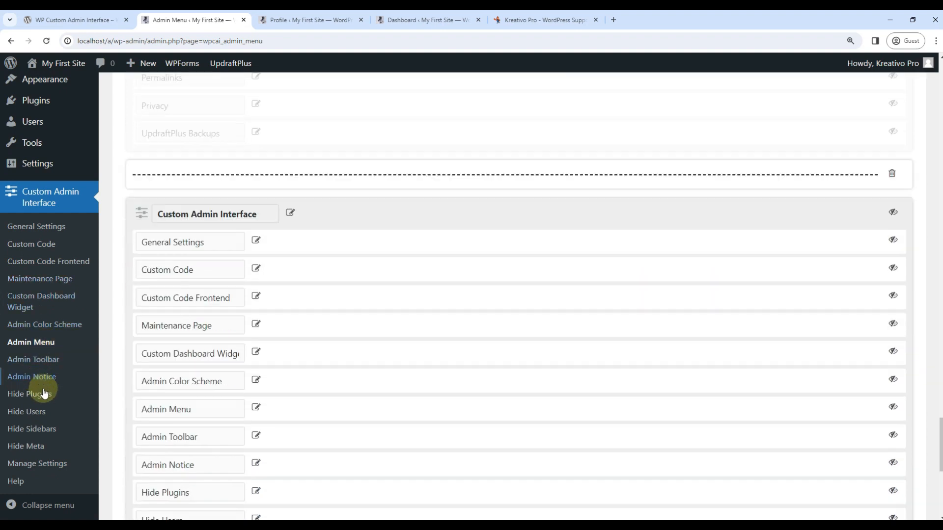
scroll("down", 3)
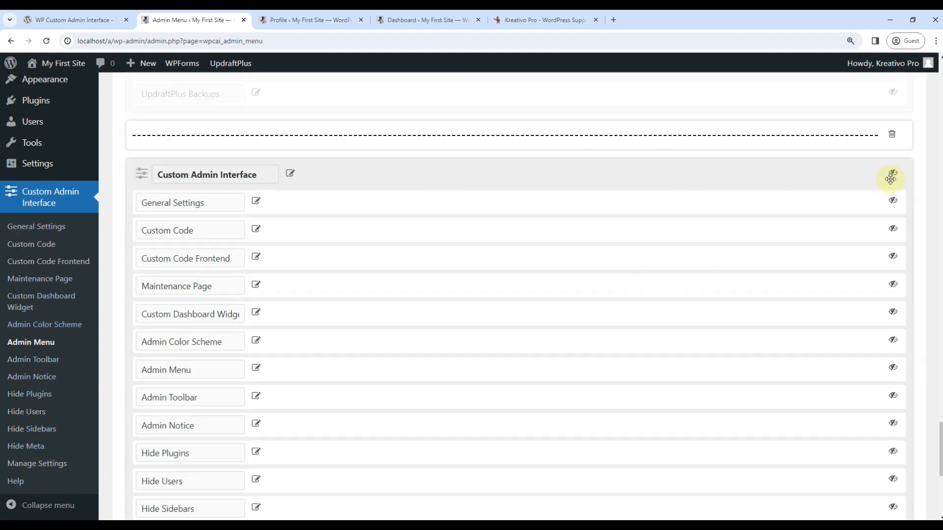
scroll("down", 3)
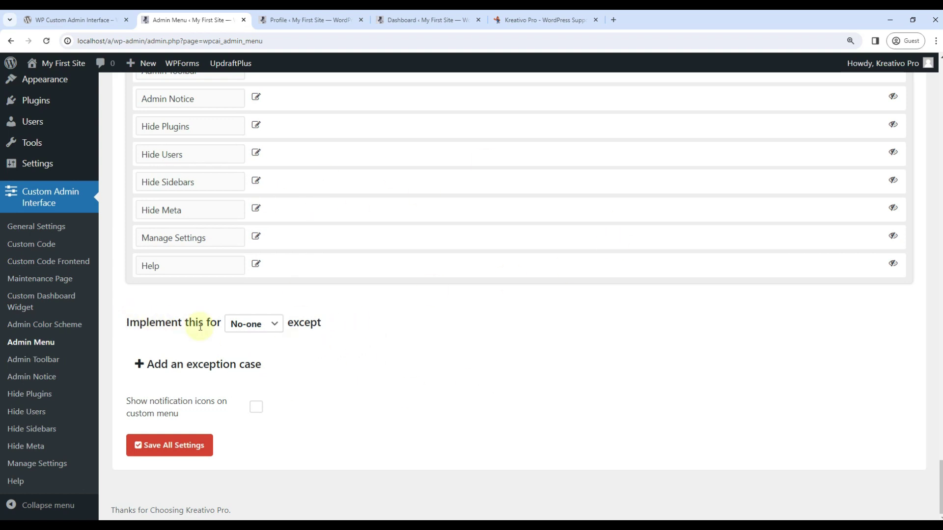
Apply the custom admin menu to Everyone and save the settings.
left_click(253, 323)
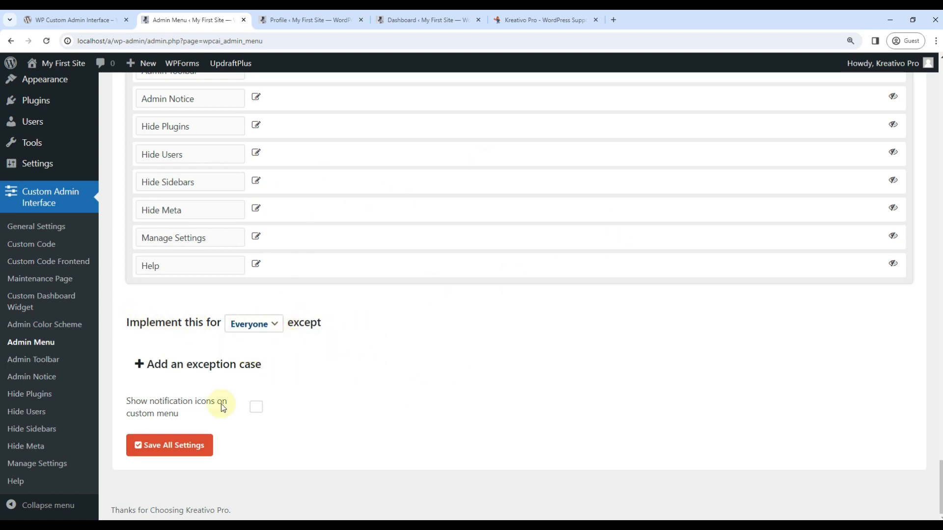
left_click(169, 445)
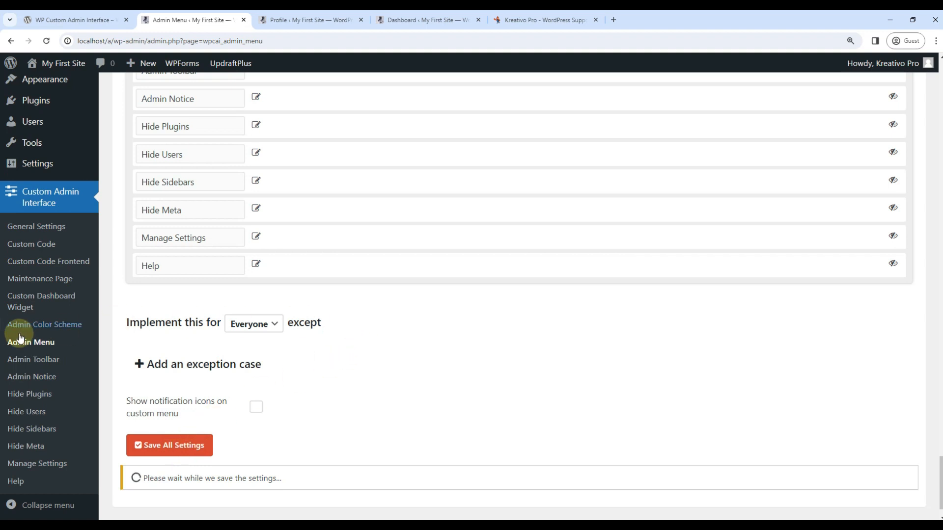
left_click(169, 444)
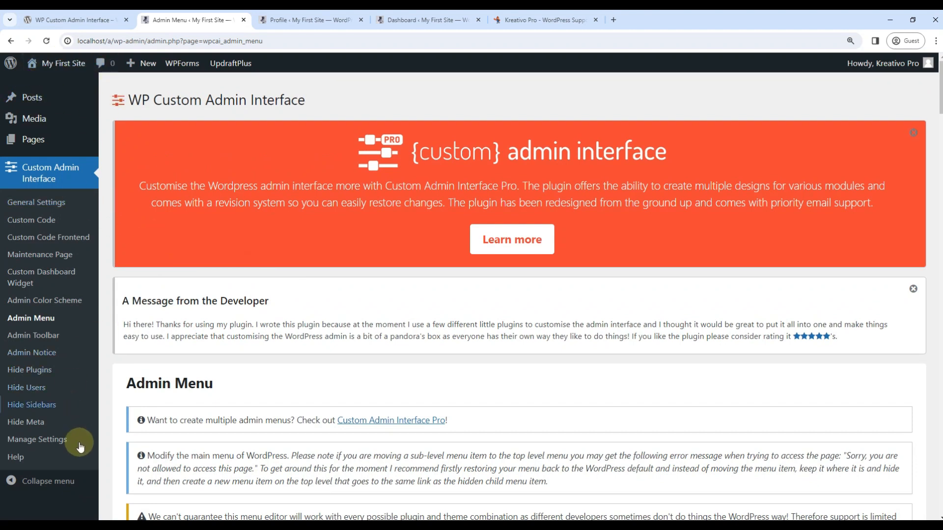
mouse_move(35, 320)
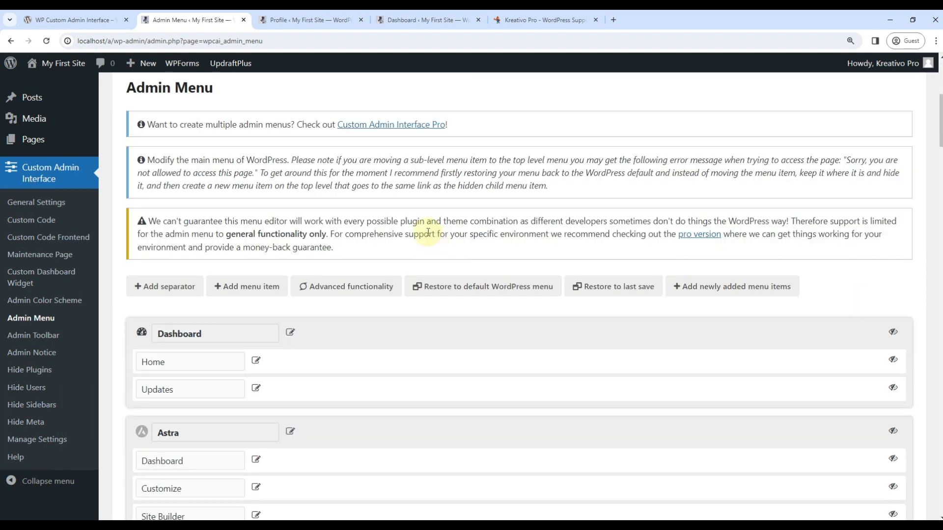
mouse_move(460, 289)
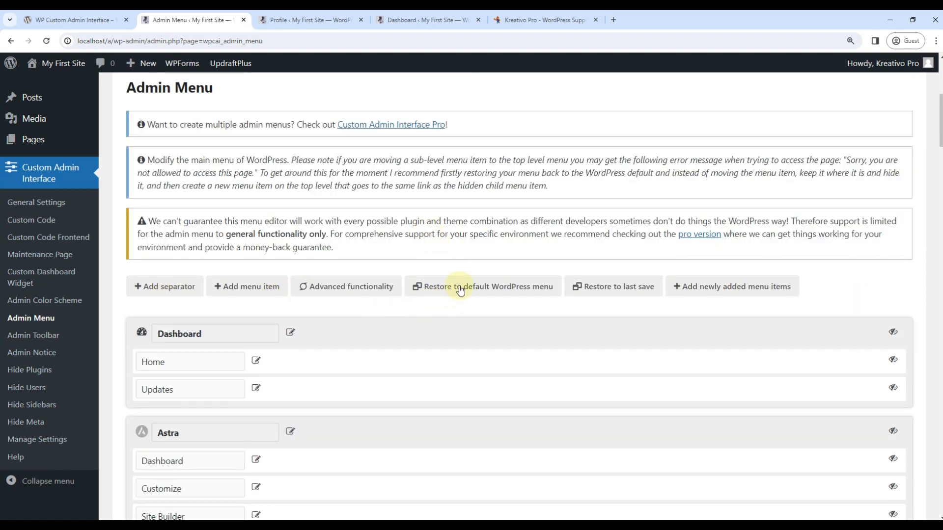
Restore the admin menu to the WordPress default, apply it to Everyone, and save.
left_click(483, 286)
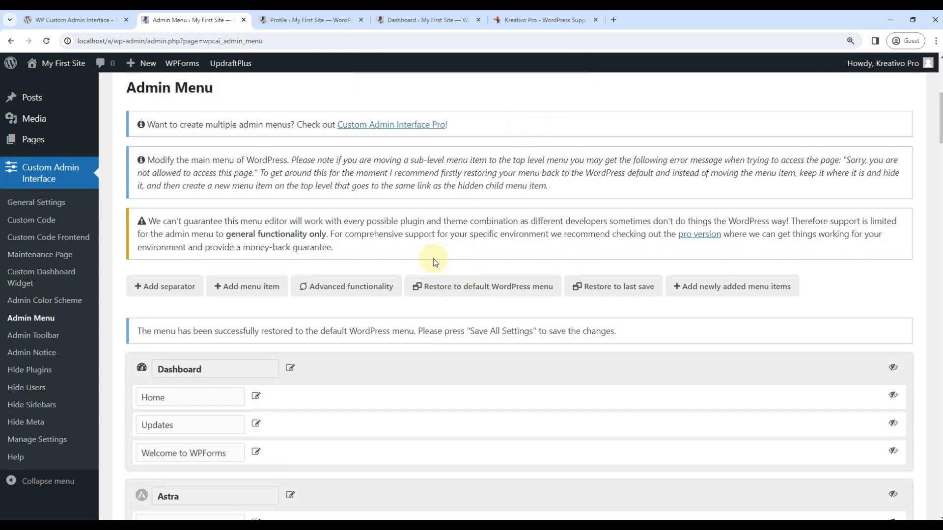
scroll("down", 3)
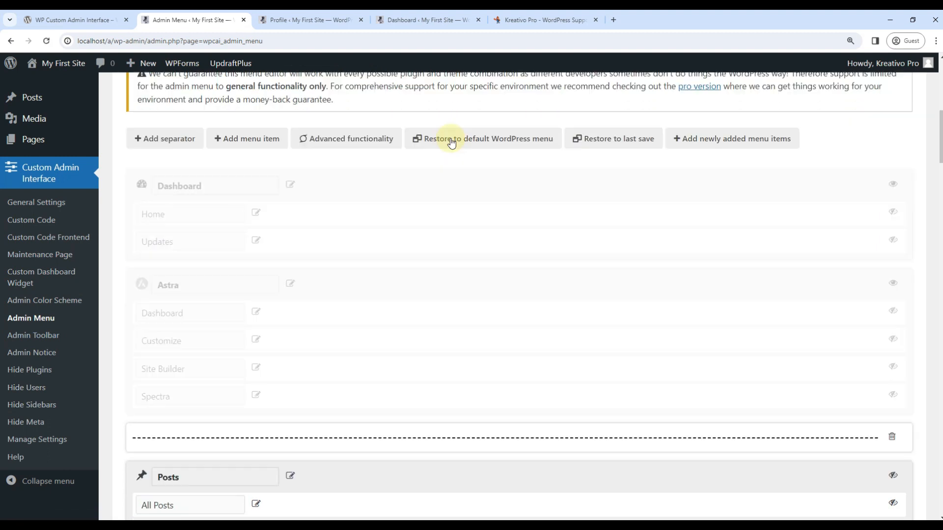
scroll("down", 3)
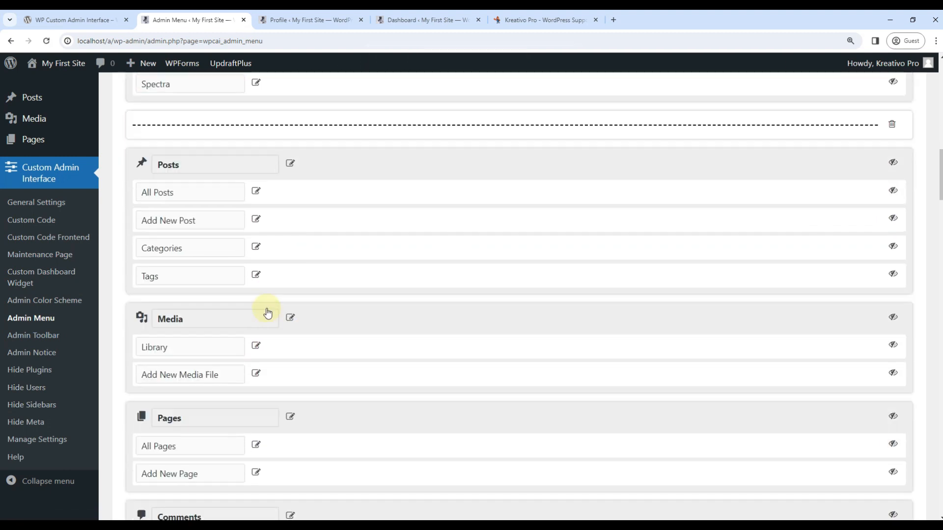
scroll("down", 3)
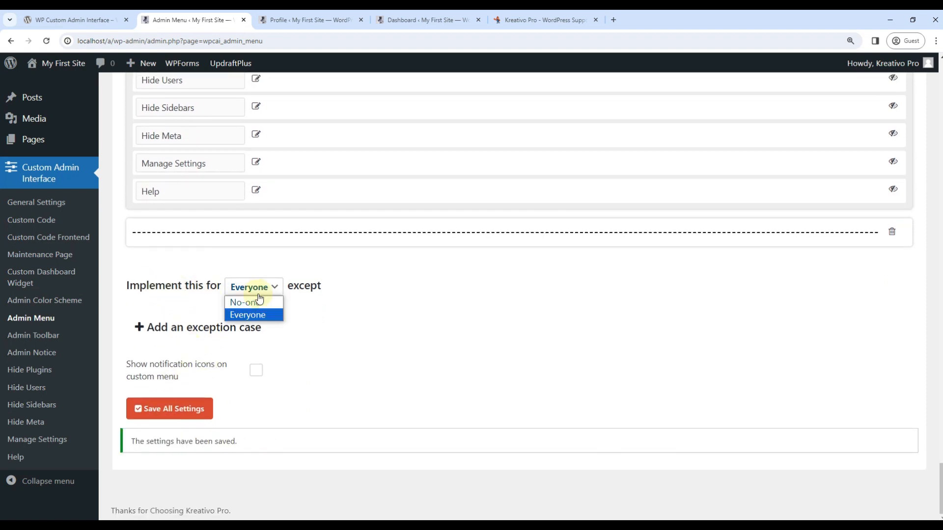
left_click(151, 409)
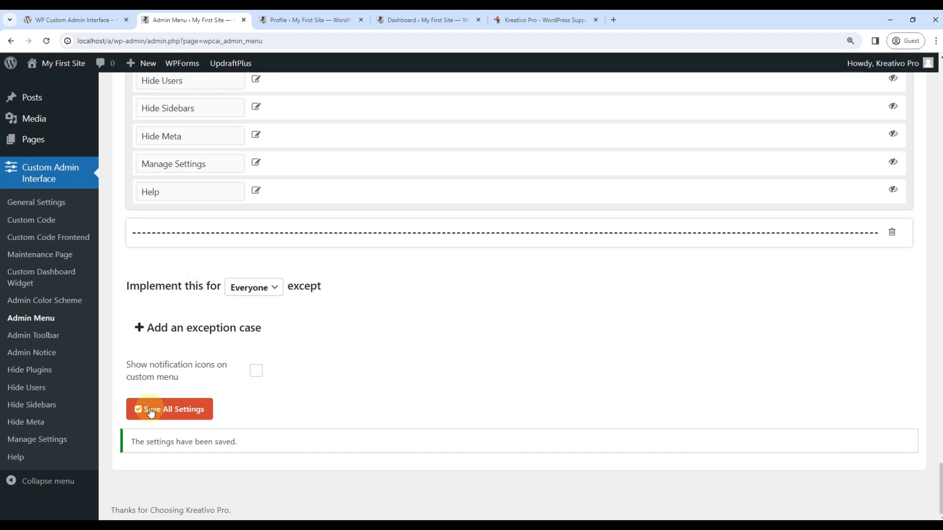
left_click(169, 409)
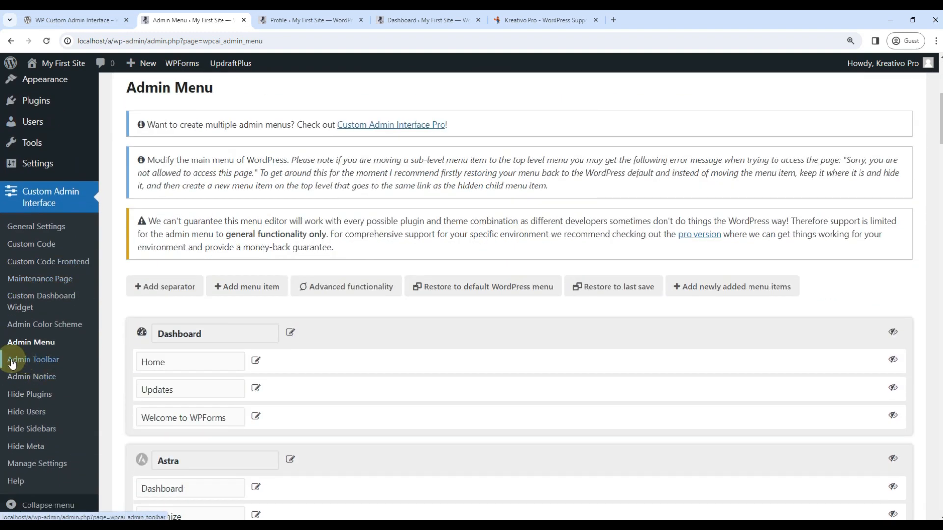
Open the Admin Toolbar settings and go through the About WordPress toolbar items.
left_click(33, 359)
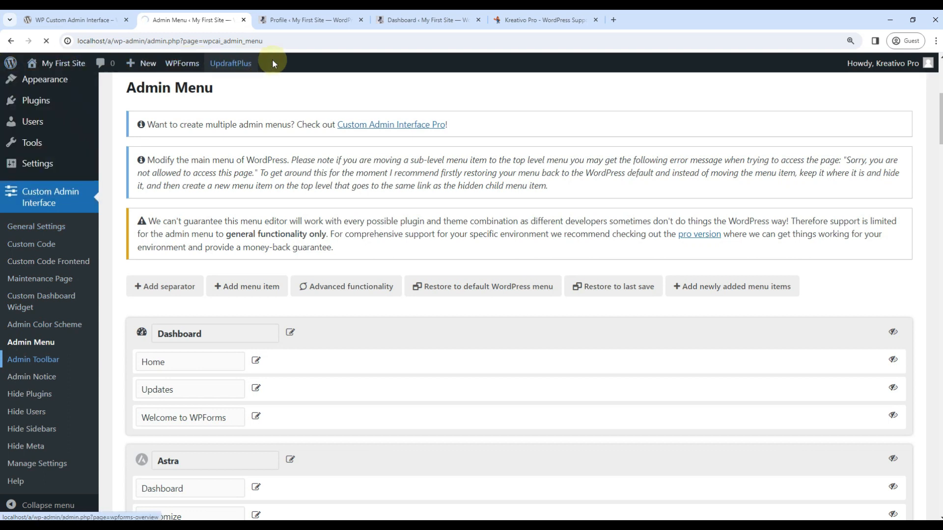
left_click(33, 359)
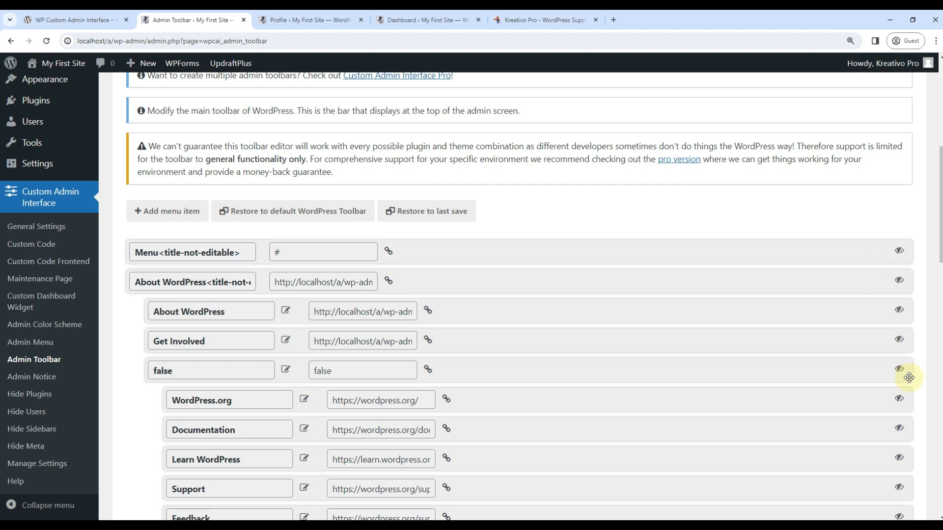
scroll("down", 3)
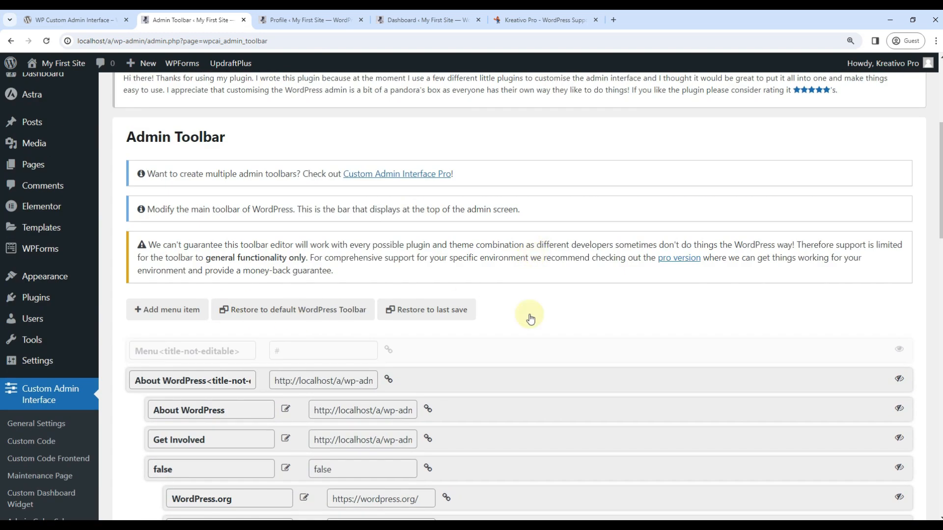
scroll("down", 3)
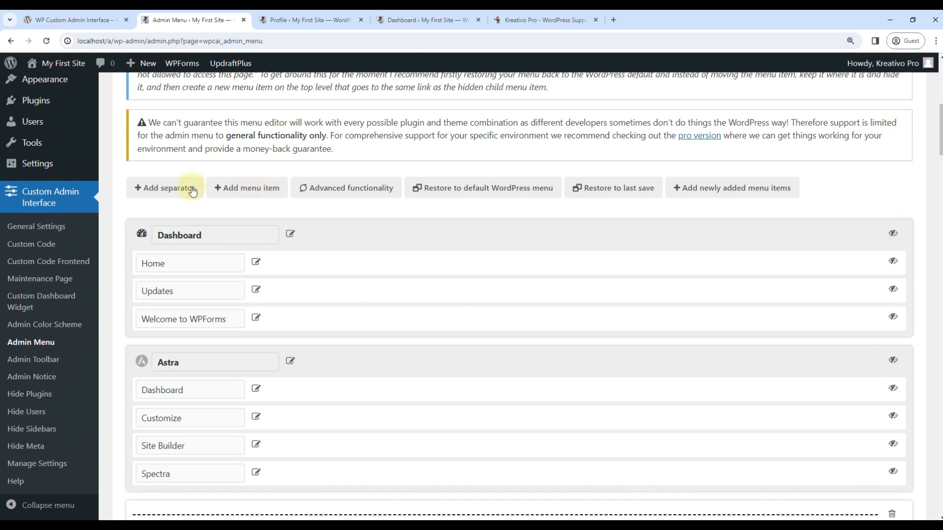
mouse_move(287, 302)
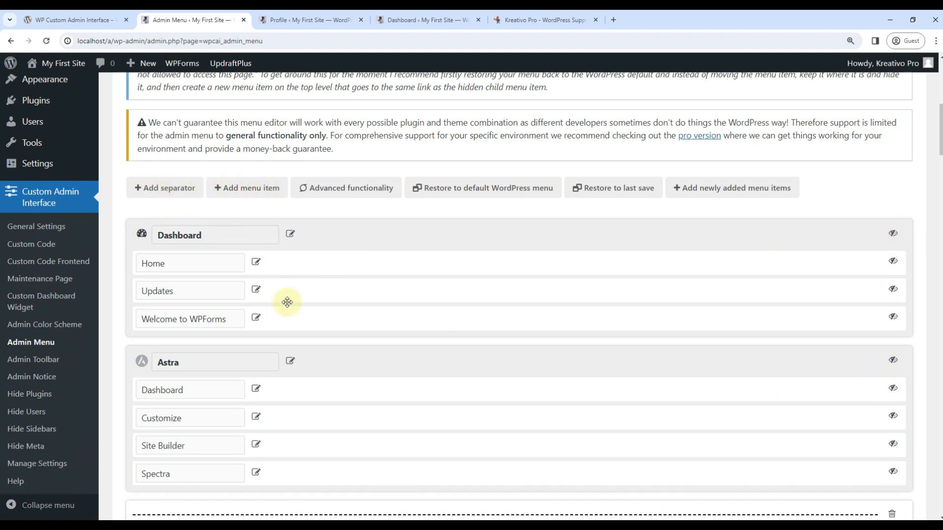
left_click(33, 360)
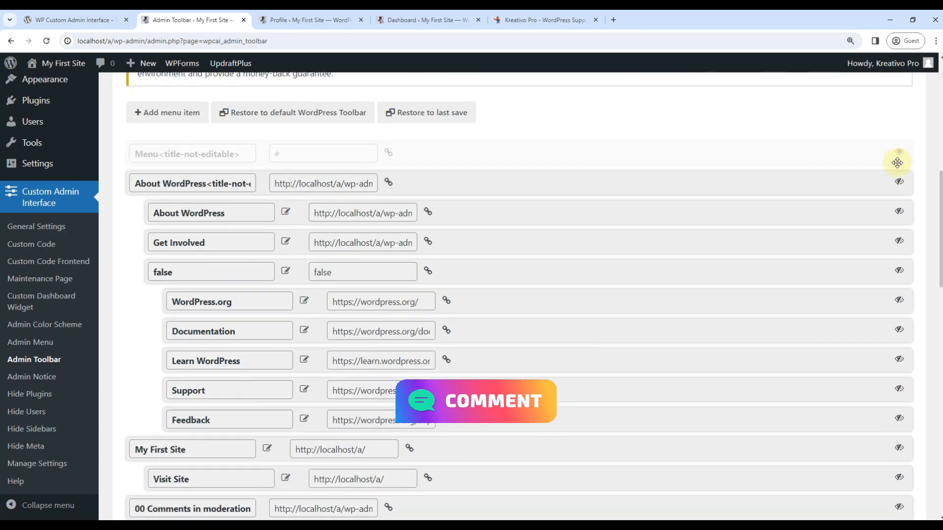
scroll("down", 3)
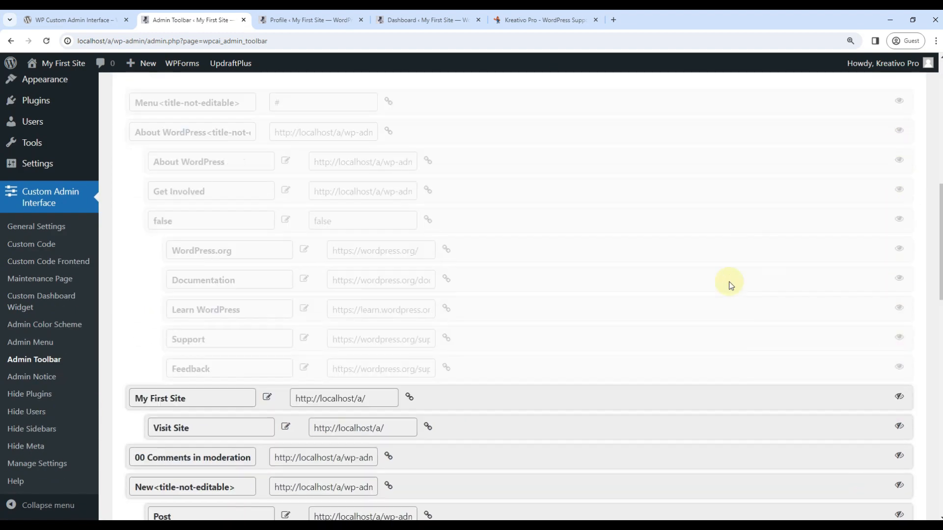
Apply toolbar changes to Everyone, disable the custom toolbar on the frontend, and save.
left_click(253, 360)
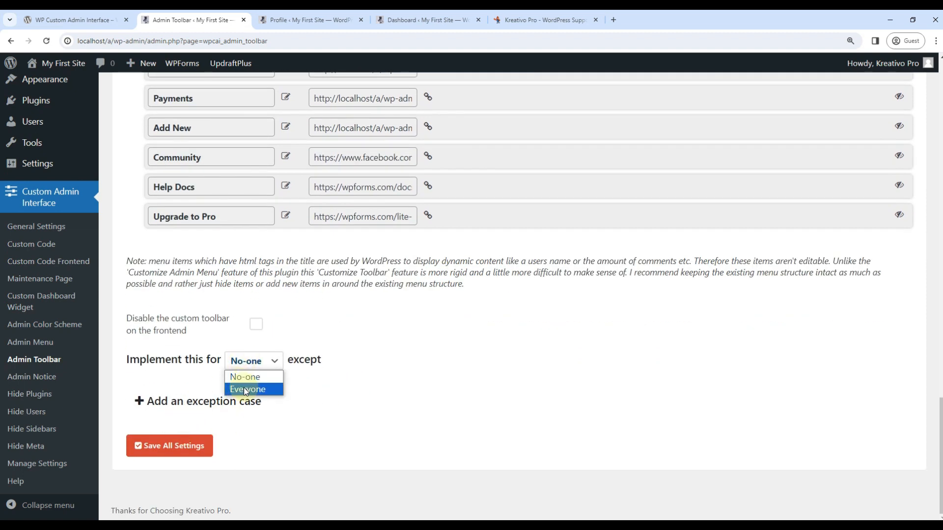
left_click(247, 390)
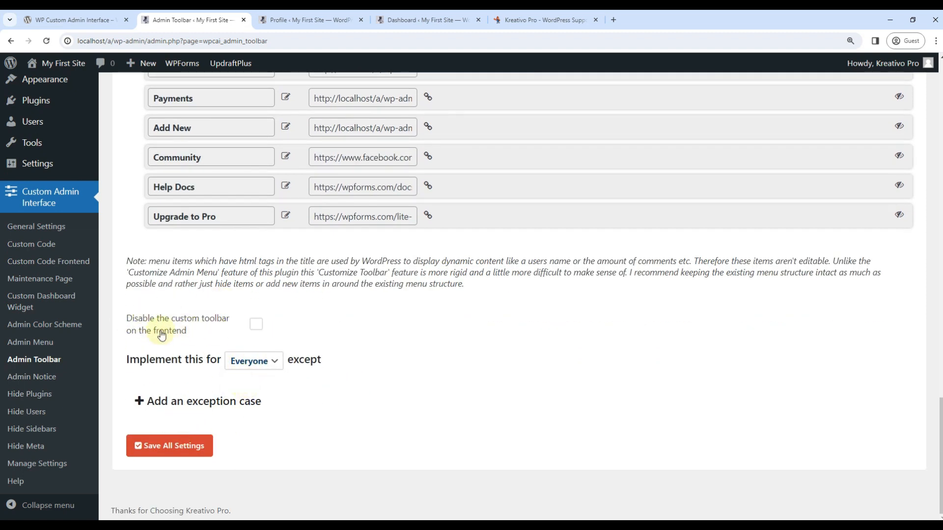
mouse_move(202, 315)
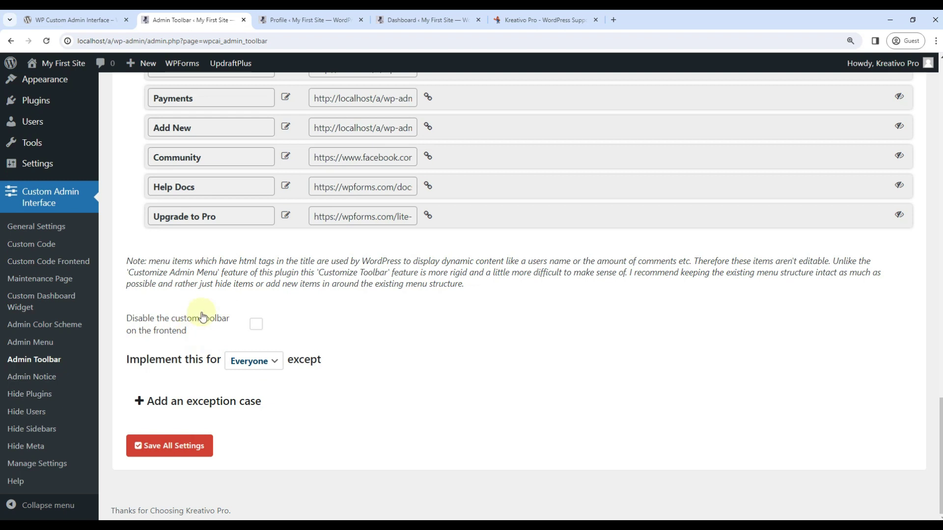
scroll("up", 3)
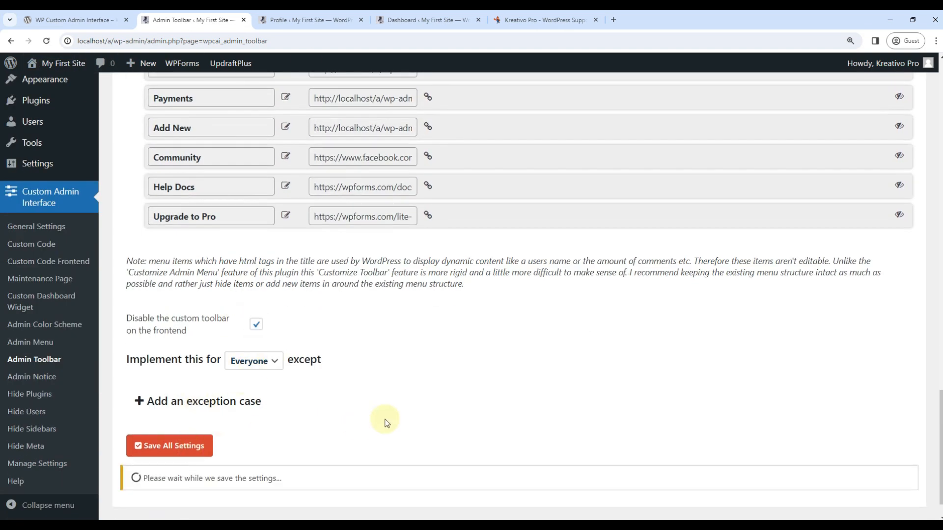
left_click(169, 446)
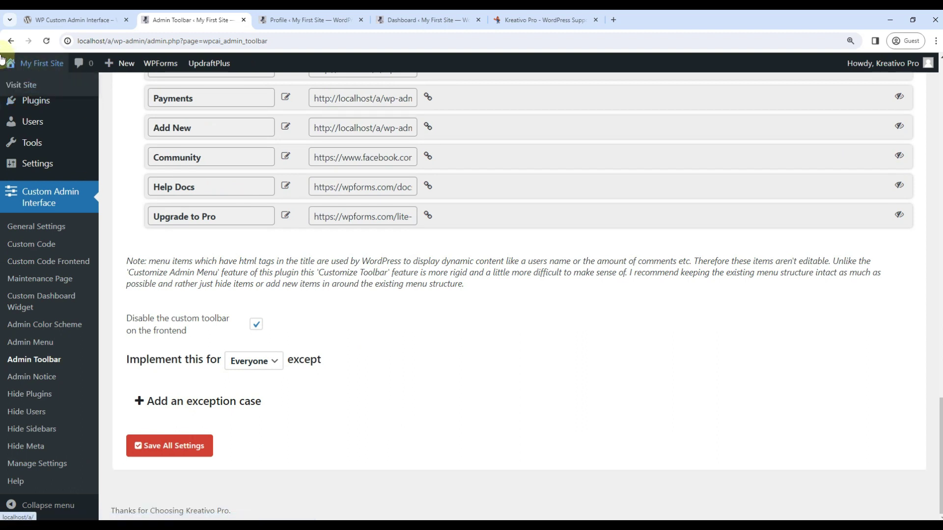
left_click(253, 360)
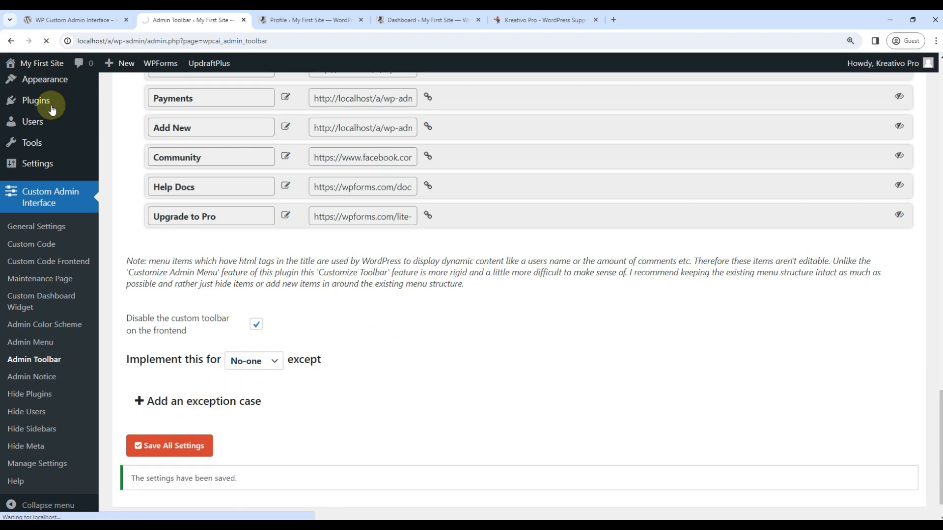
left_click(10, 63)
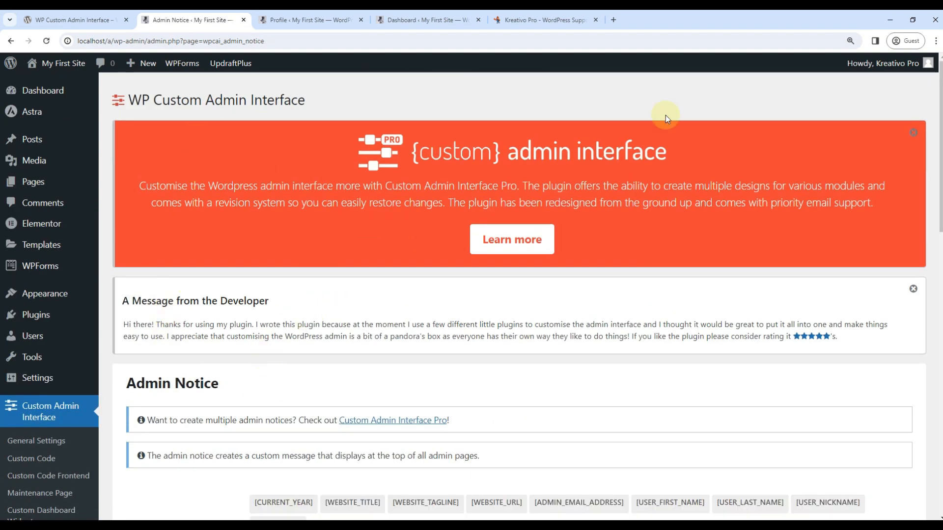
Dismiss the Pro upgrade banner and the developer's message on the Admin Notice page.
left_click(913, 132)
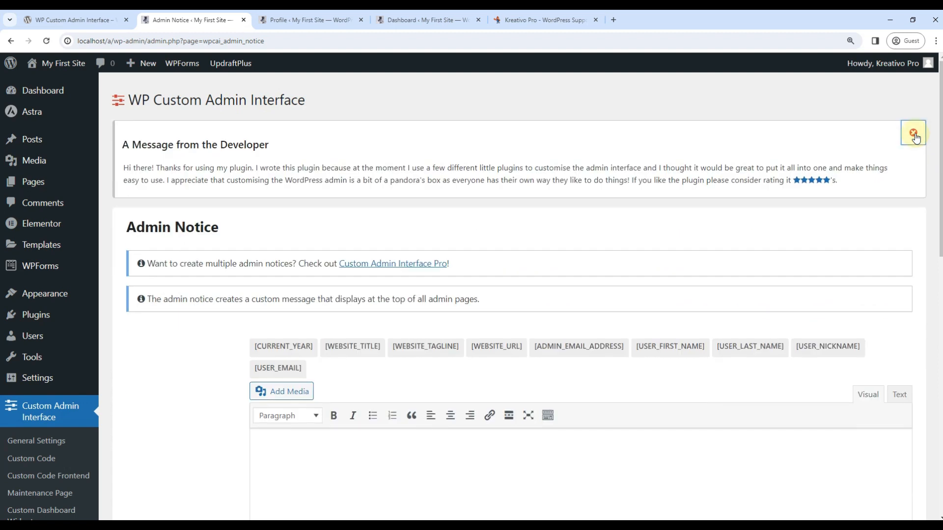
left_click(913, 133)
type("War")
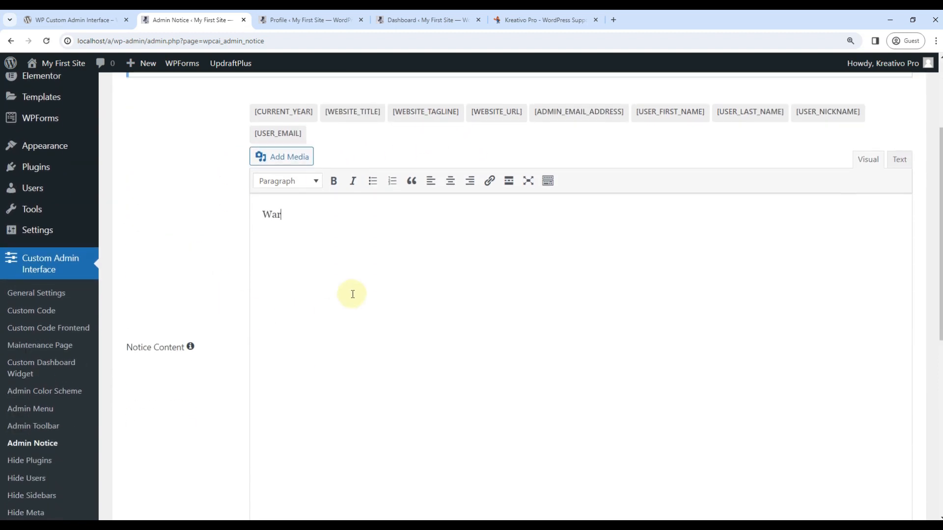
scroll("down", 3)
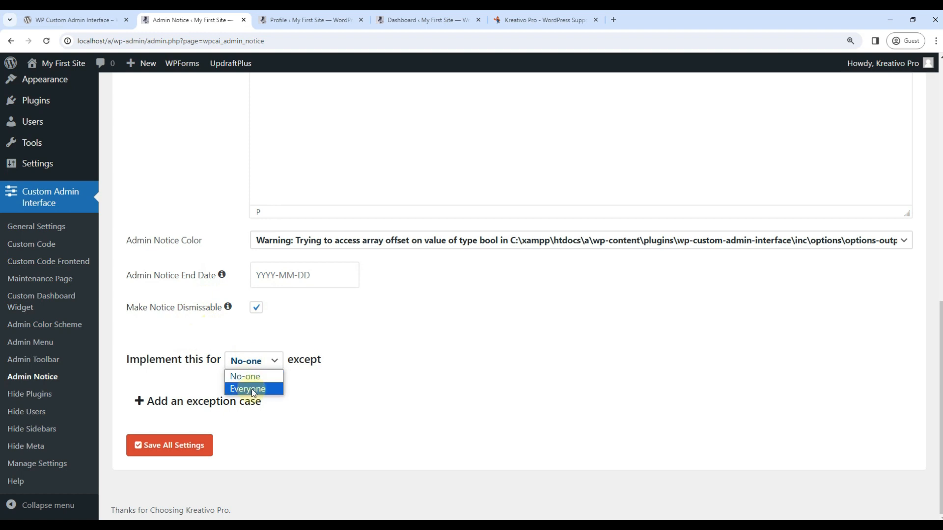
Save the 'Warning: Stay Alert when editing.' notice for Everyone, green and non-dismissable.
left_click(169, 445)
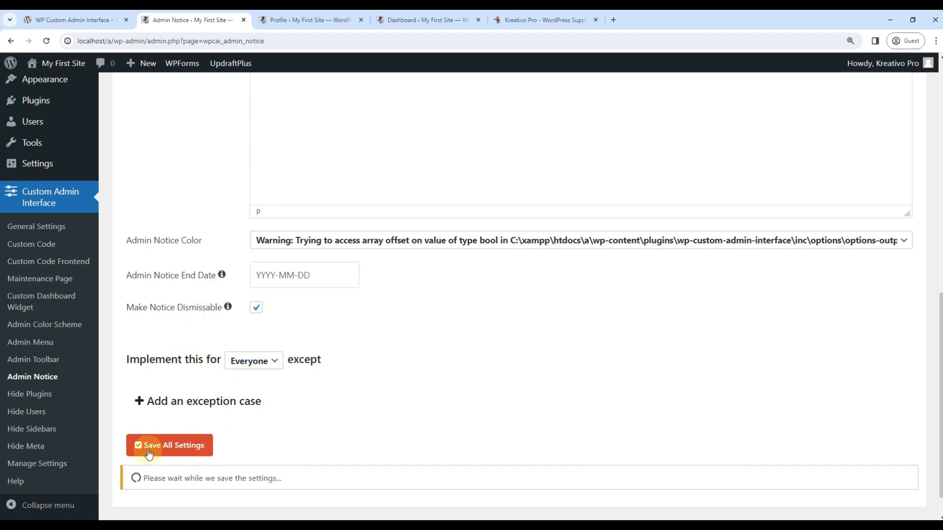
left_click(170, 445)
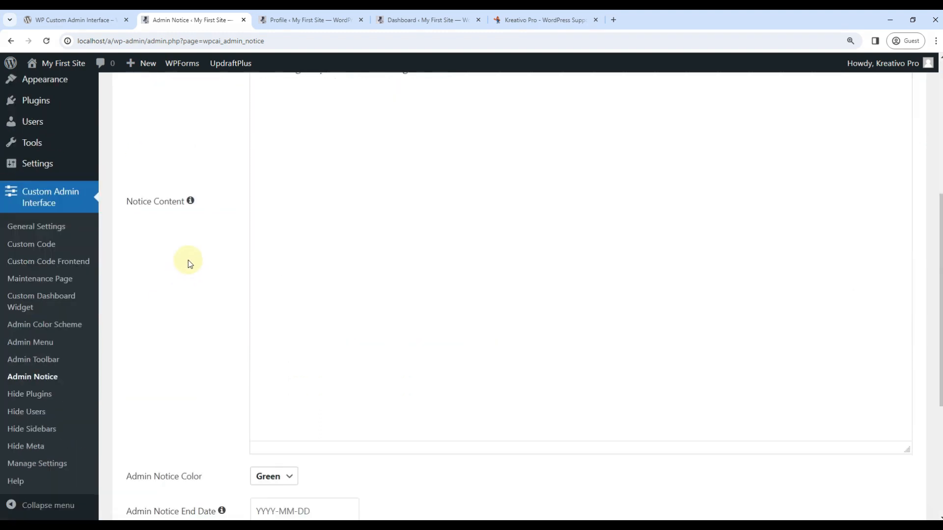
scroll("down", 3)
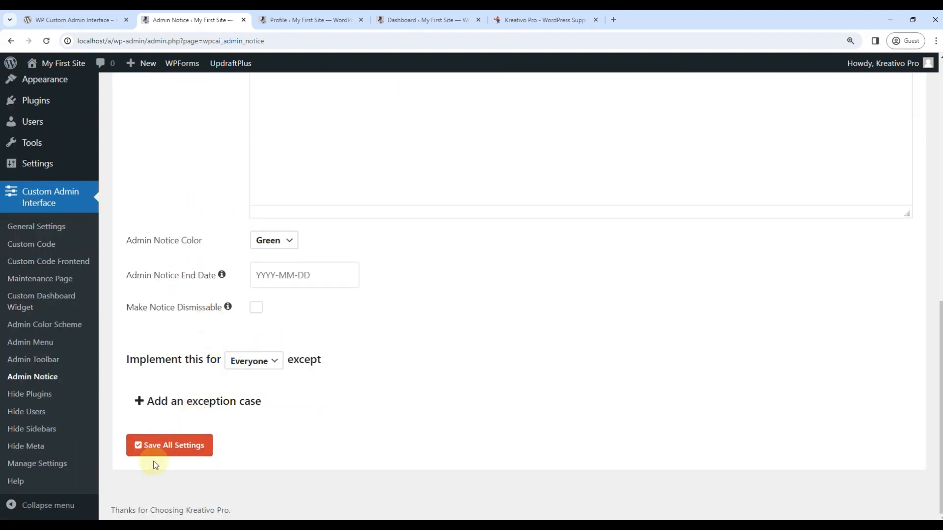
left_click(170, 445)
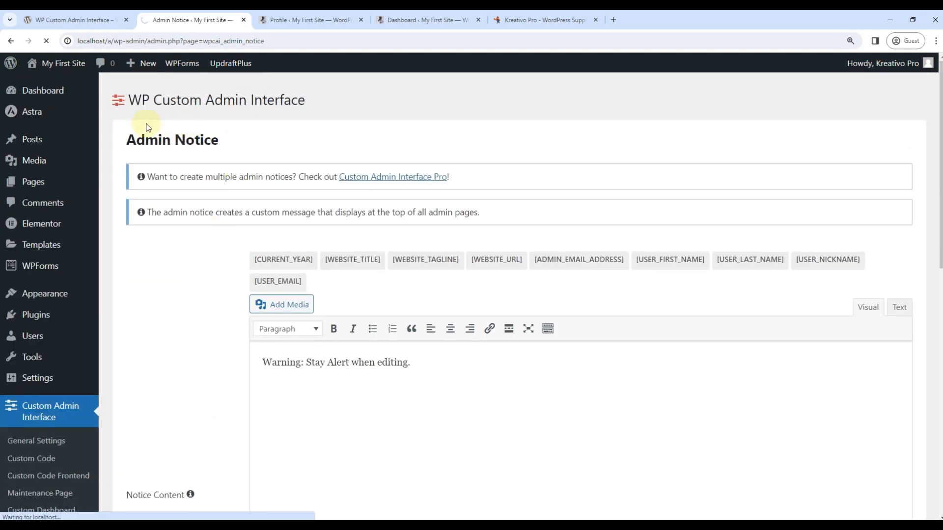
scroll("down", 3)
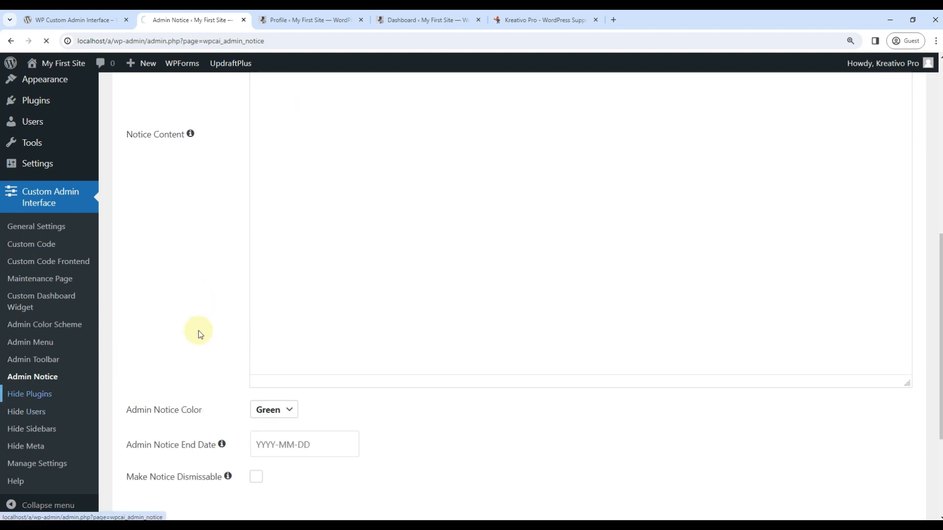
Mark Elementor, Starter Templates, UpdraftPlus and WP Custom Admin Interface as hidden plugins.
left_click(29, 394)
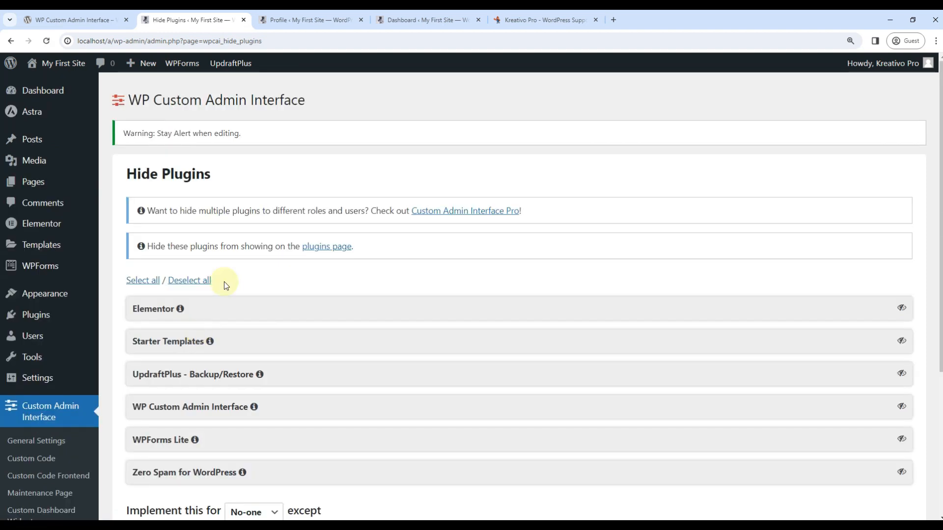
scroll("down", 3)
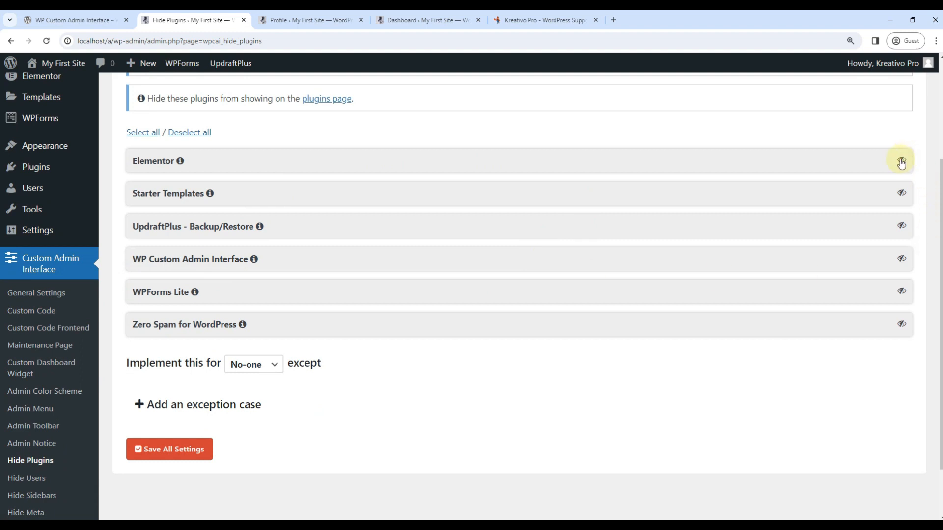
left_click(901, 159)
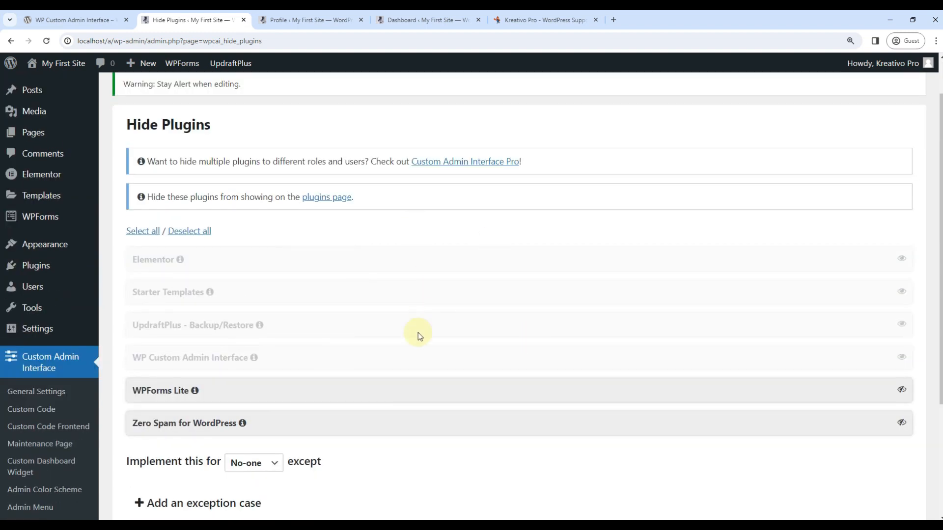
mouse_move(35, 265)
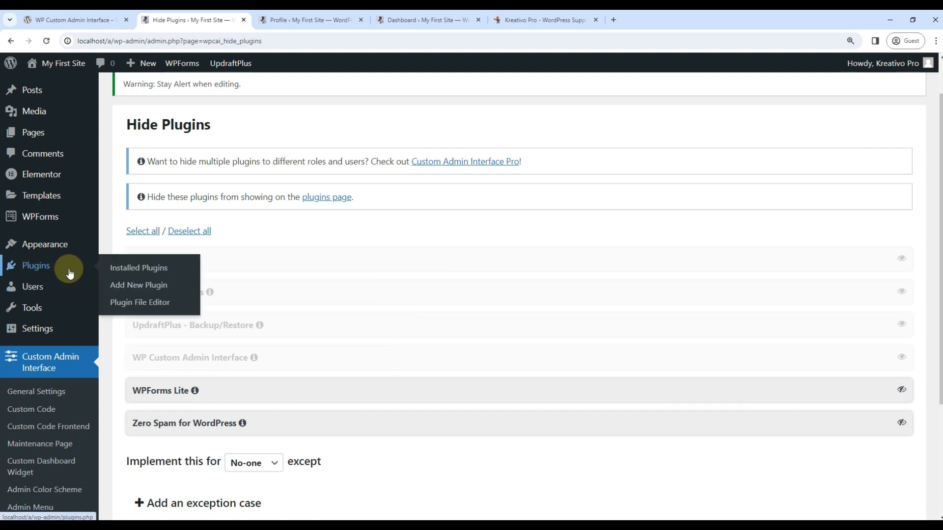
scroll("down", 3)
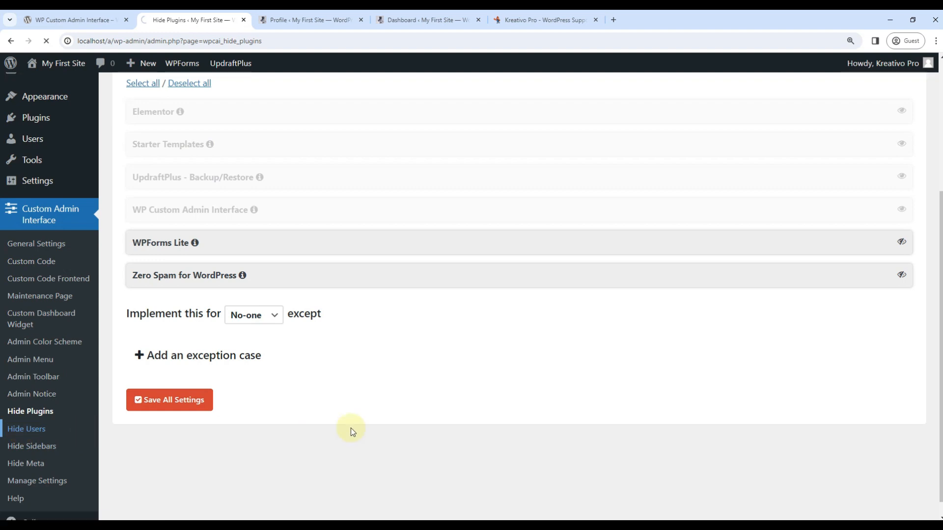
left_click(26, 428)
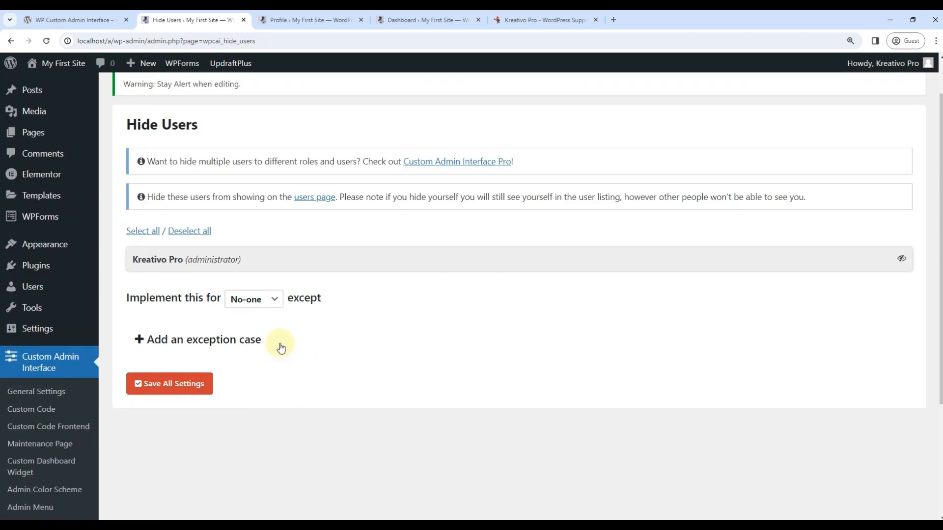
mouse_move(228, 279)
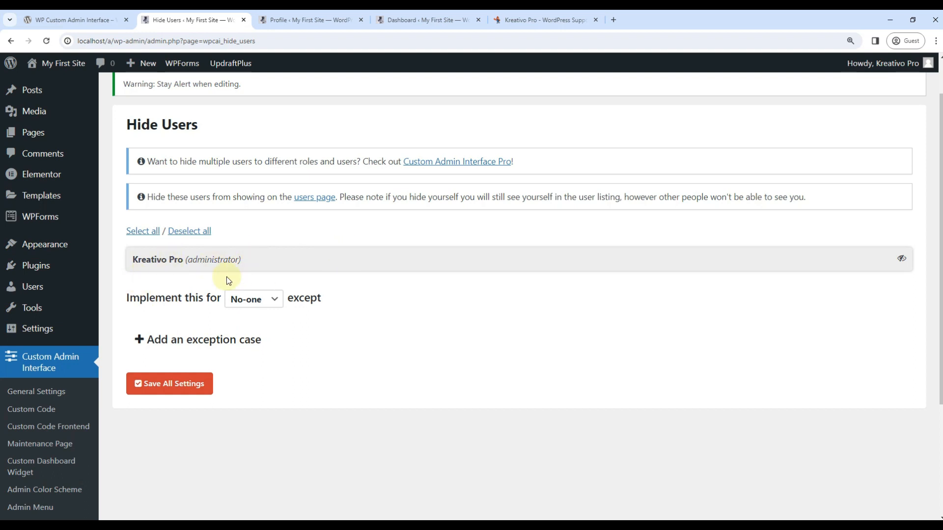
mouse_move(267, 282)
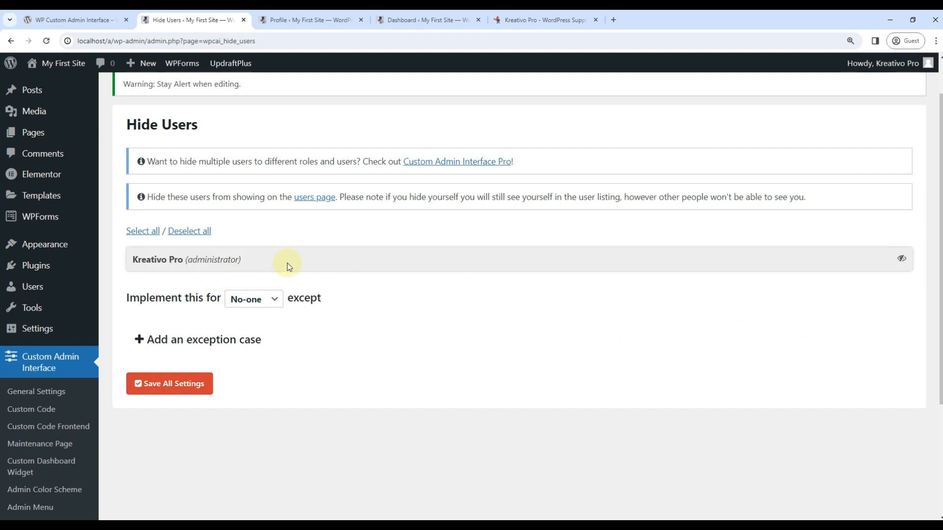
scroll("down", 3)
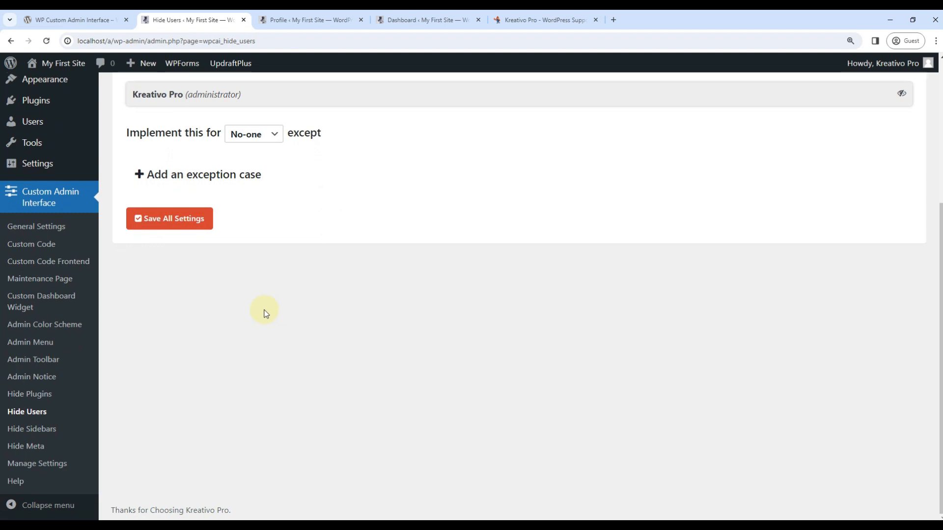
mouse_move(60, 429)
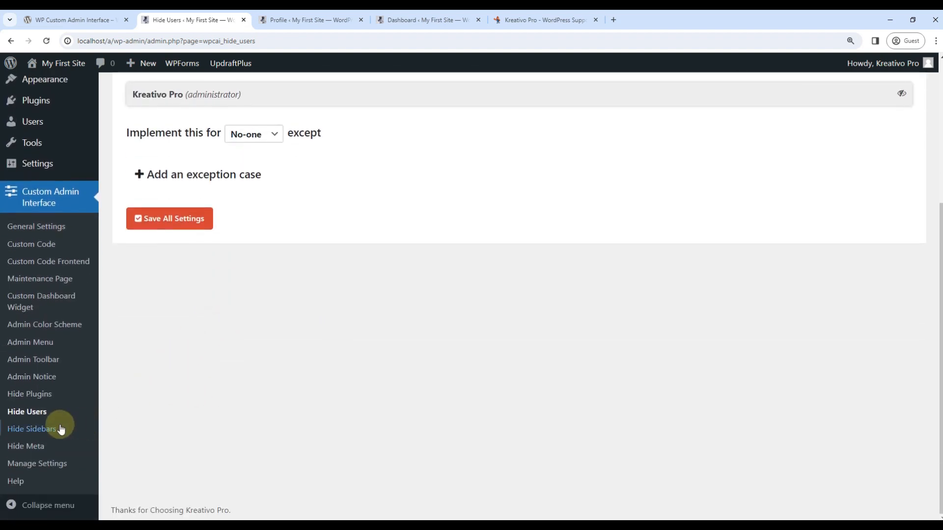
Open the Hide Sidebars settings, then view the home page and Hello world post.
left_click(309, 20)
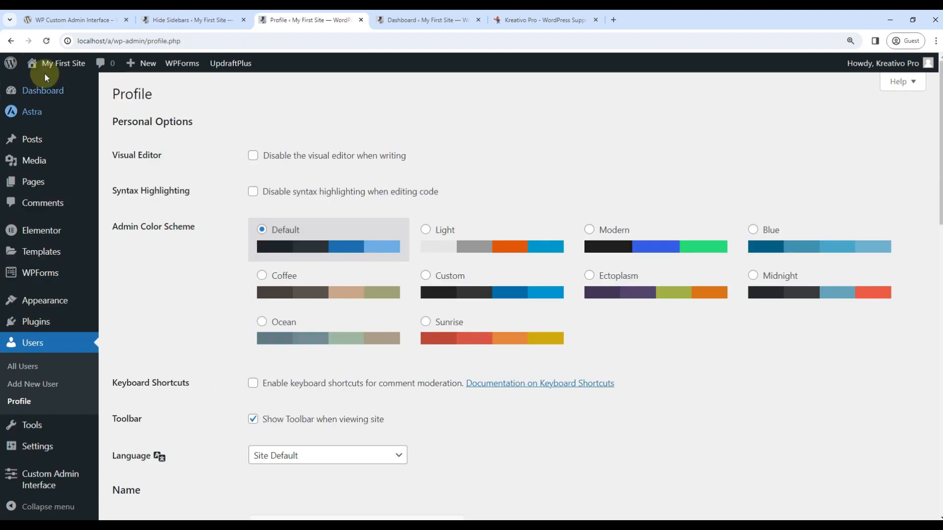
left_click(191, 20)
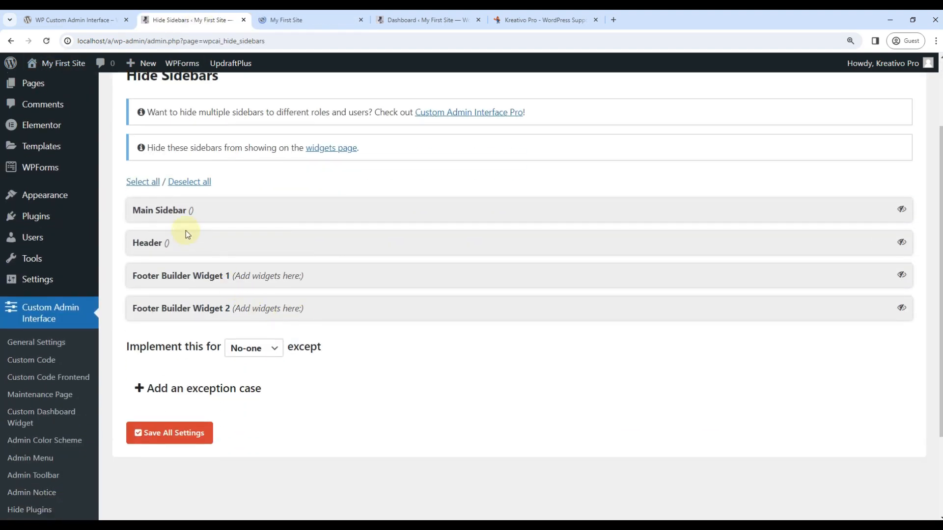
left_click(287, 20)
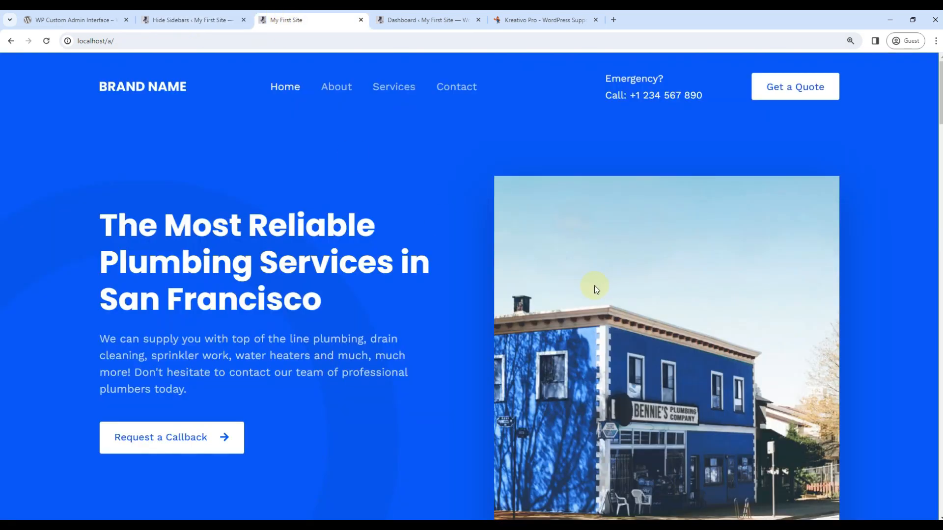
scroll("down", 3)
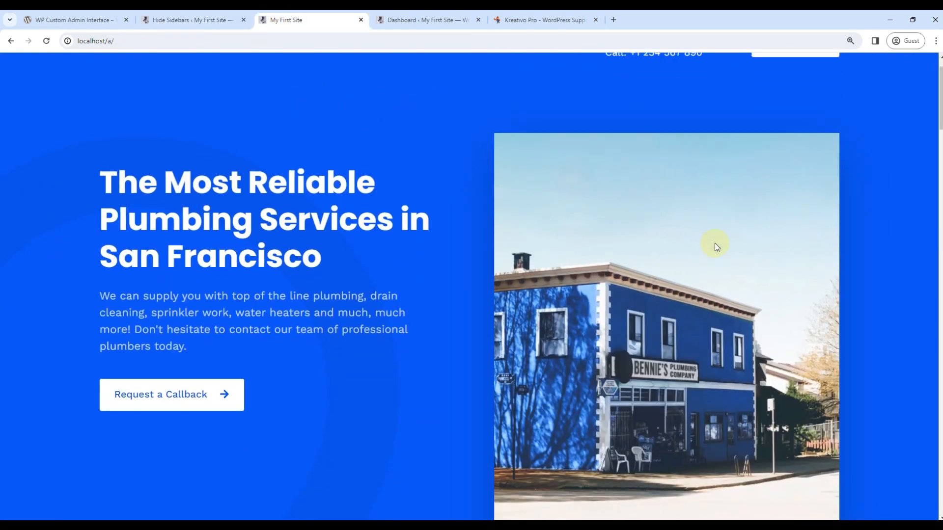
scroll("down", 3)
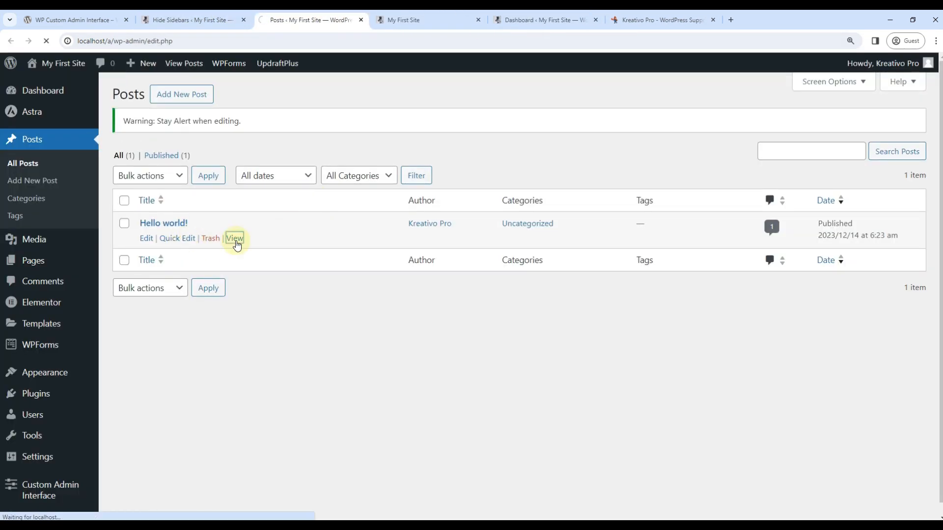
left_click(234, 238)
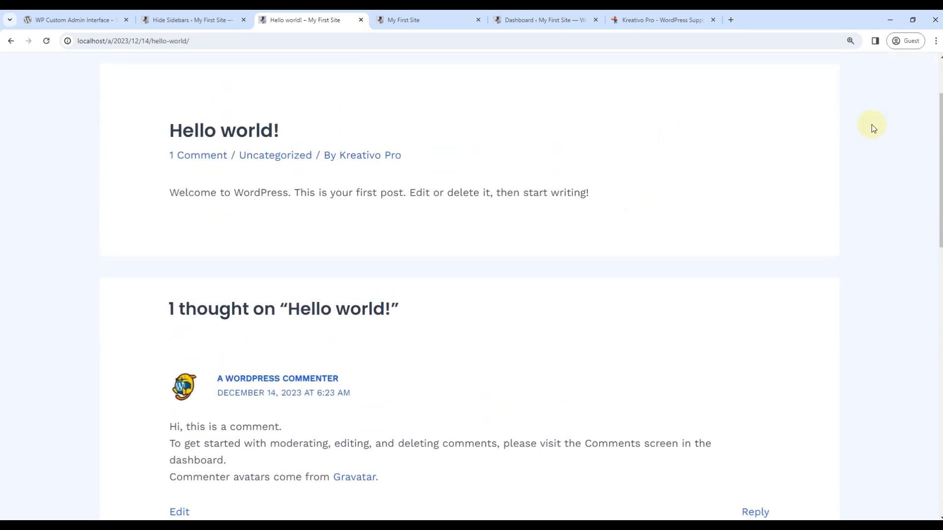
scroll("down", 3)
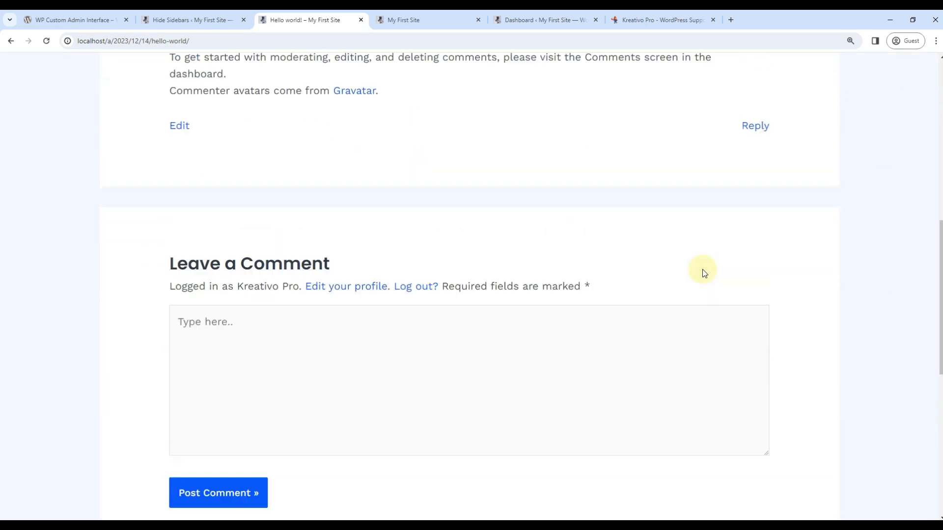
Compare the Hide Sidebars settings against the home page and Hello world post again.
left_click(189, 19)
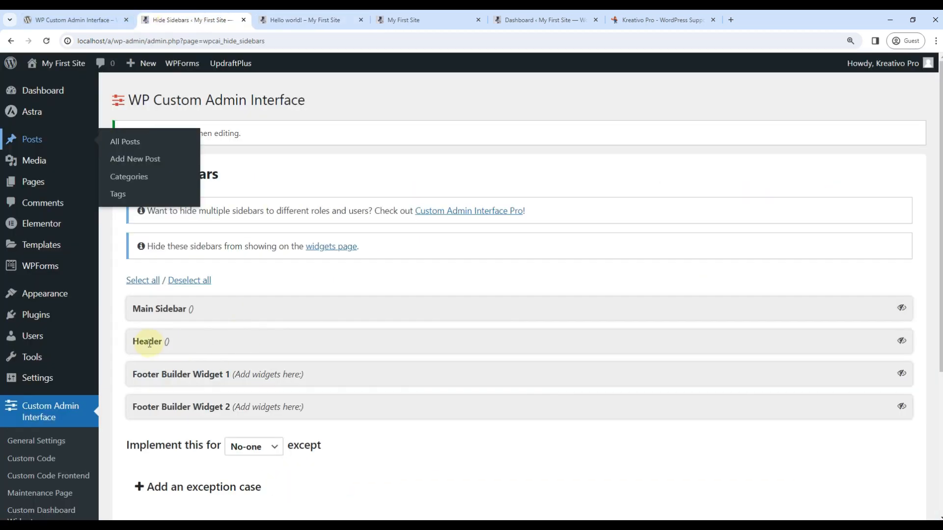
left_click(413, 20)
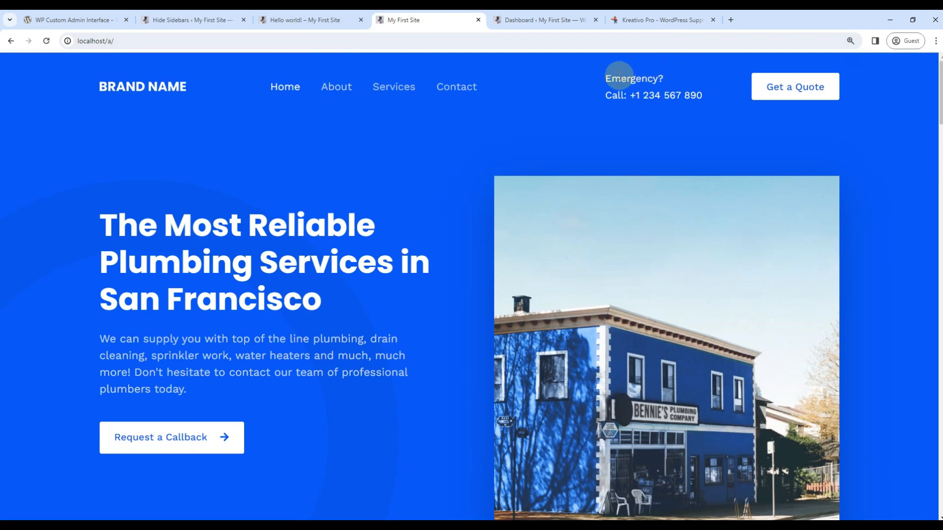
left_click(188, 20)
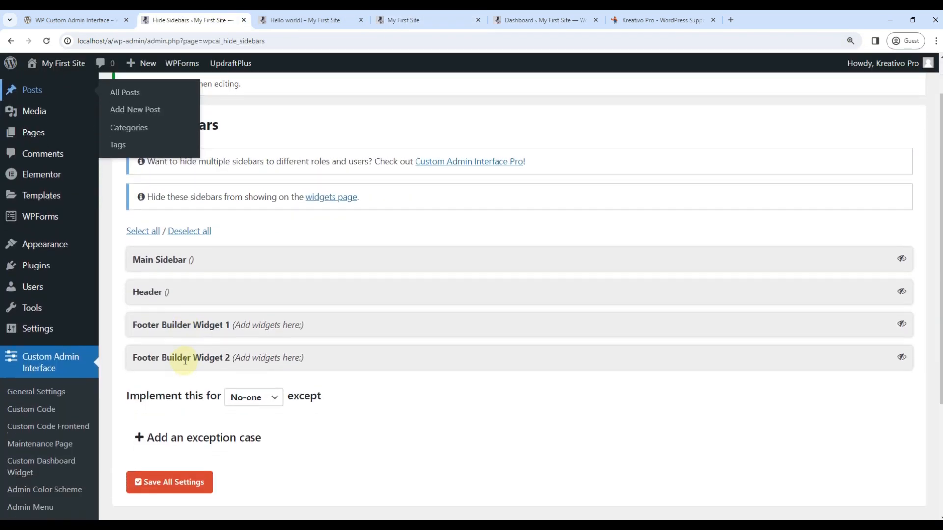
left_click(304, 20)
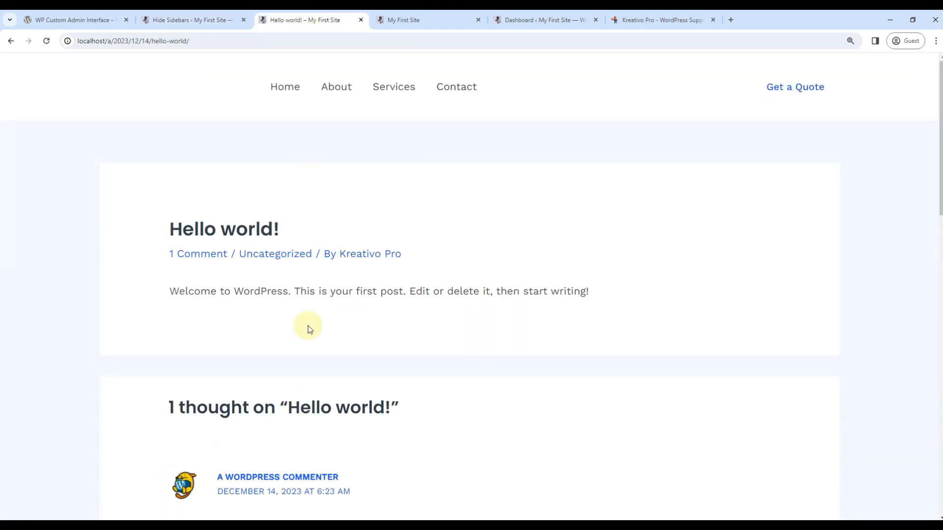
scroll("down", 3)
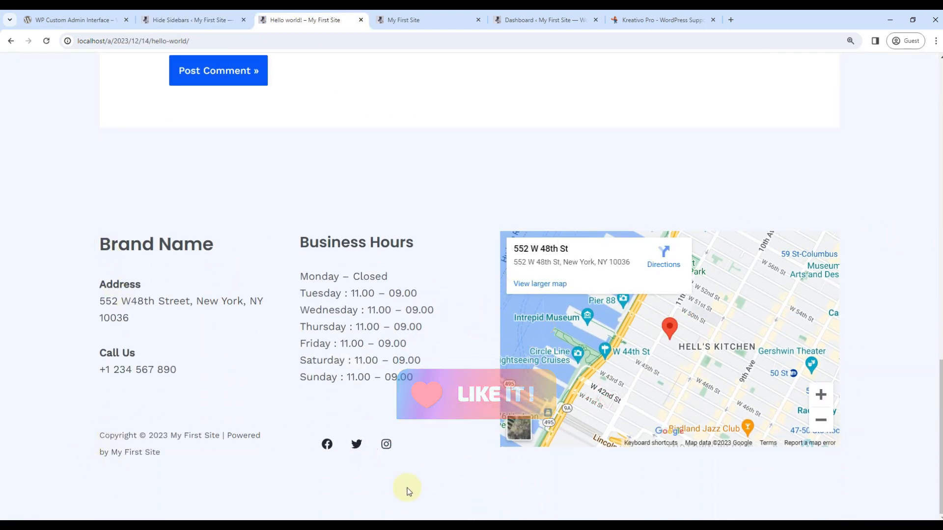
left_click(192, 20)
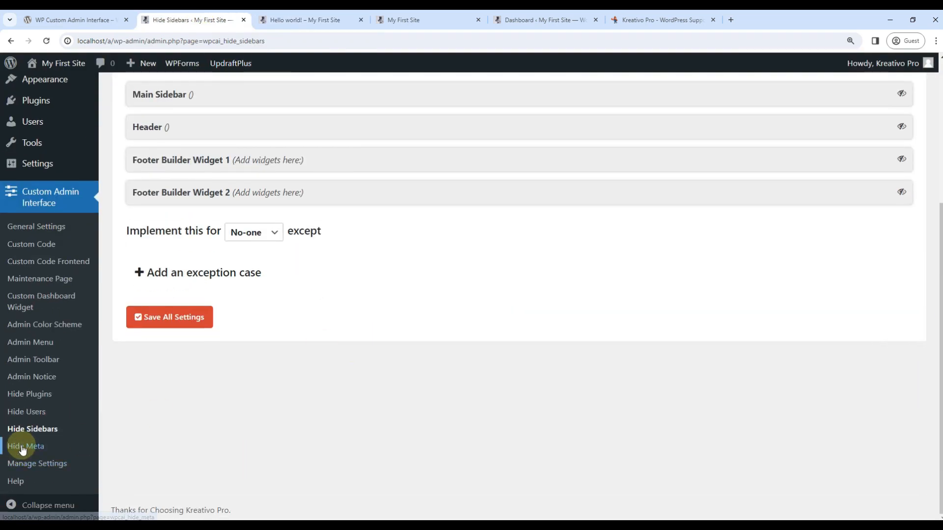
left_click(22, 446)
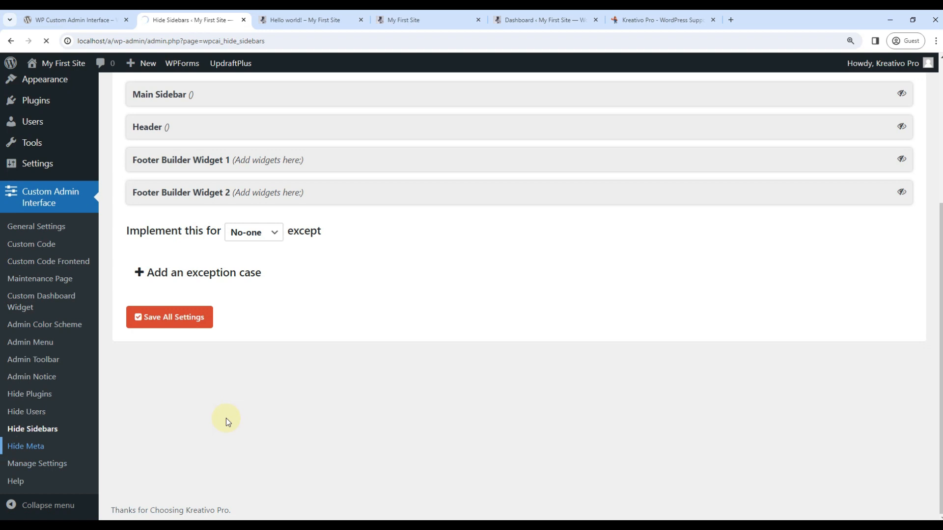
Open the Hello world post in the editor and scroll through its meta boxes.
left_click(309, 20)
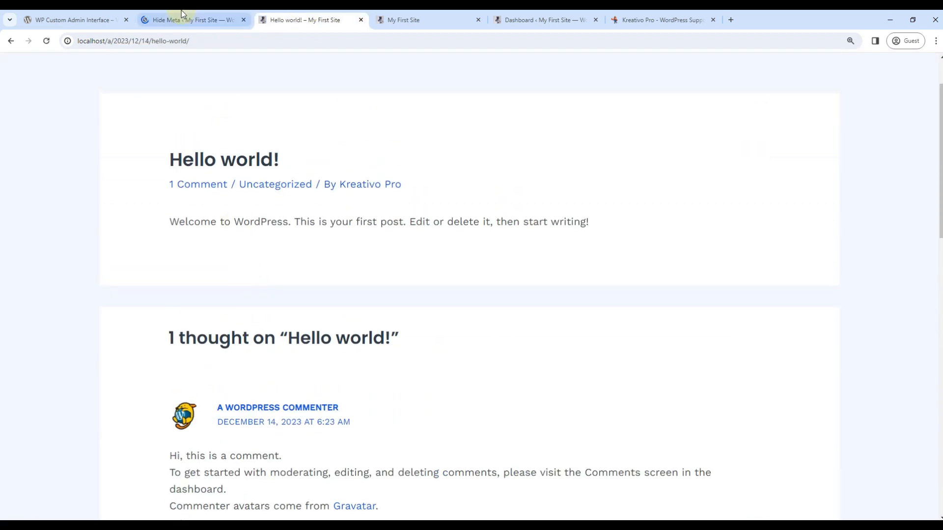
left_click(192, 20)
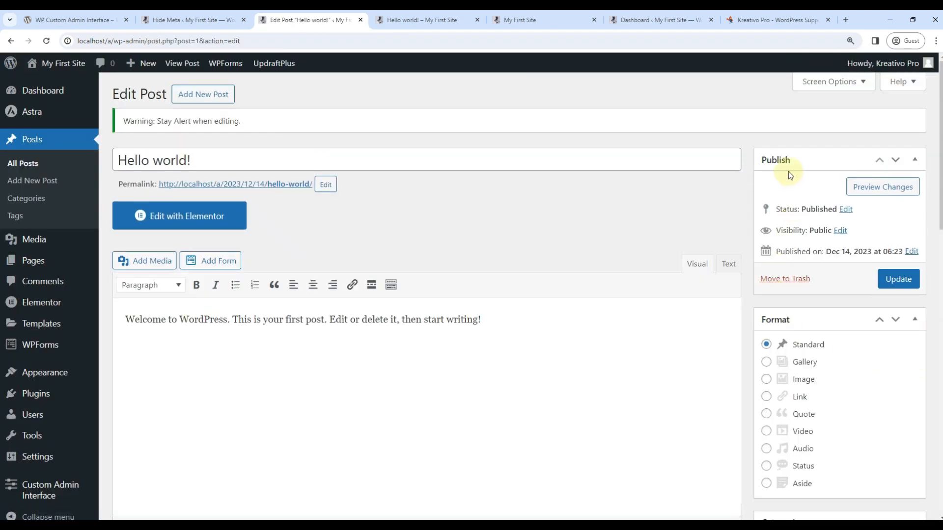
scroll("down", 3)
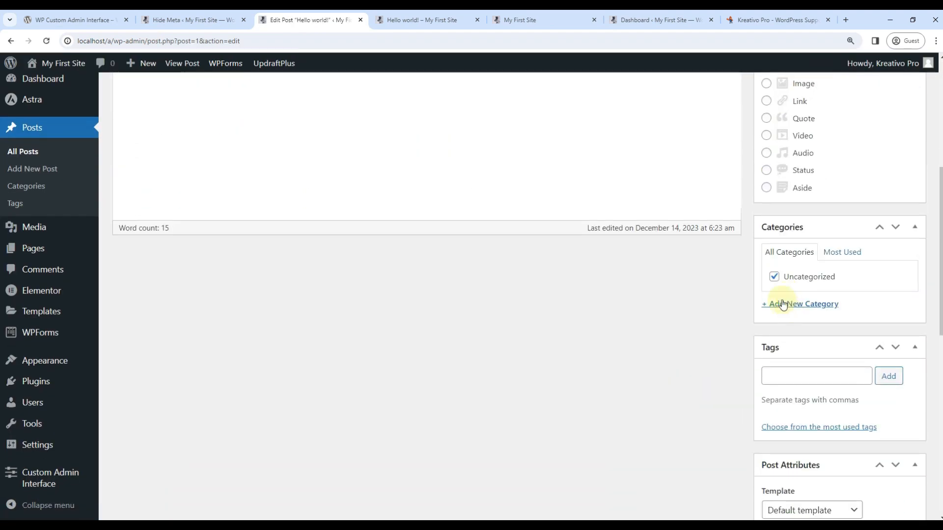
scroll("down", 3)
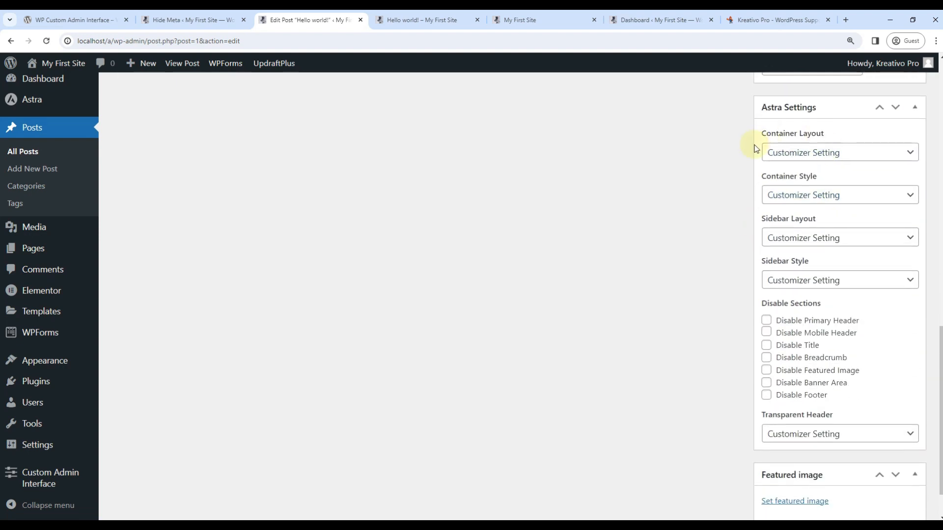
Compare the Hide Meta settings against the Hello world editor's meta boxes.
left_click(187, 20)
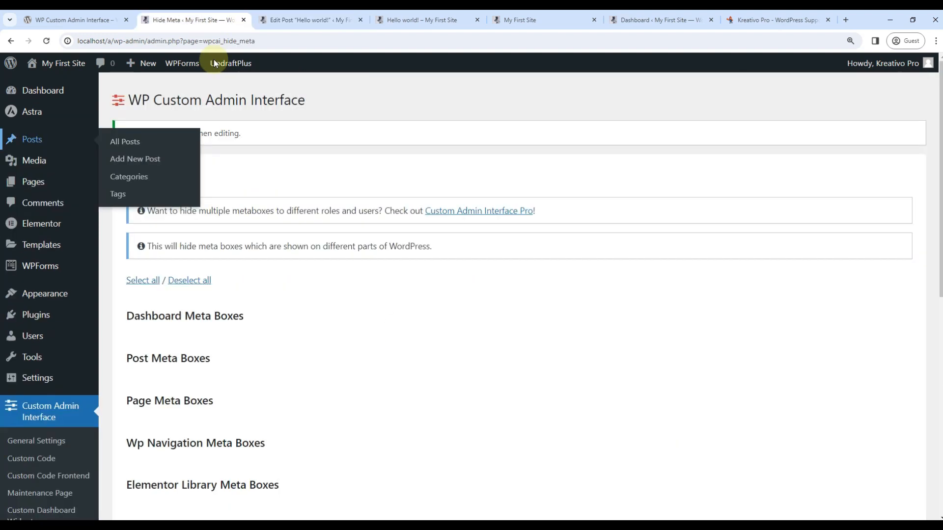
left_click(309, 20)
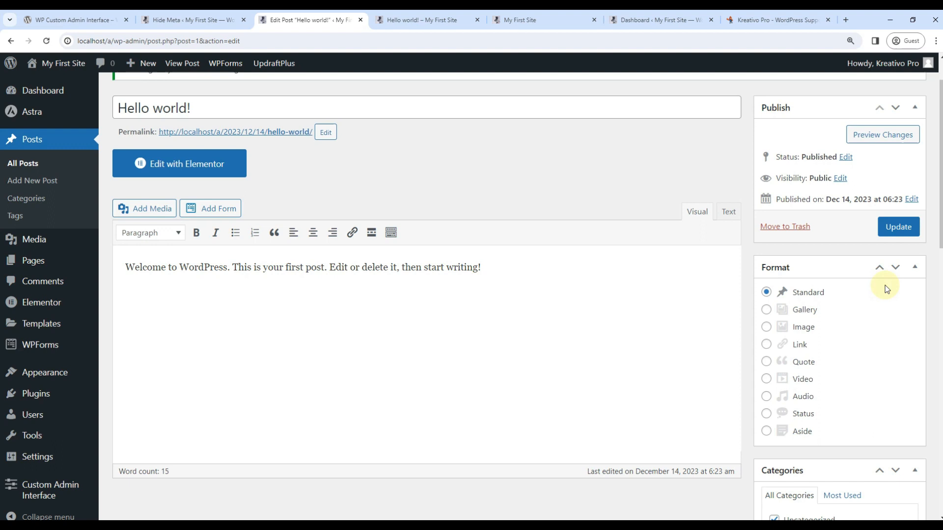
scroll("up", 3)
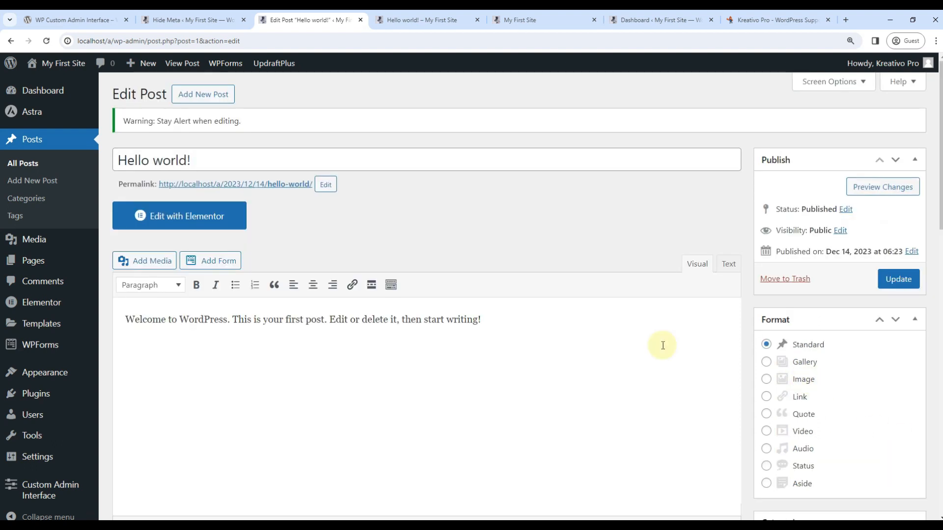
scroll("down", 3)
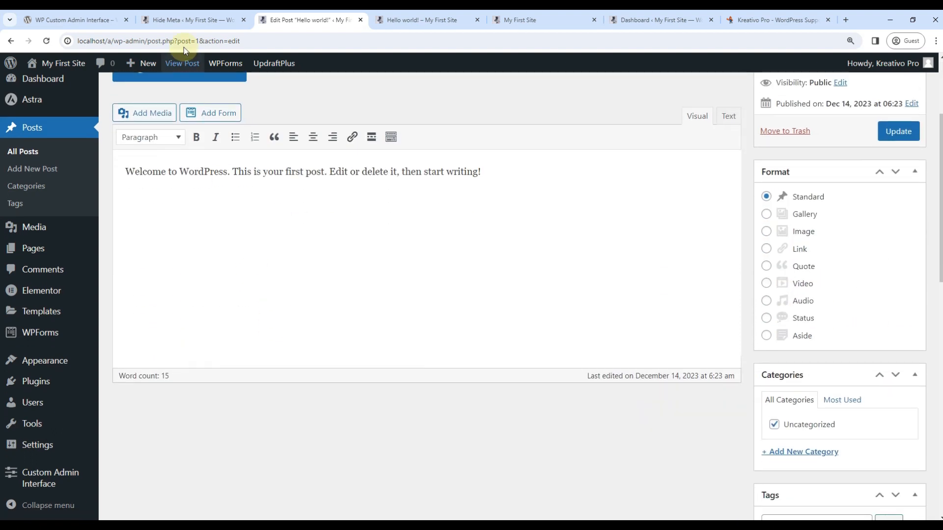
left_click(191, 20)
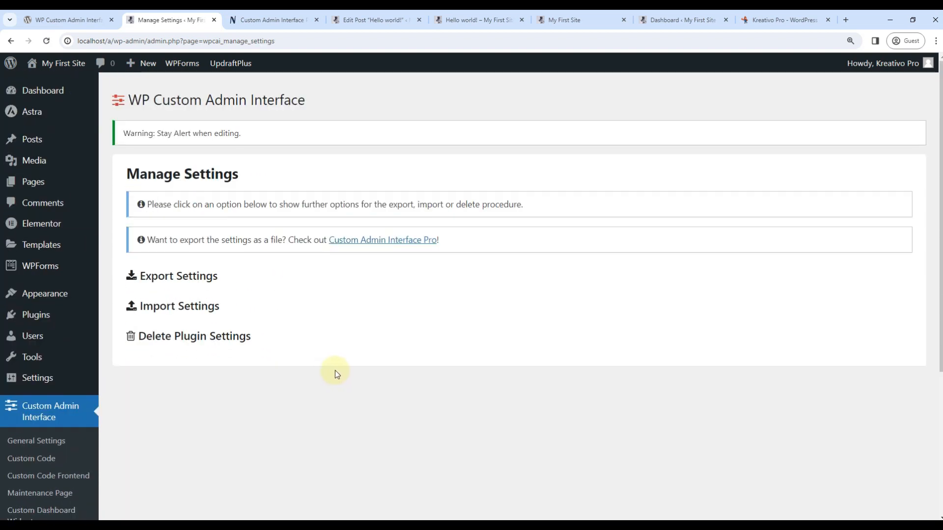
mouse_move(202, 290)
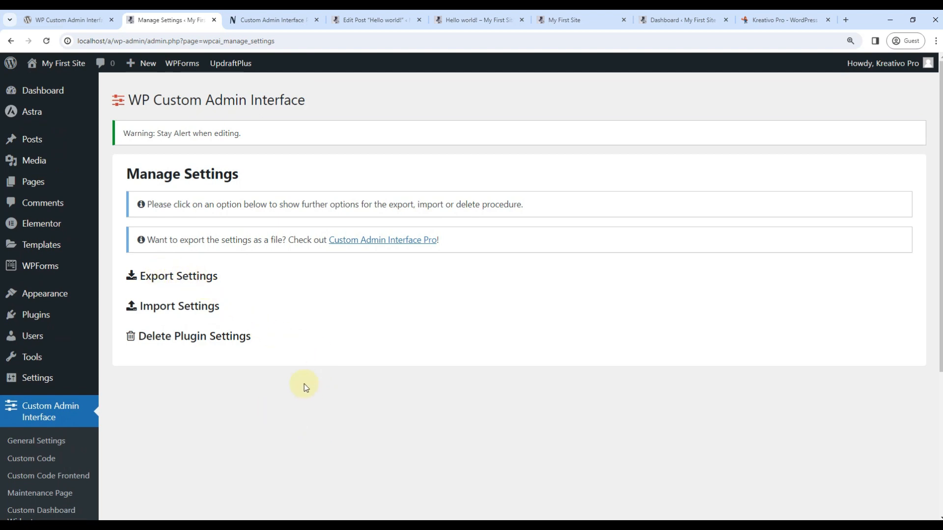
mouse_move(242, 381)
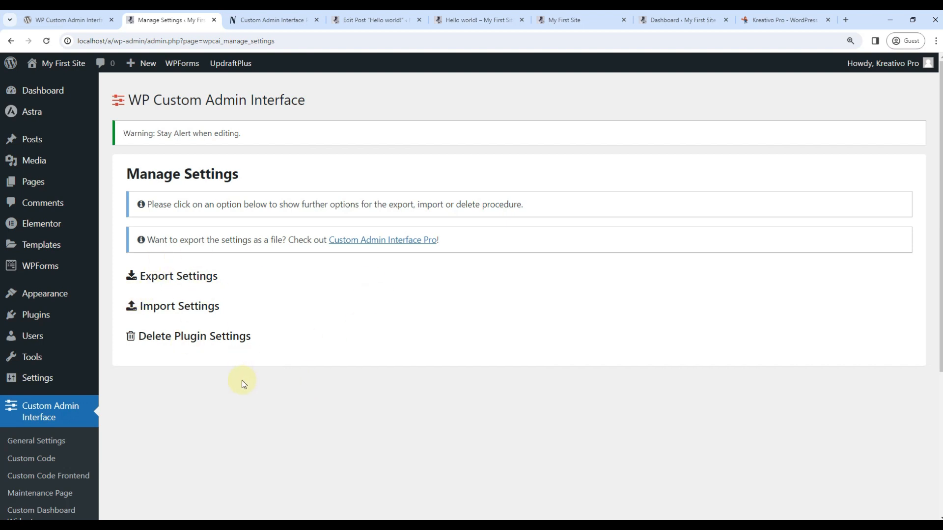
mouse_move(195, 338)
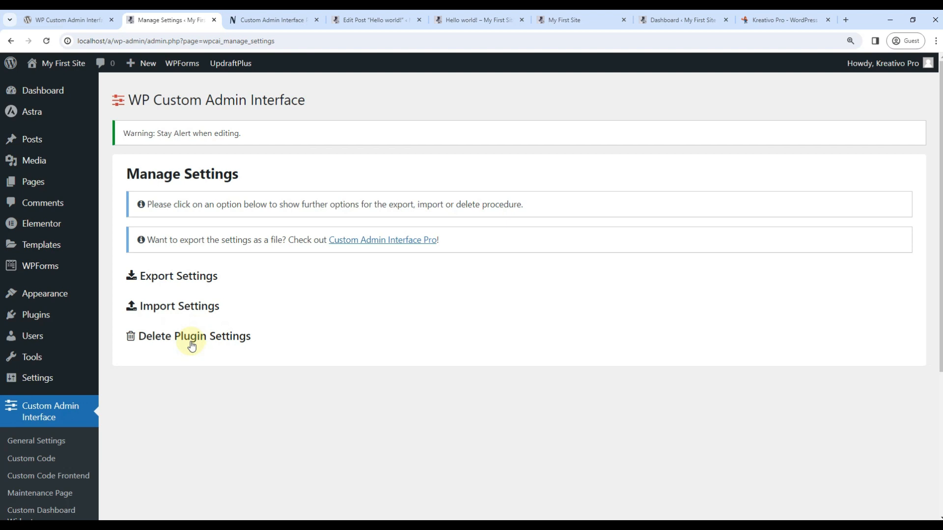
Scroll through the Export, Import and Delete Plugin Settings options.
scroll("down", 3)
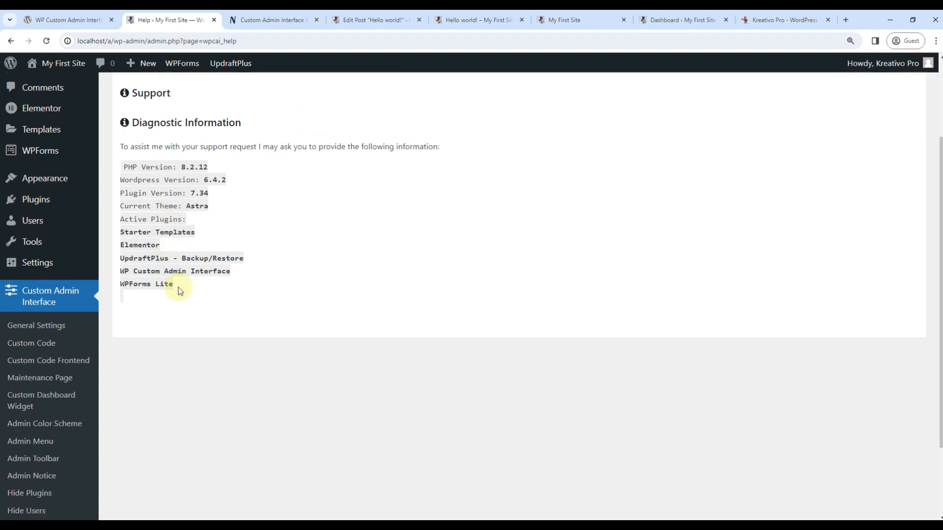
Scroll past the Help diagnostics, view Installed Plugins, then return to the Pro product page.
scroll("down", 3)
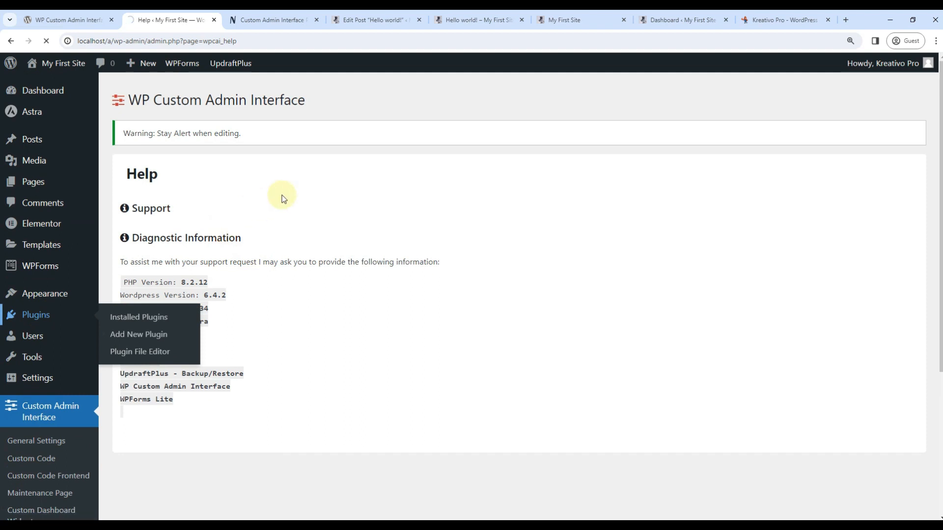
left_click(138, 317)
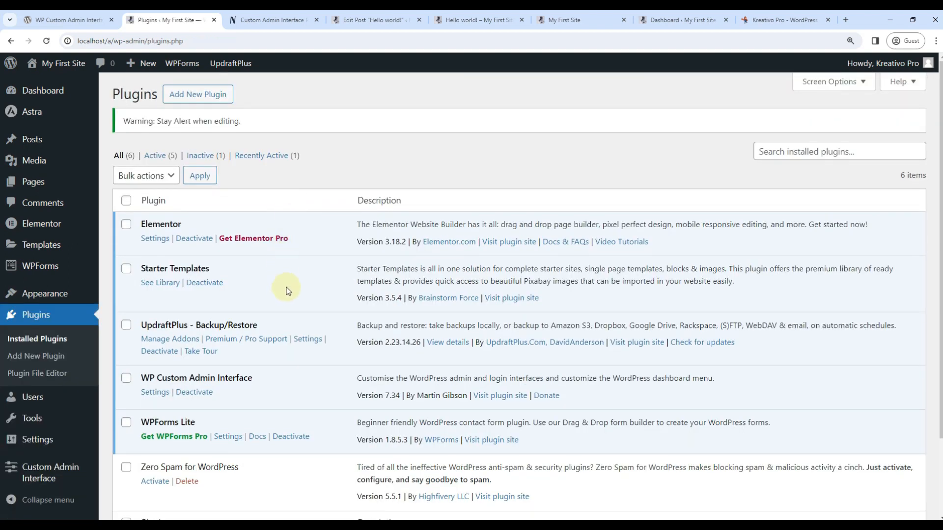
mouse_move(366, 109)
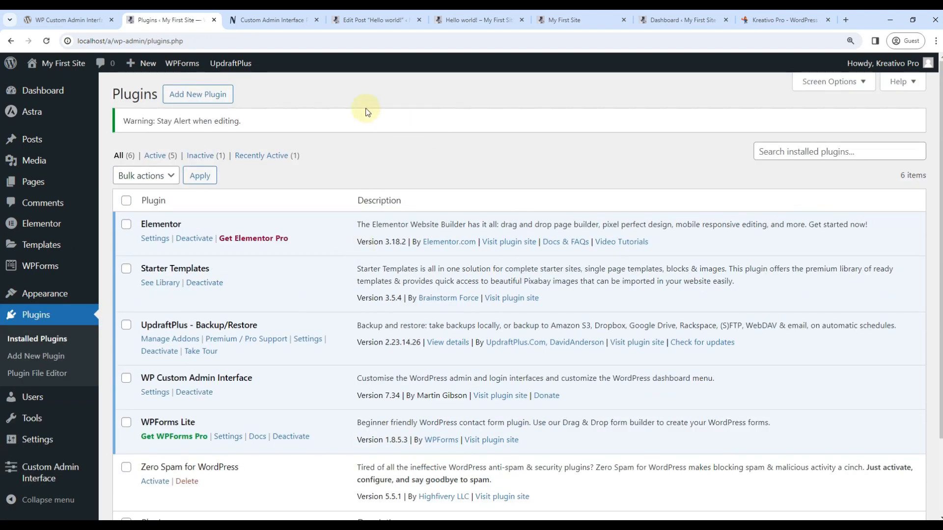
left_click(272, 20)
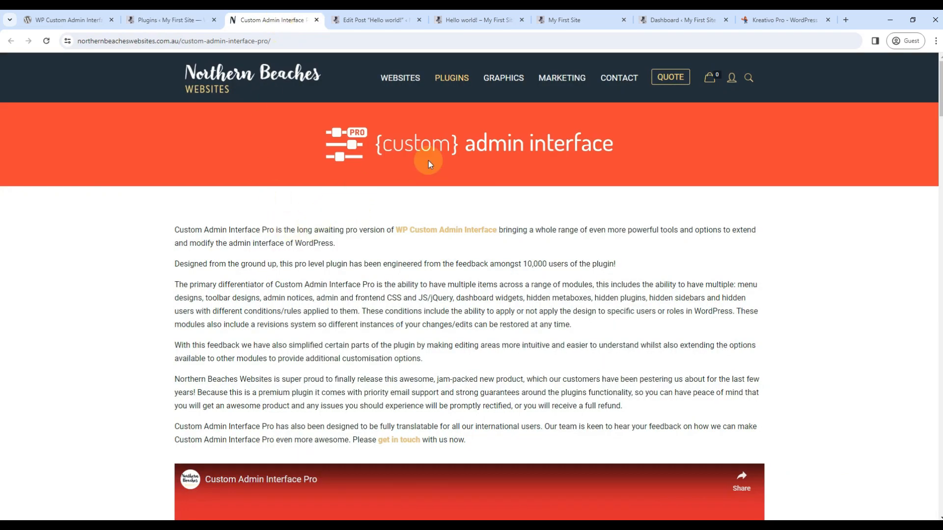
Read the '7 Great Reasons to Pick Custom Admin Interface Pro' list down to faster editing.
scroll("down", 3)
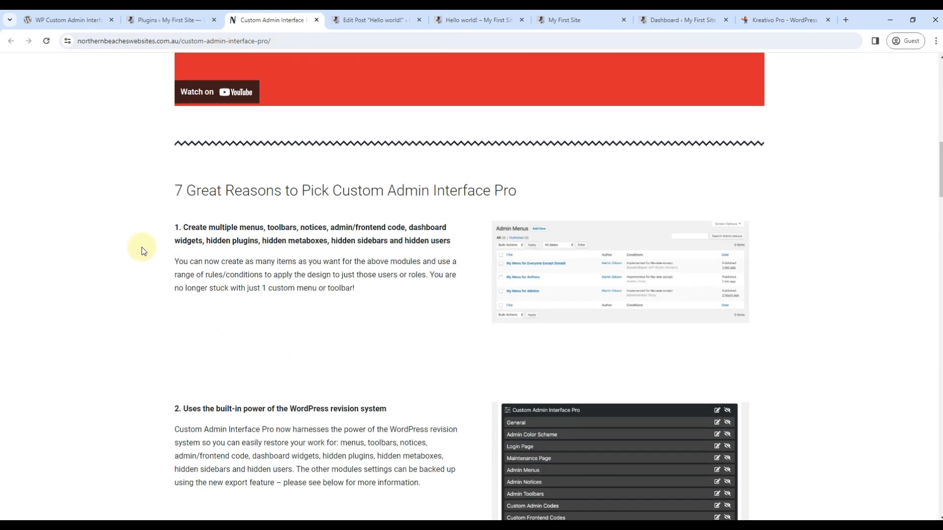
mouse_move(348, 196)
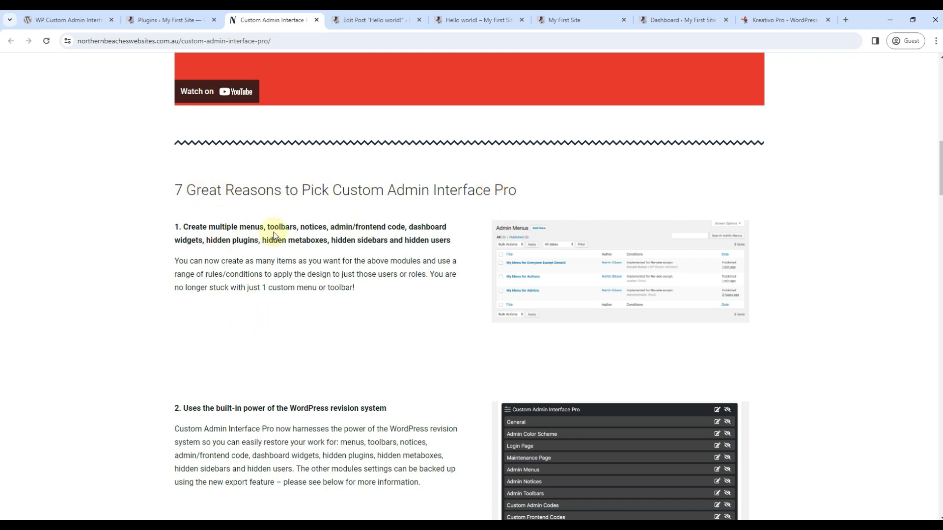
scroll("down", 3)
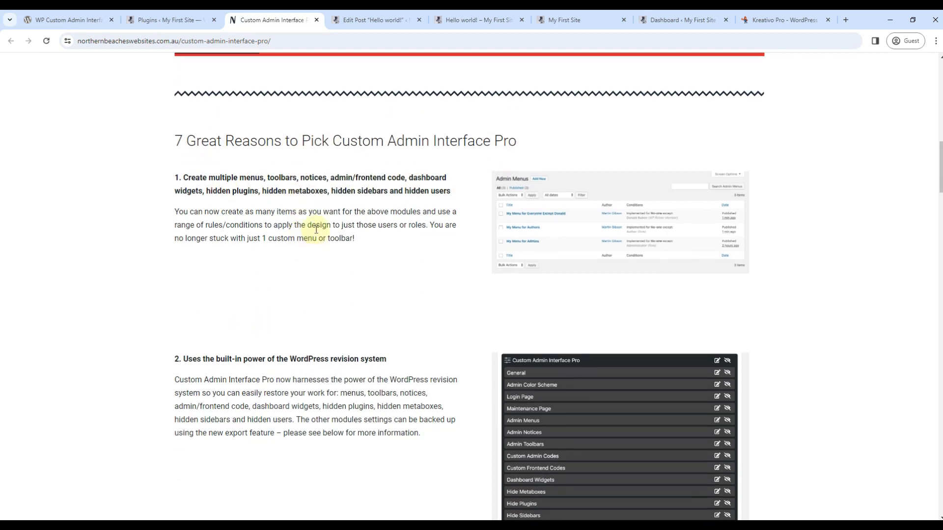
left_click(169, 20)
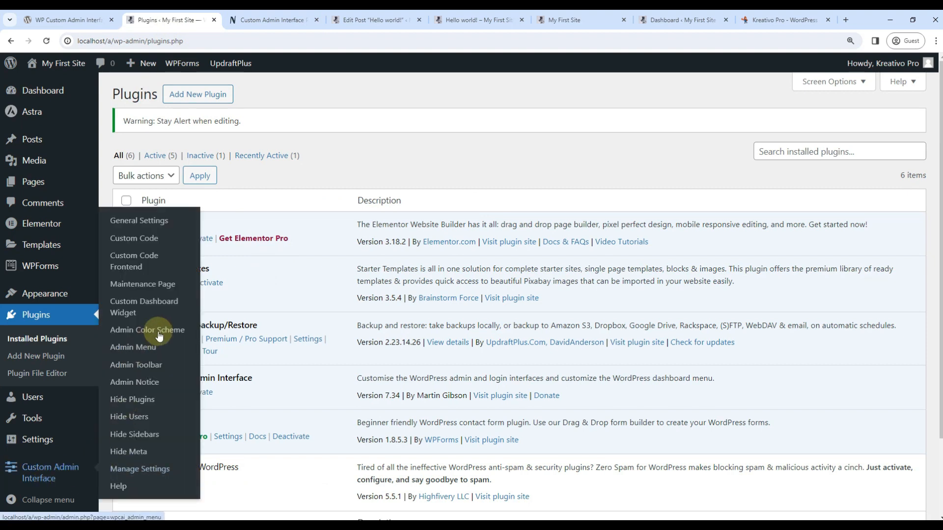
mouse_move(151, 386)
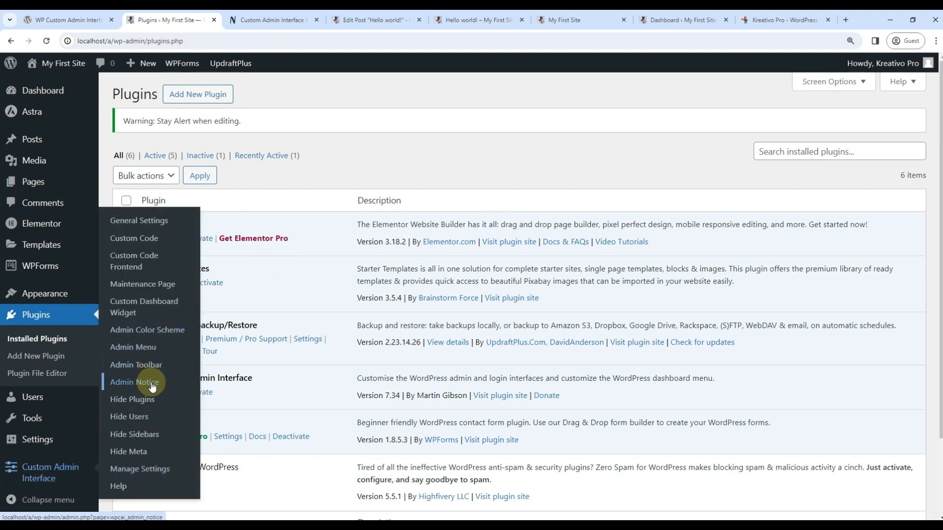
mouse_move(156, 276)
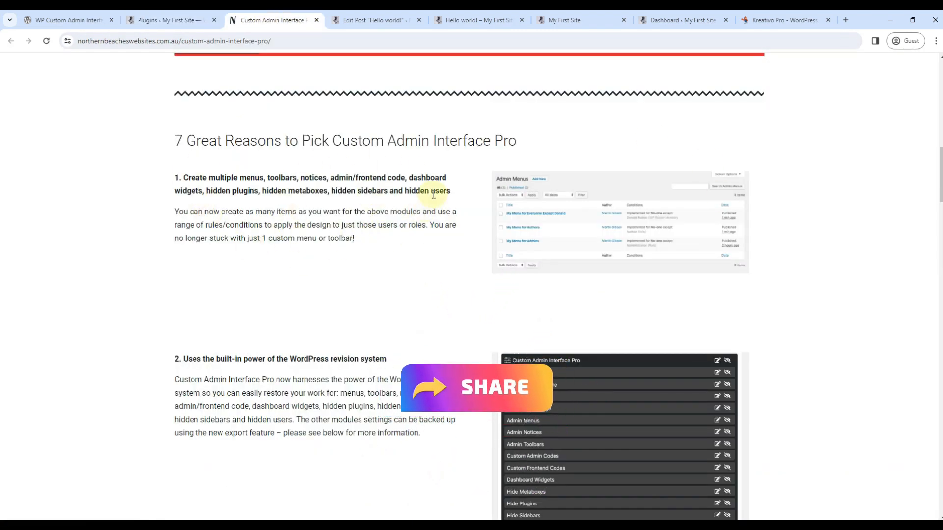
scroll("down", 3)
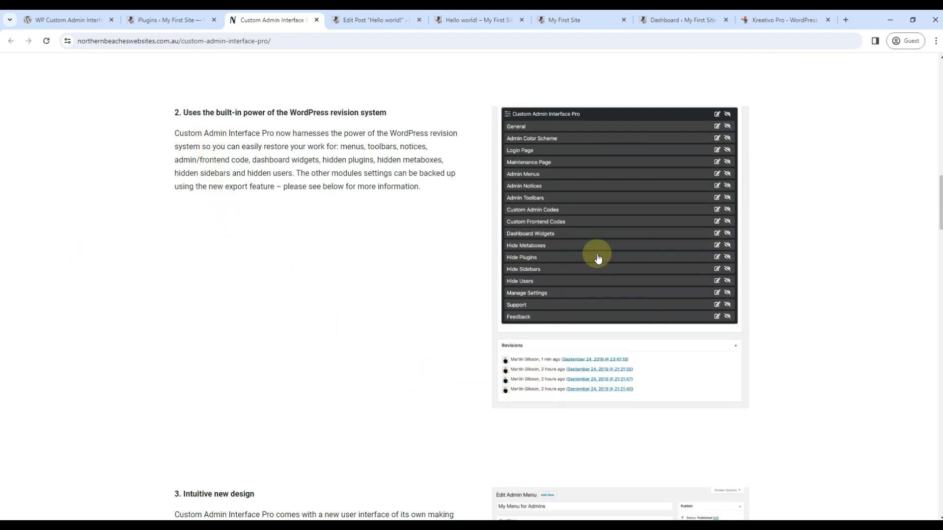
mouse_move(287, 275)
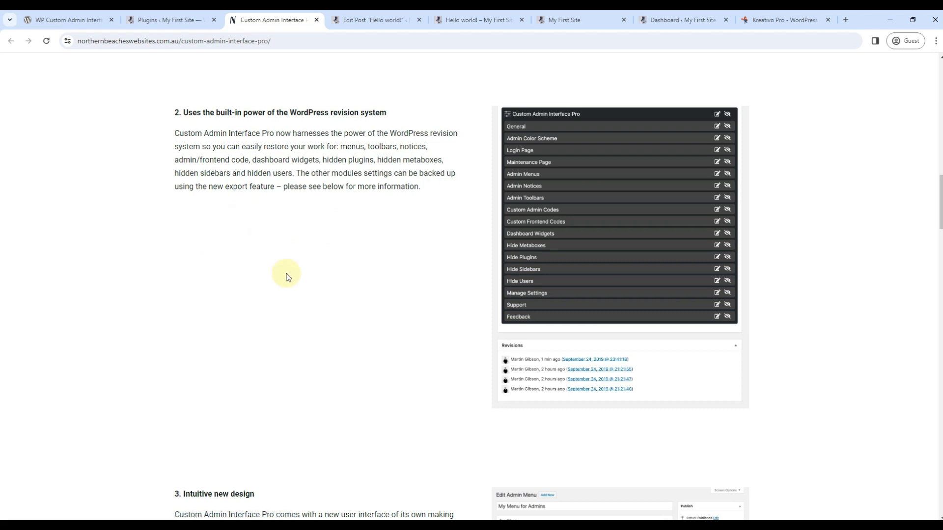
scroll("down", 3)
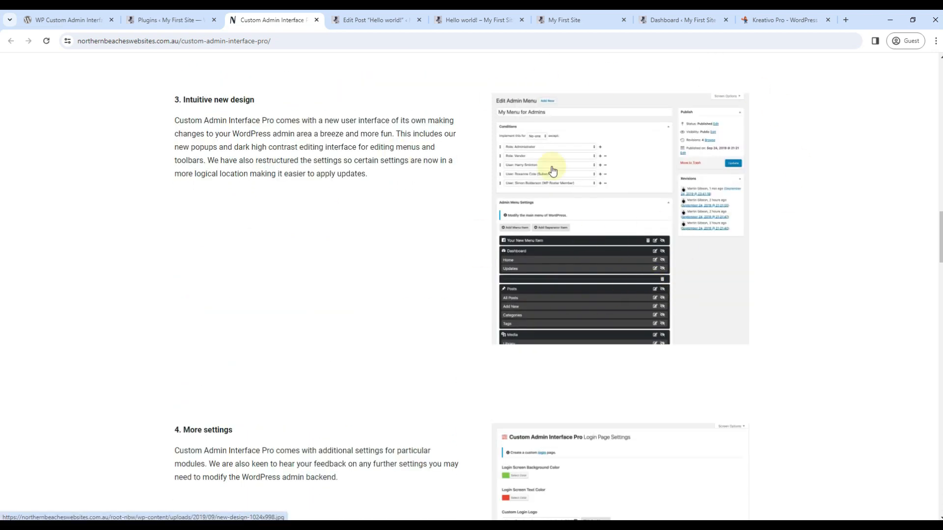
scroll("down", 3)
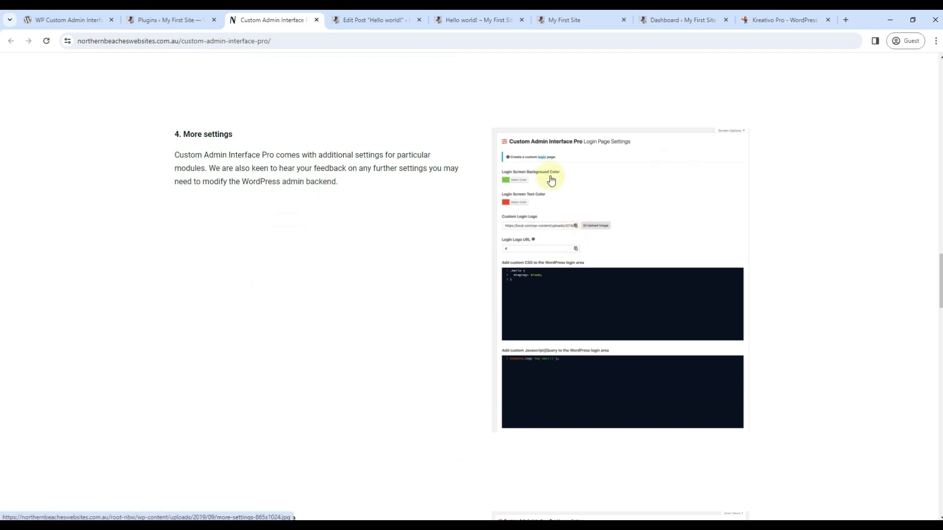
mouse_move(531, 299)
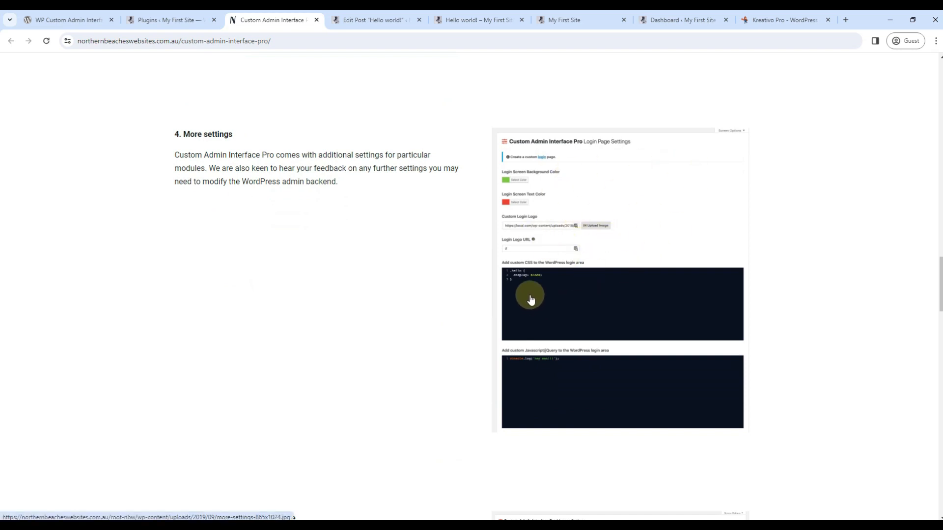
scroll("down", 3)
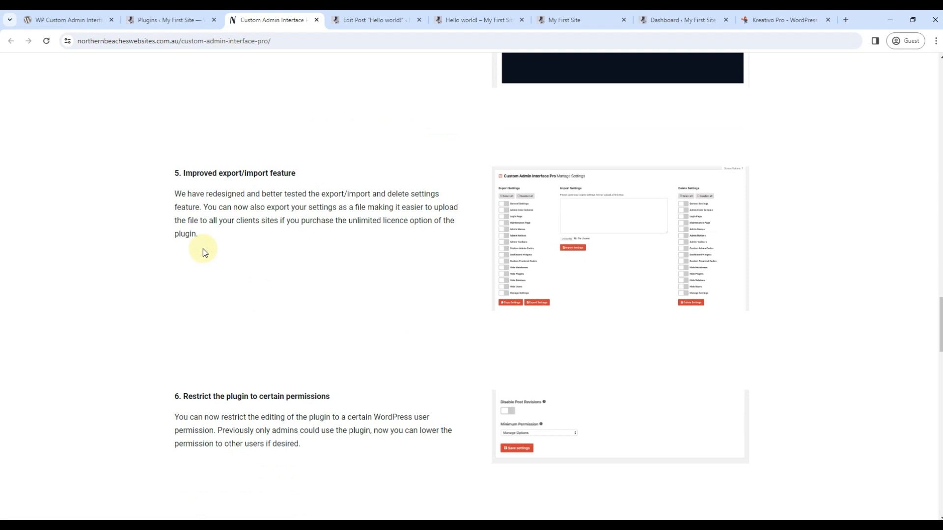
mouse_move(589, 187)
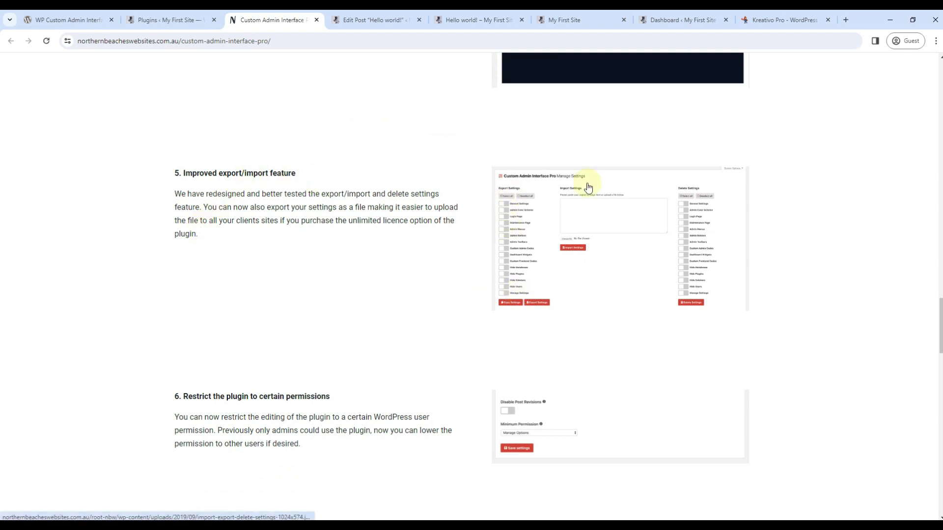
scroll("down", 3)
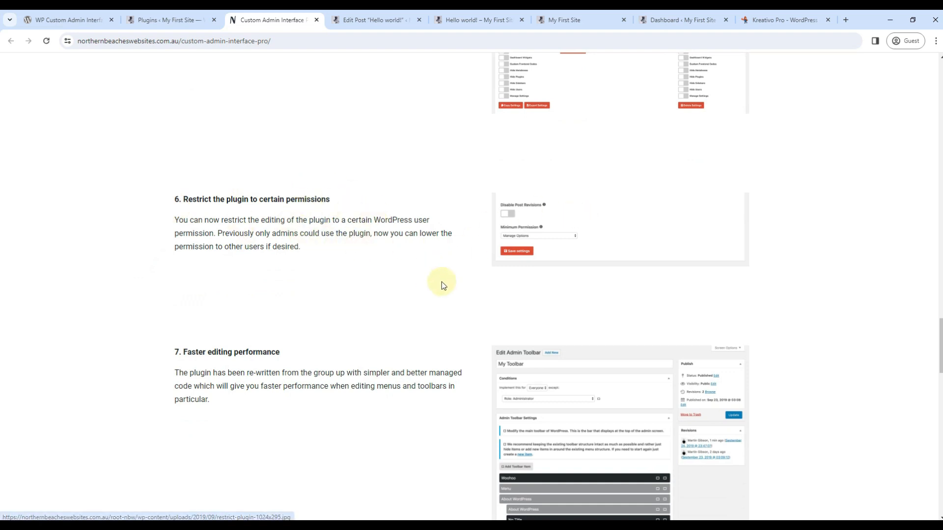
mouse_move(256, 277)
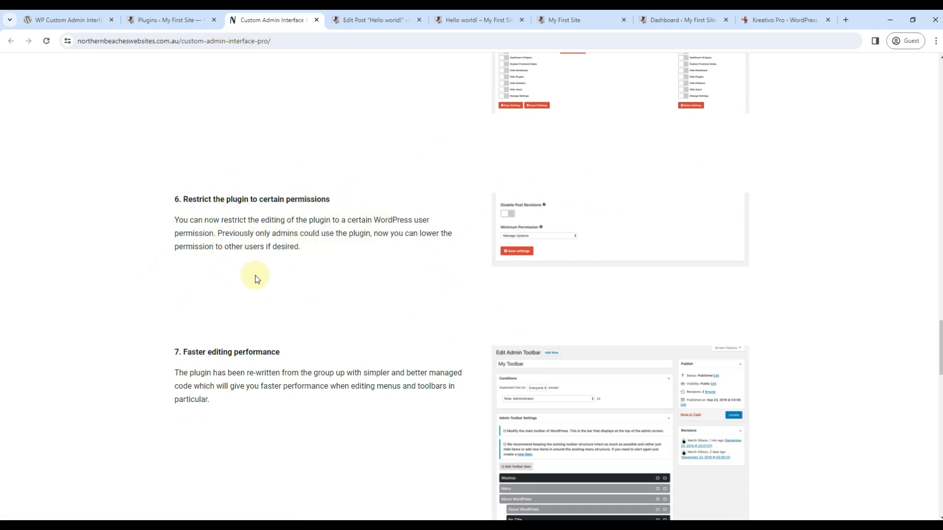
double_click(234, 233)
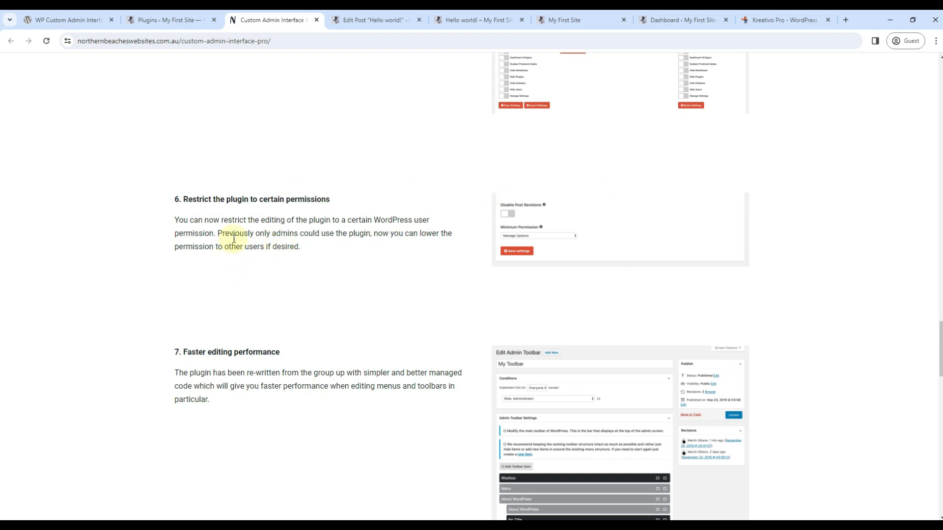
mouse_move(404, 263)
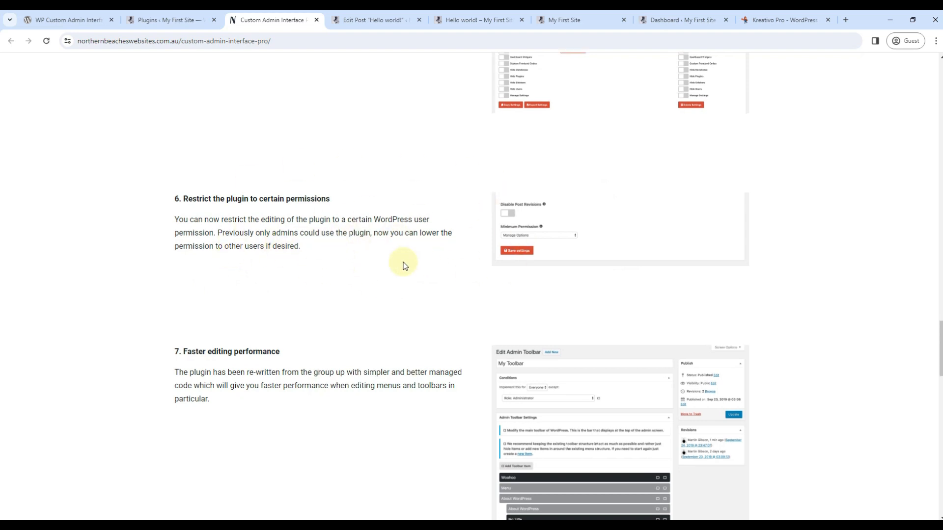
scroll("down", 3)
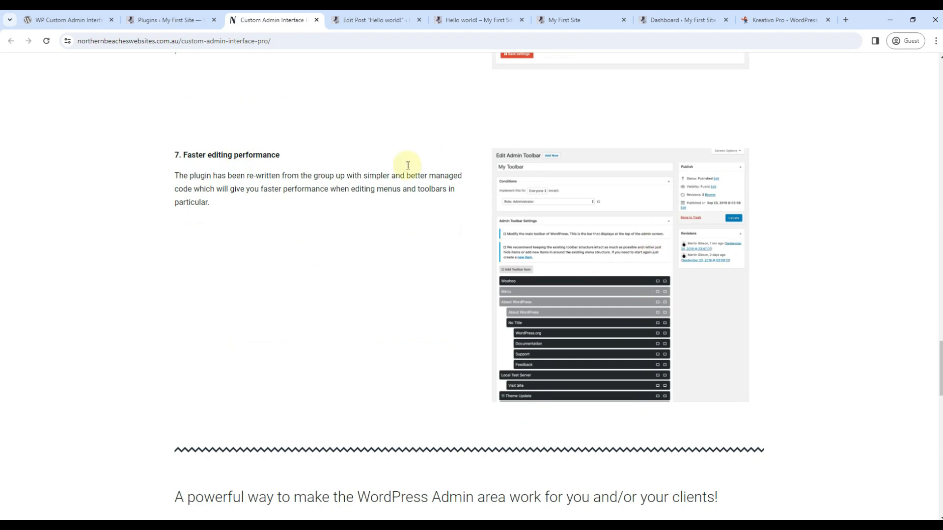
mouse_move(546, 318)
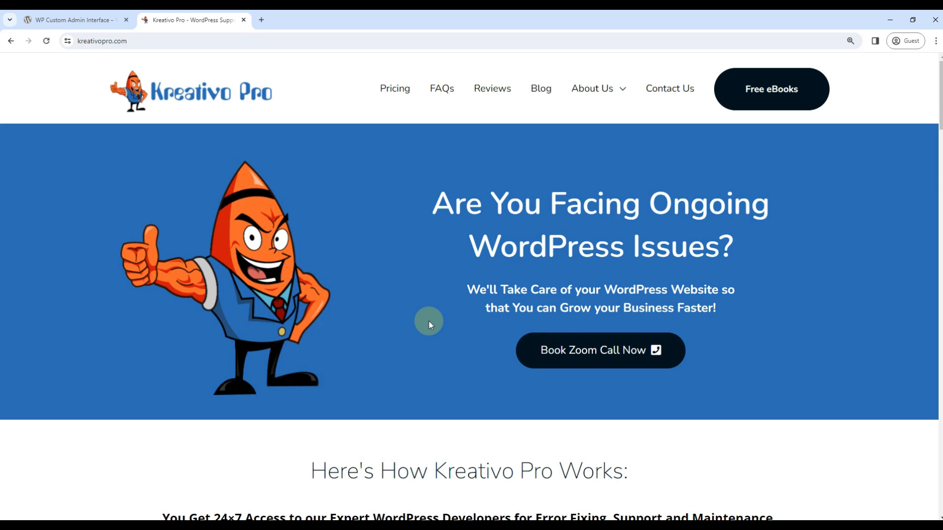
mouse_move(583, 374)
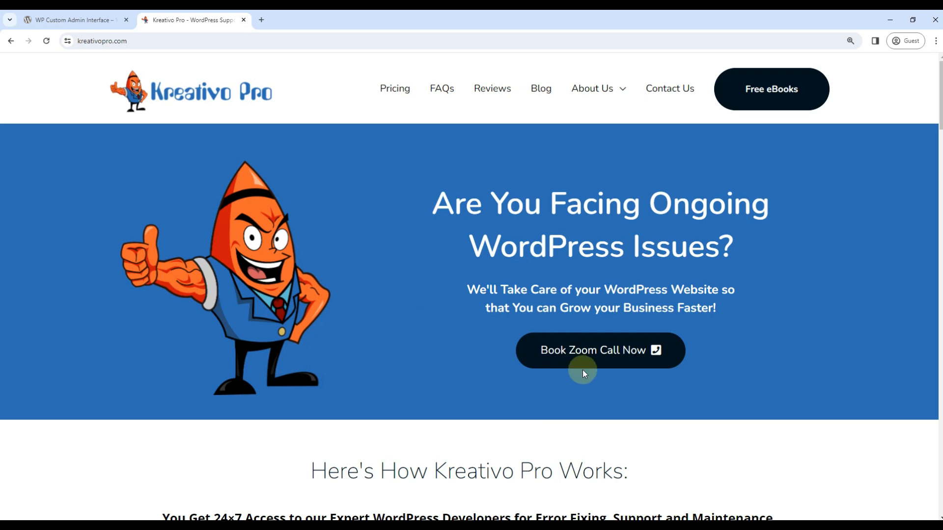
Open the Calendly page for booking a 30-minute Kreativo Pro Support Zoom call.
left_click(600, 351)
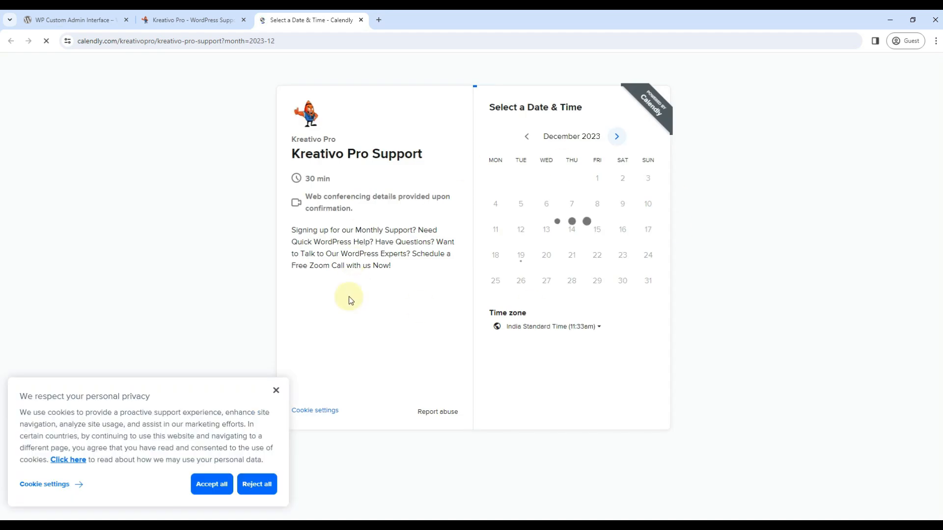